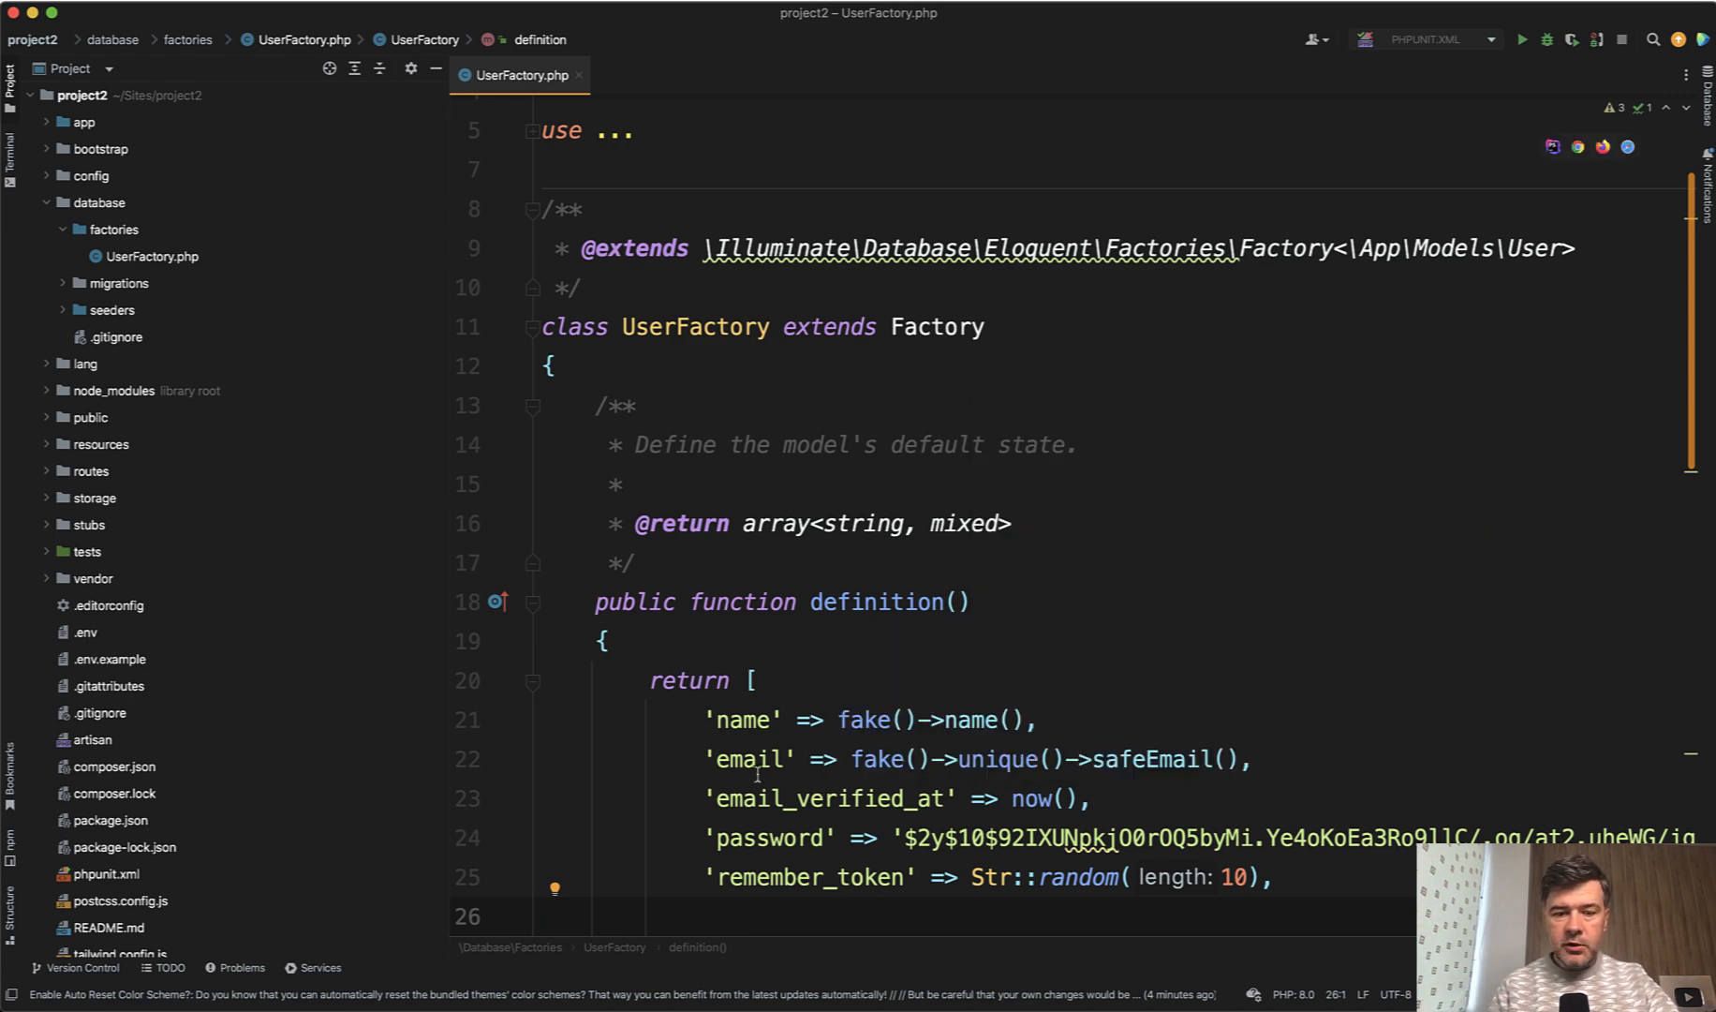
# Replace fake() with $this->faker on the name line and add the new Faker fields.
pyautogui.doubleClick(867, 719)
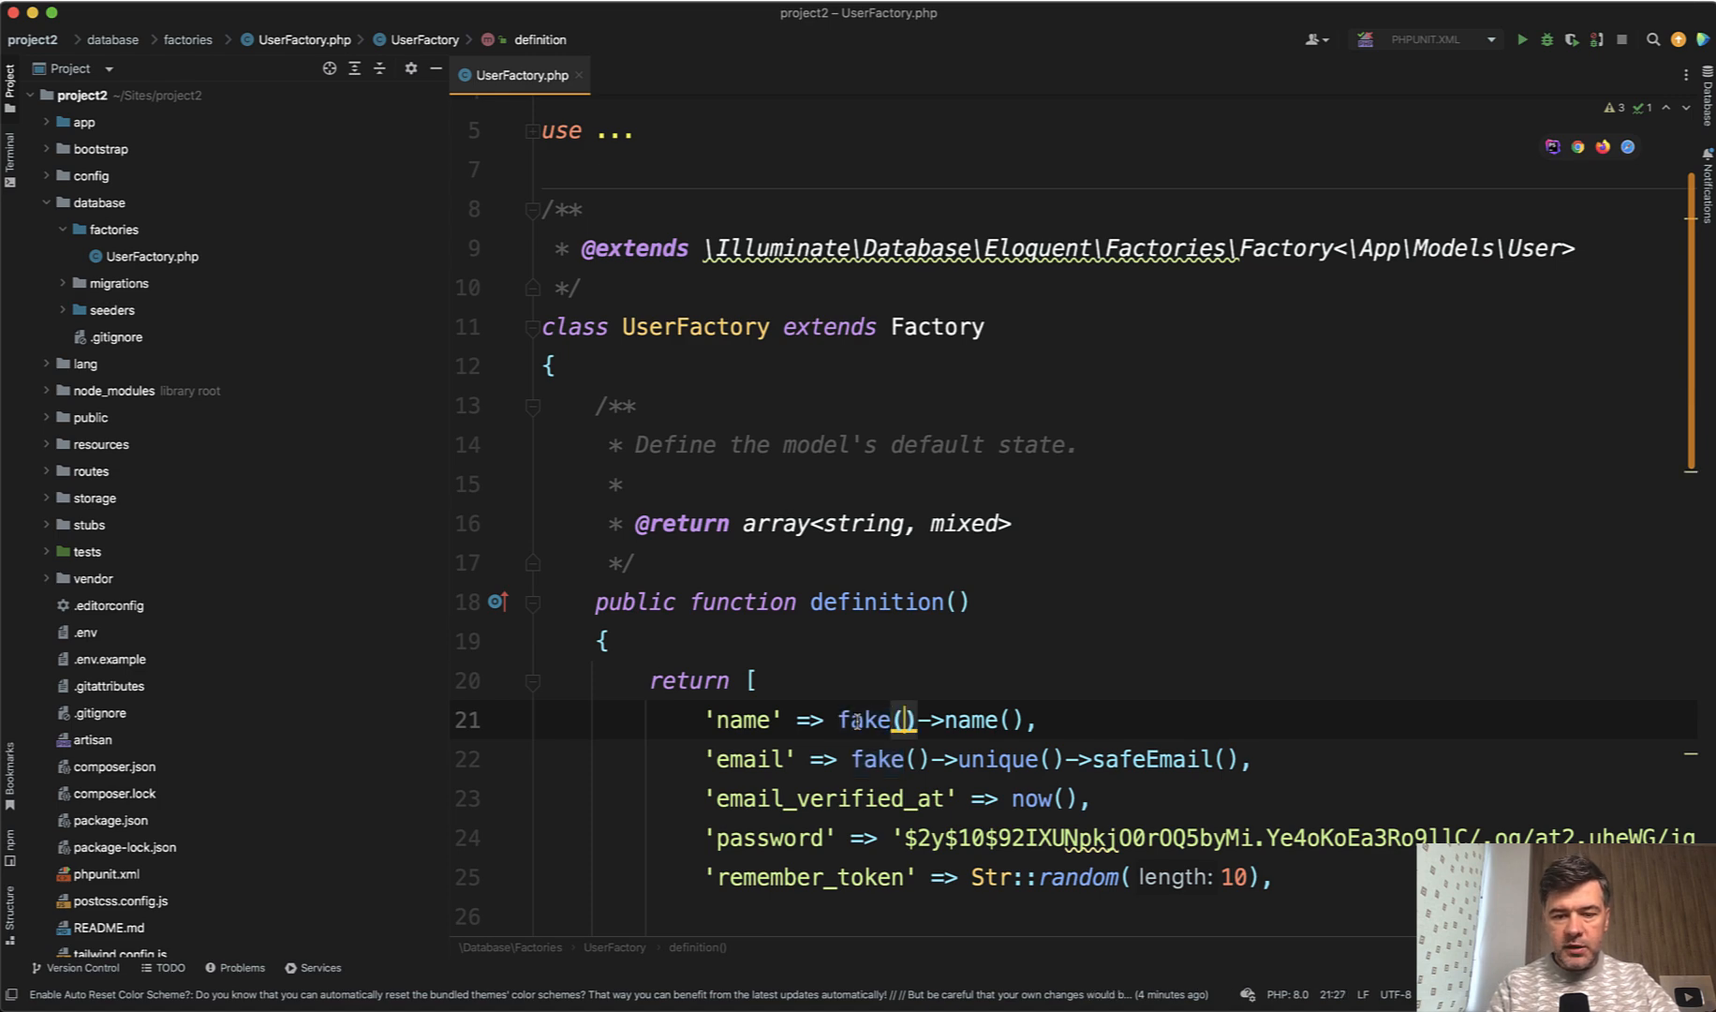
pyautogui.write('$this->')
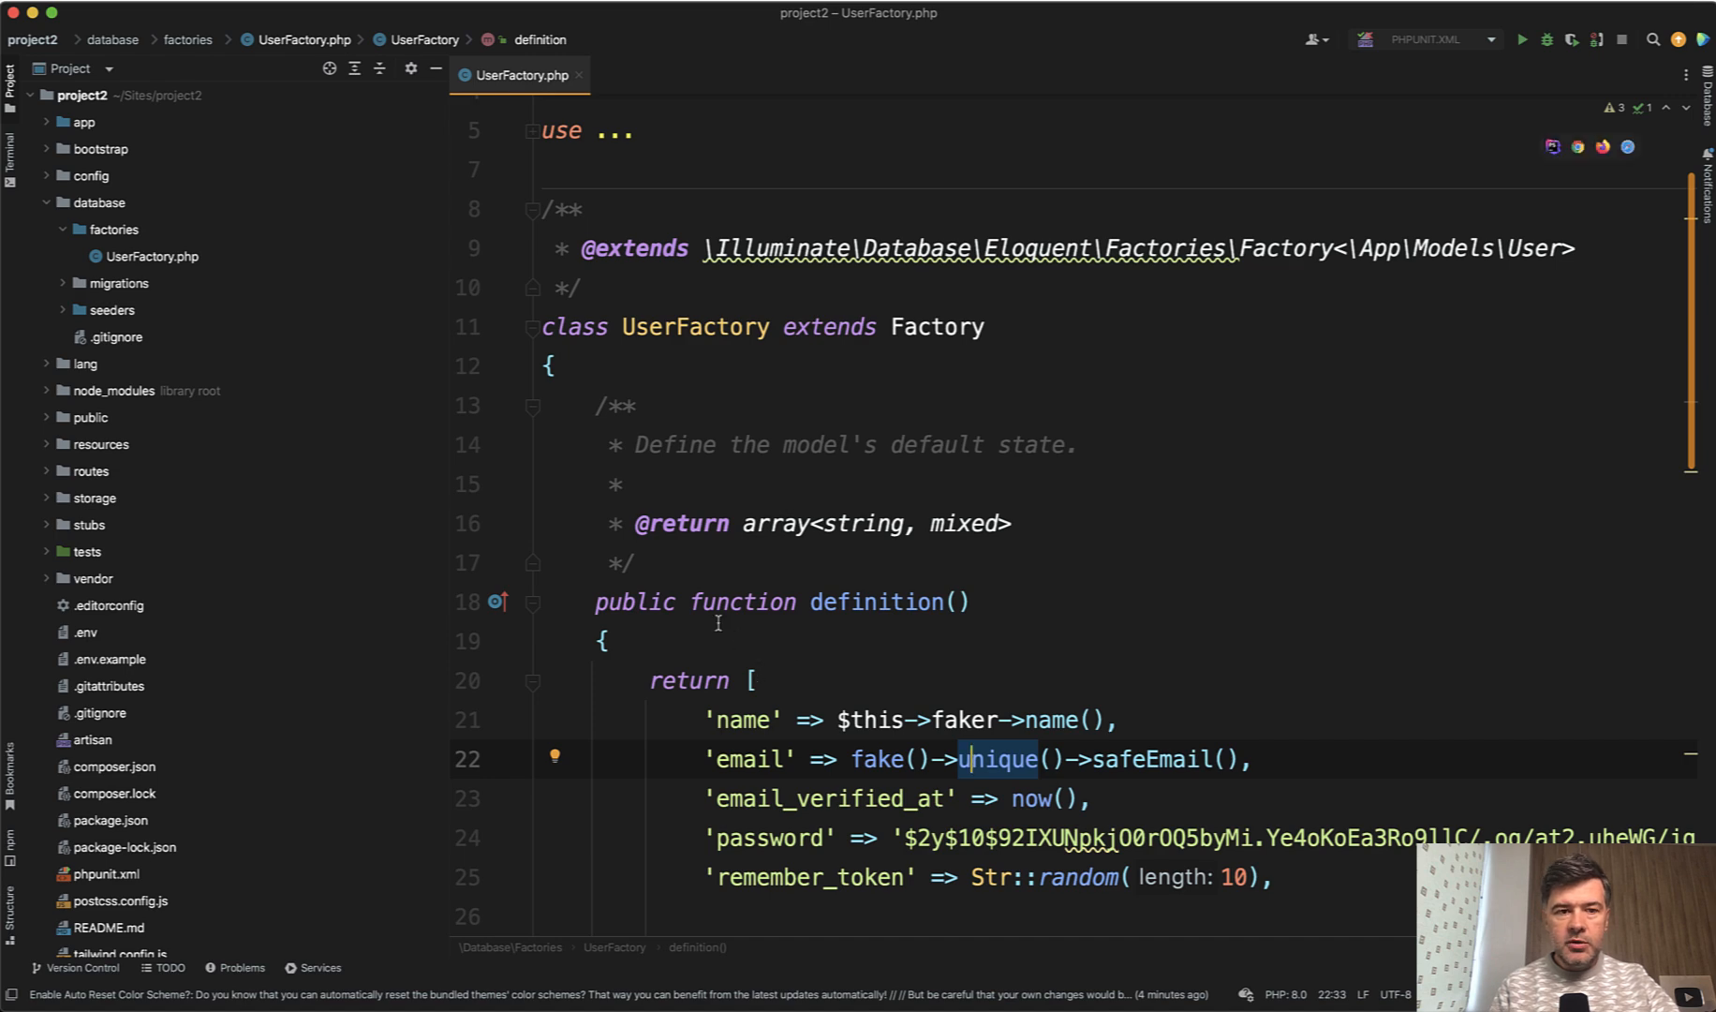
pyautogui.scroll(-3)
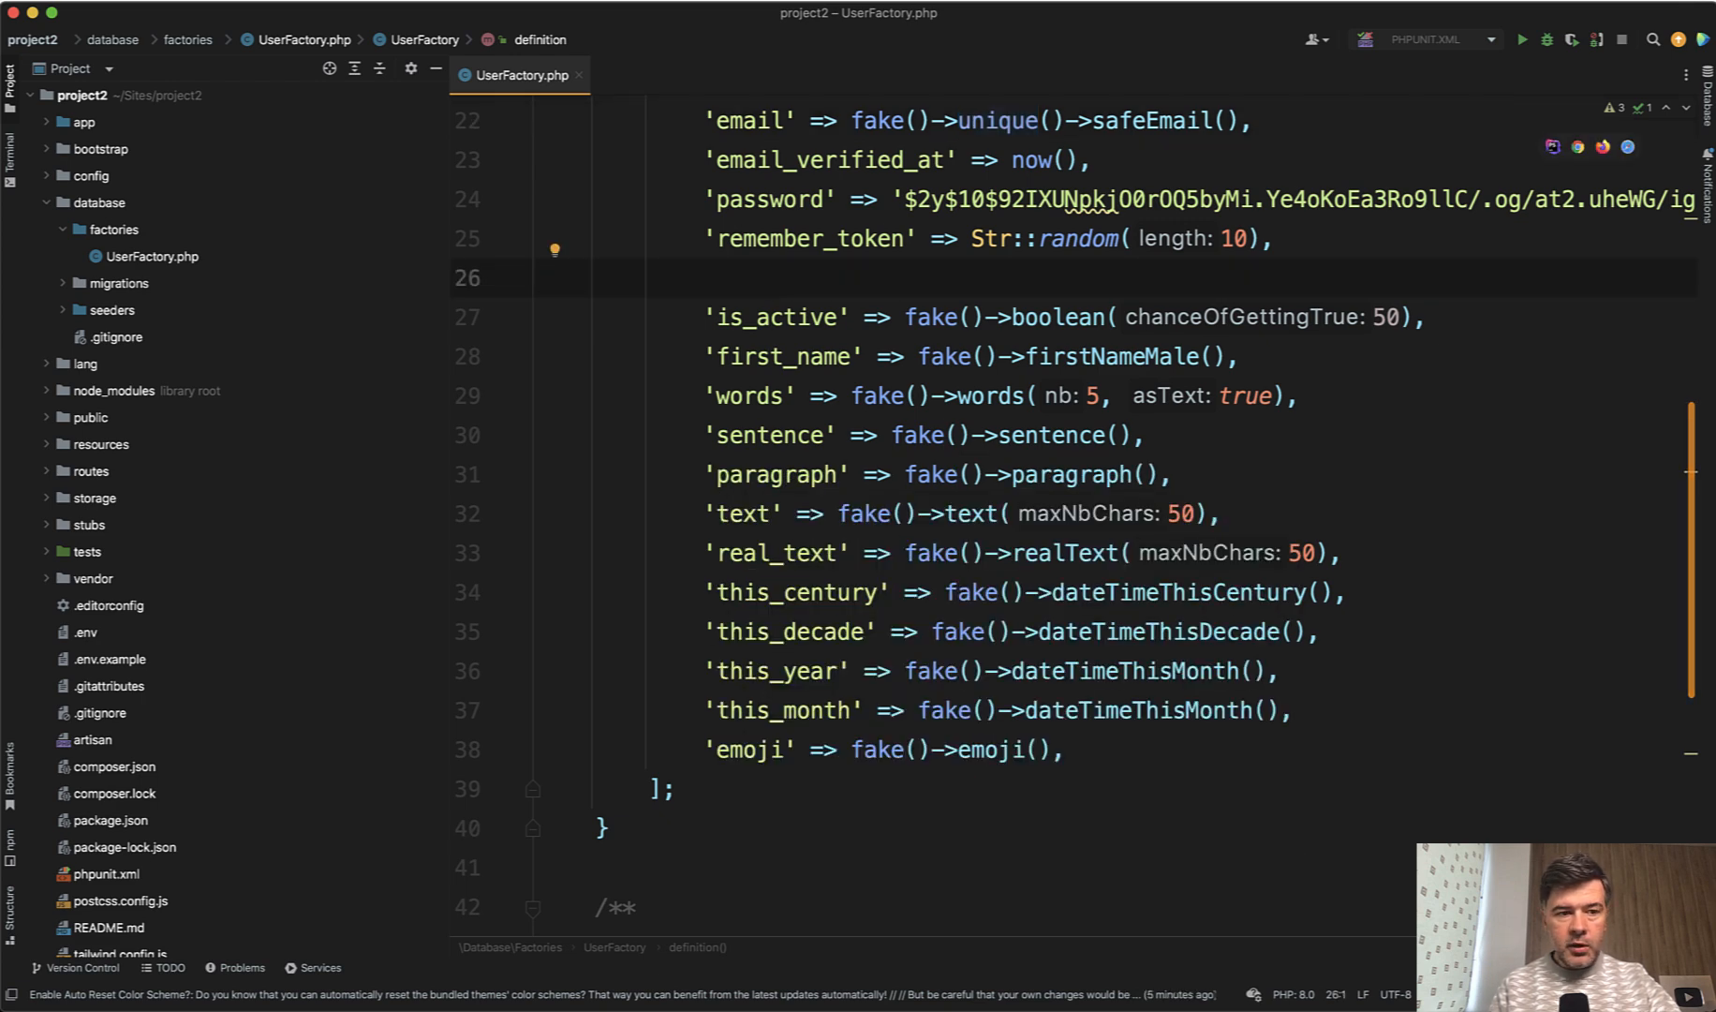
# Hide the Project tree and review the boolean, firstNameMale, paragraph and emoji calls.
pyautogui.click(11, 77)
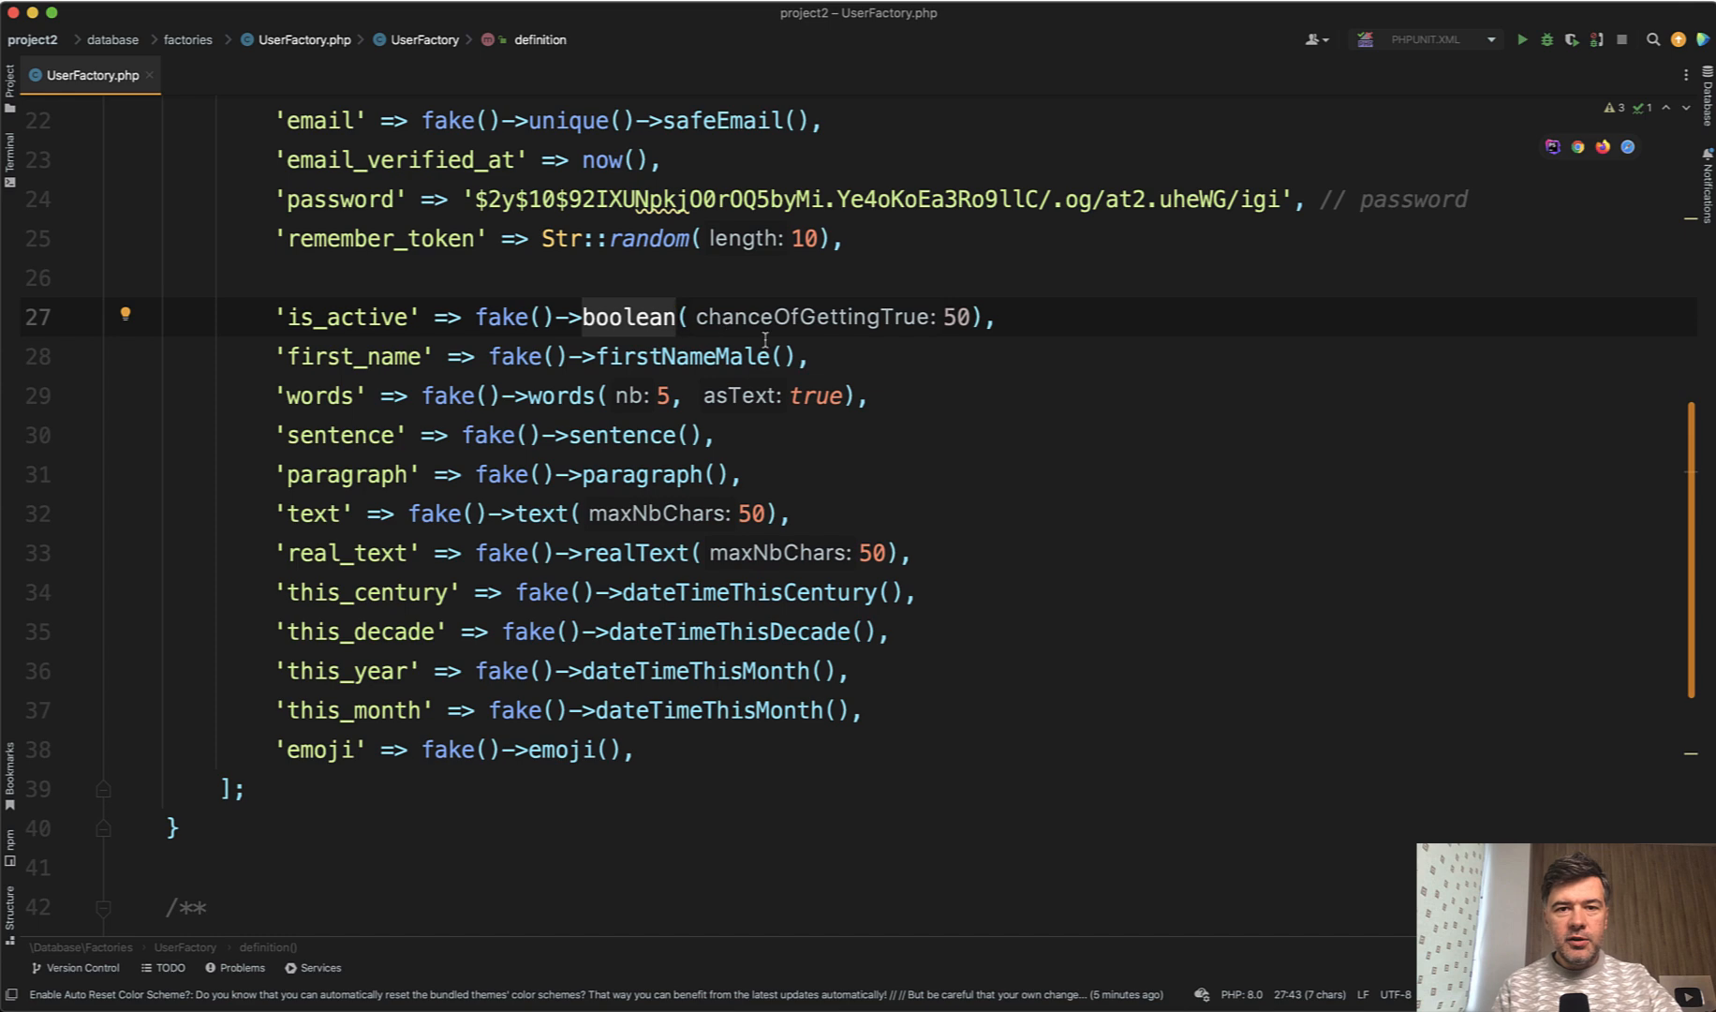
pyautogui.click(957, 316)
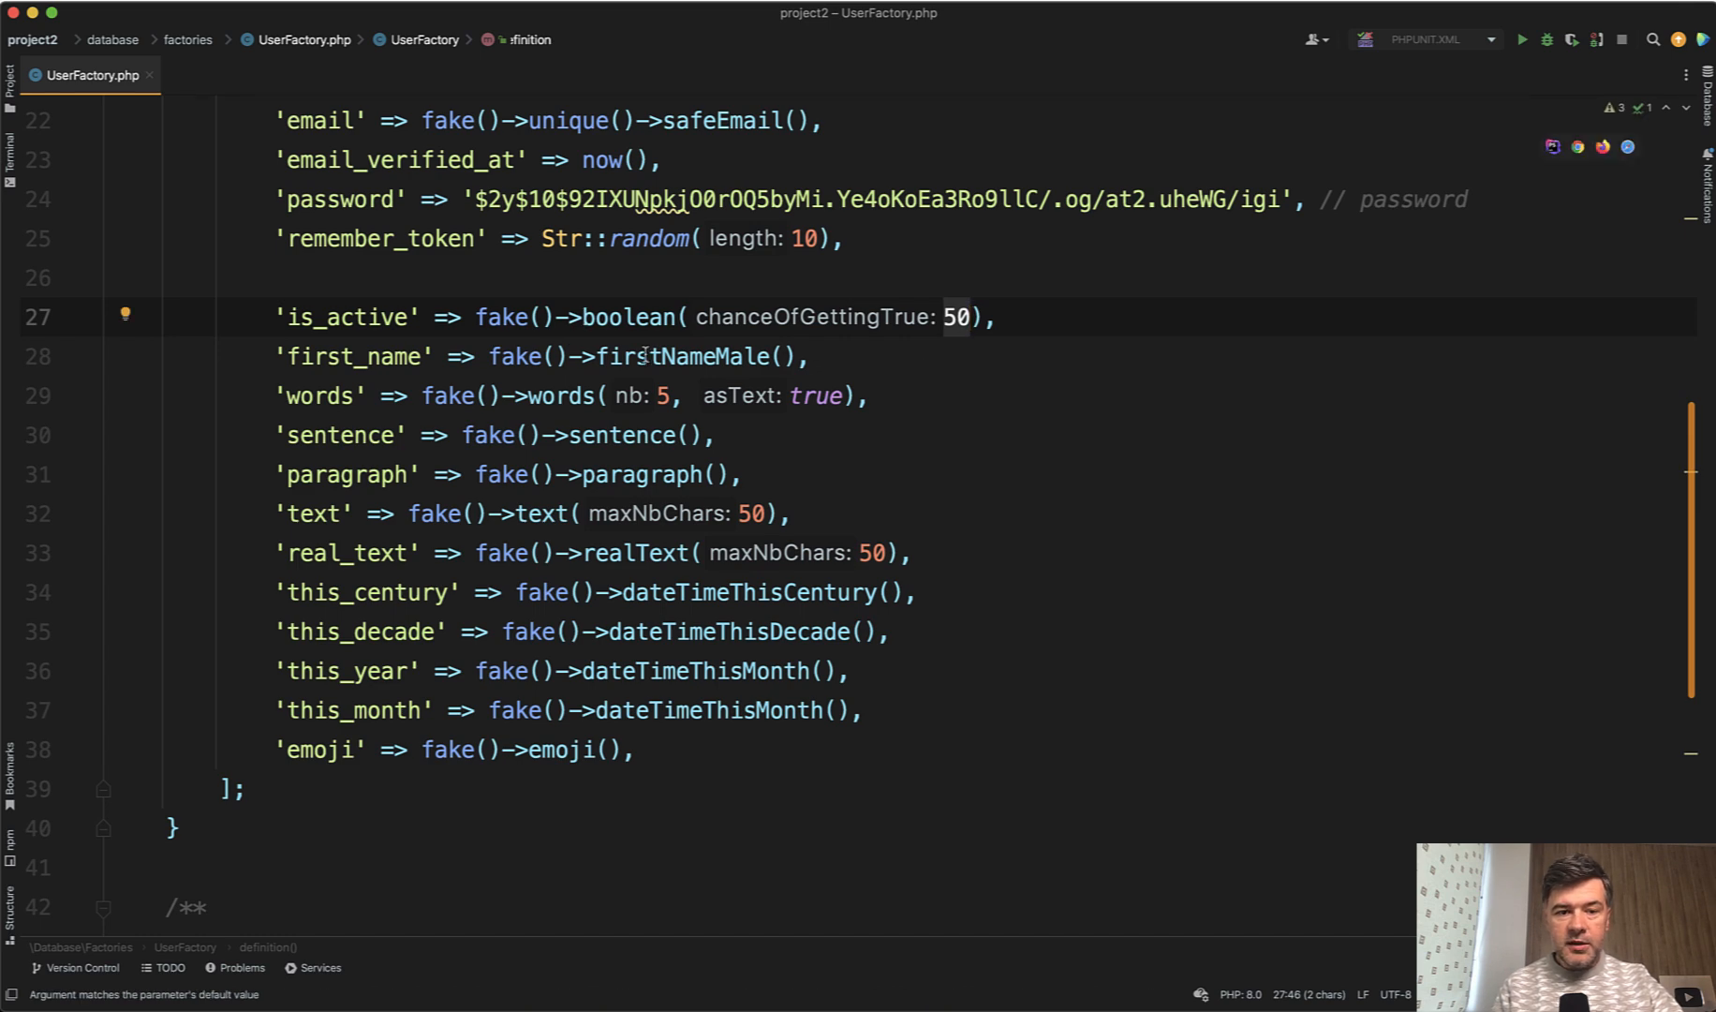
pyautogui.moveTo(648, 356)
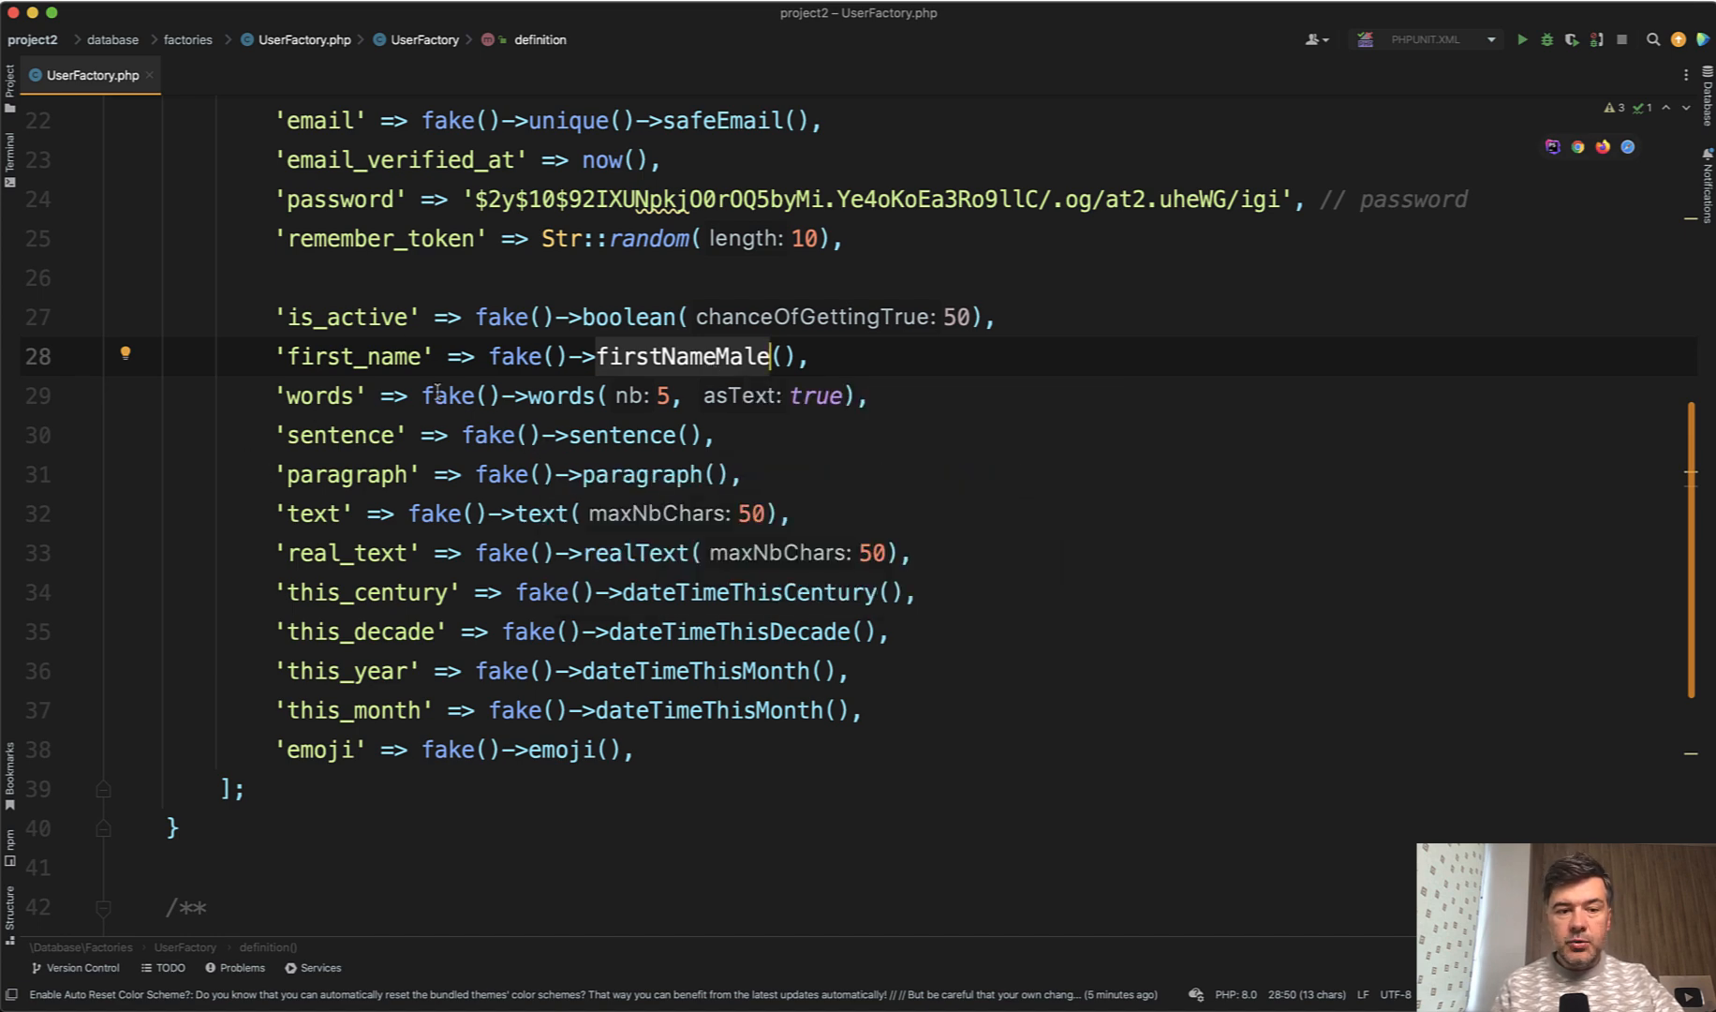
pyautogui.click(667, 395)
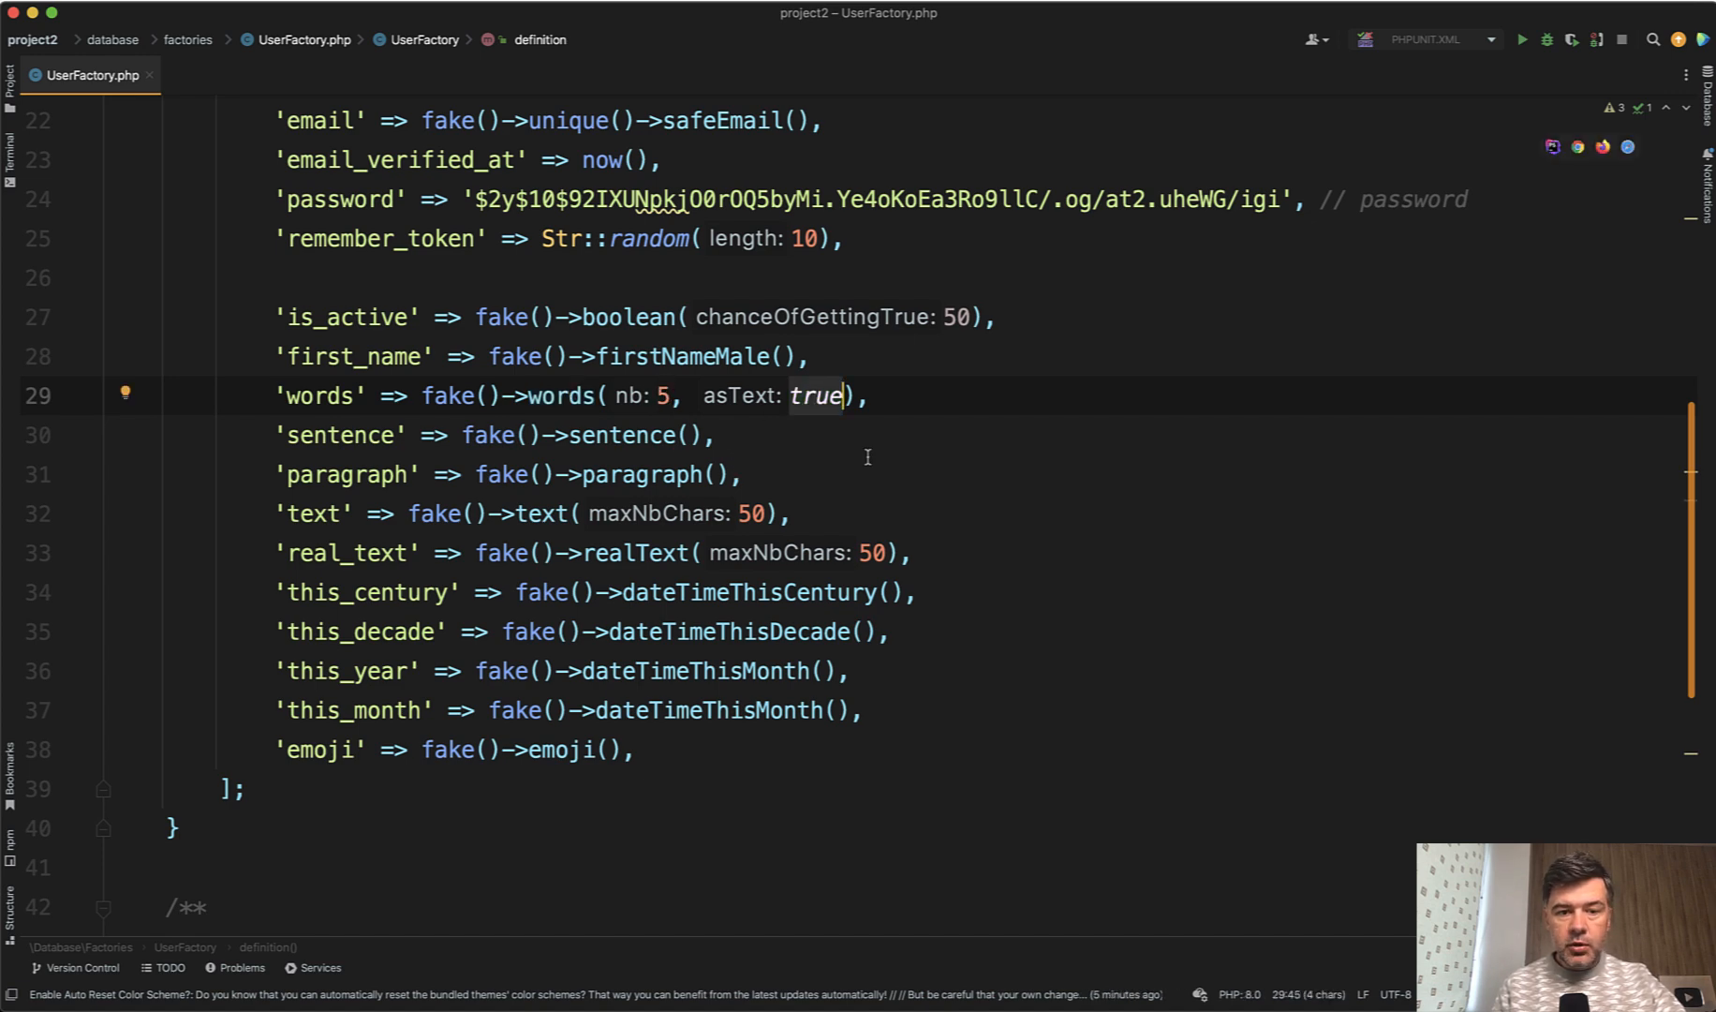
pyautogui.moveTo(611, 428)
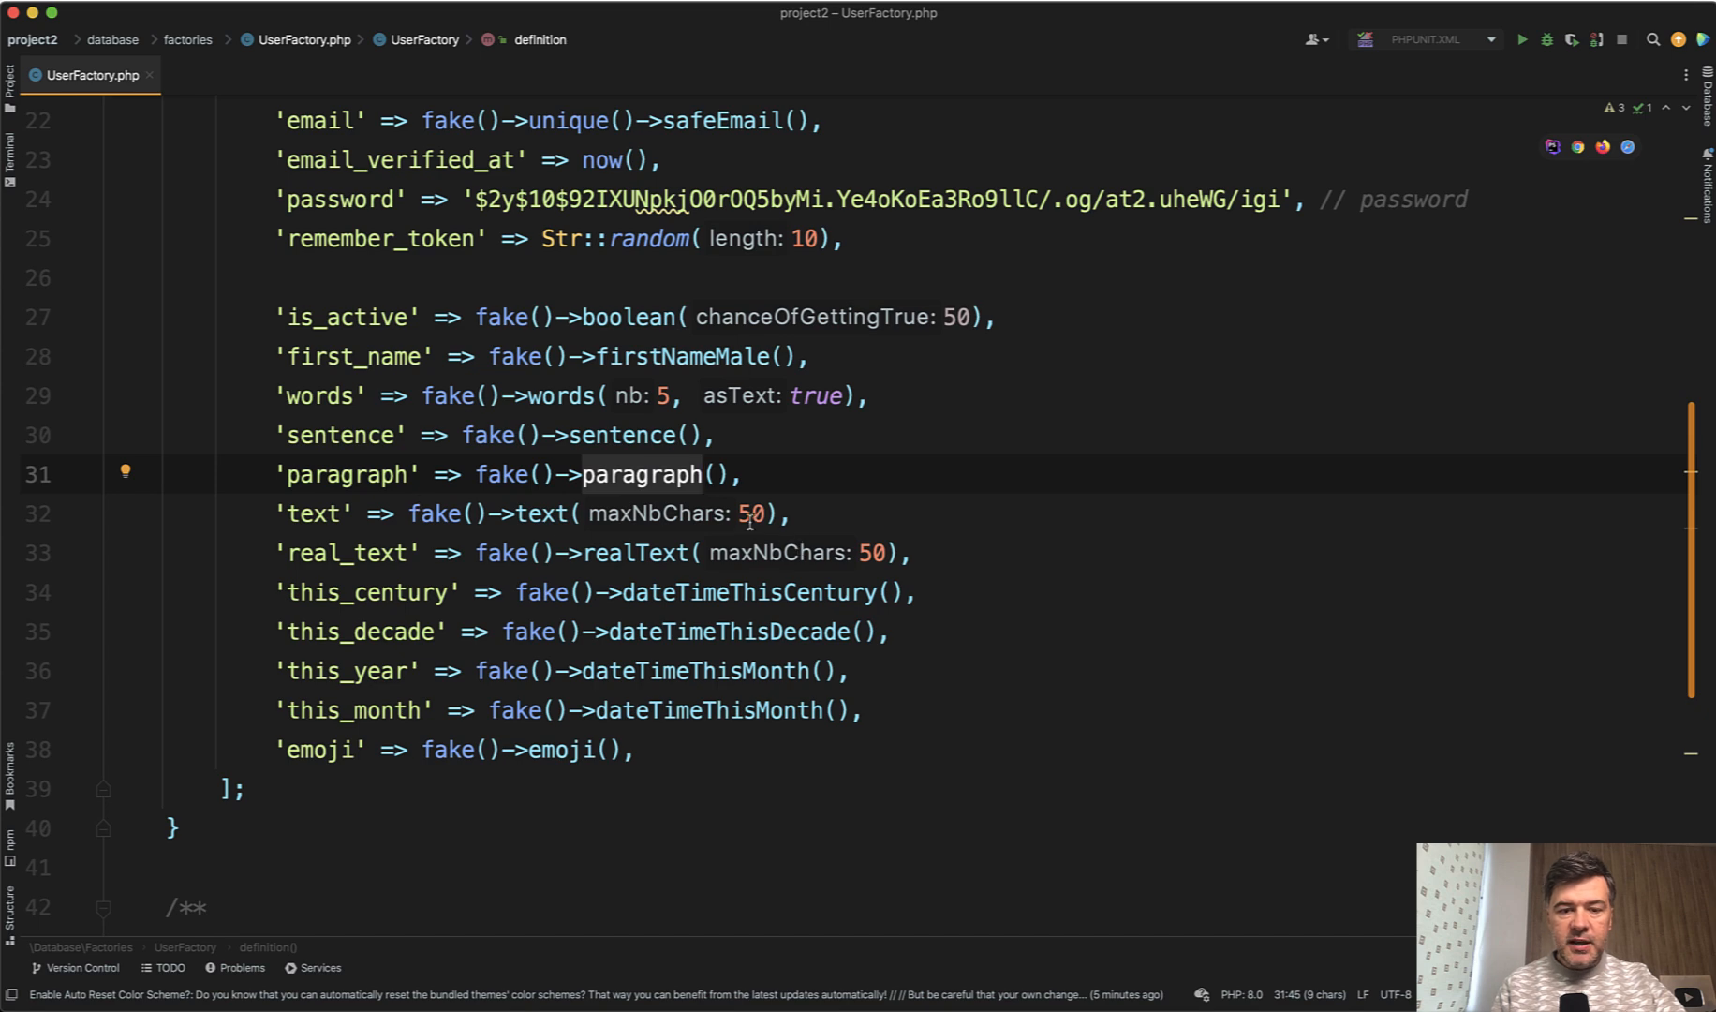
pyautogui.click(763, 513)
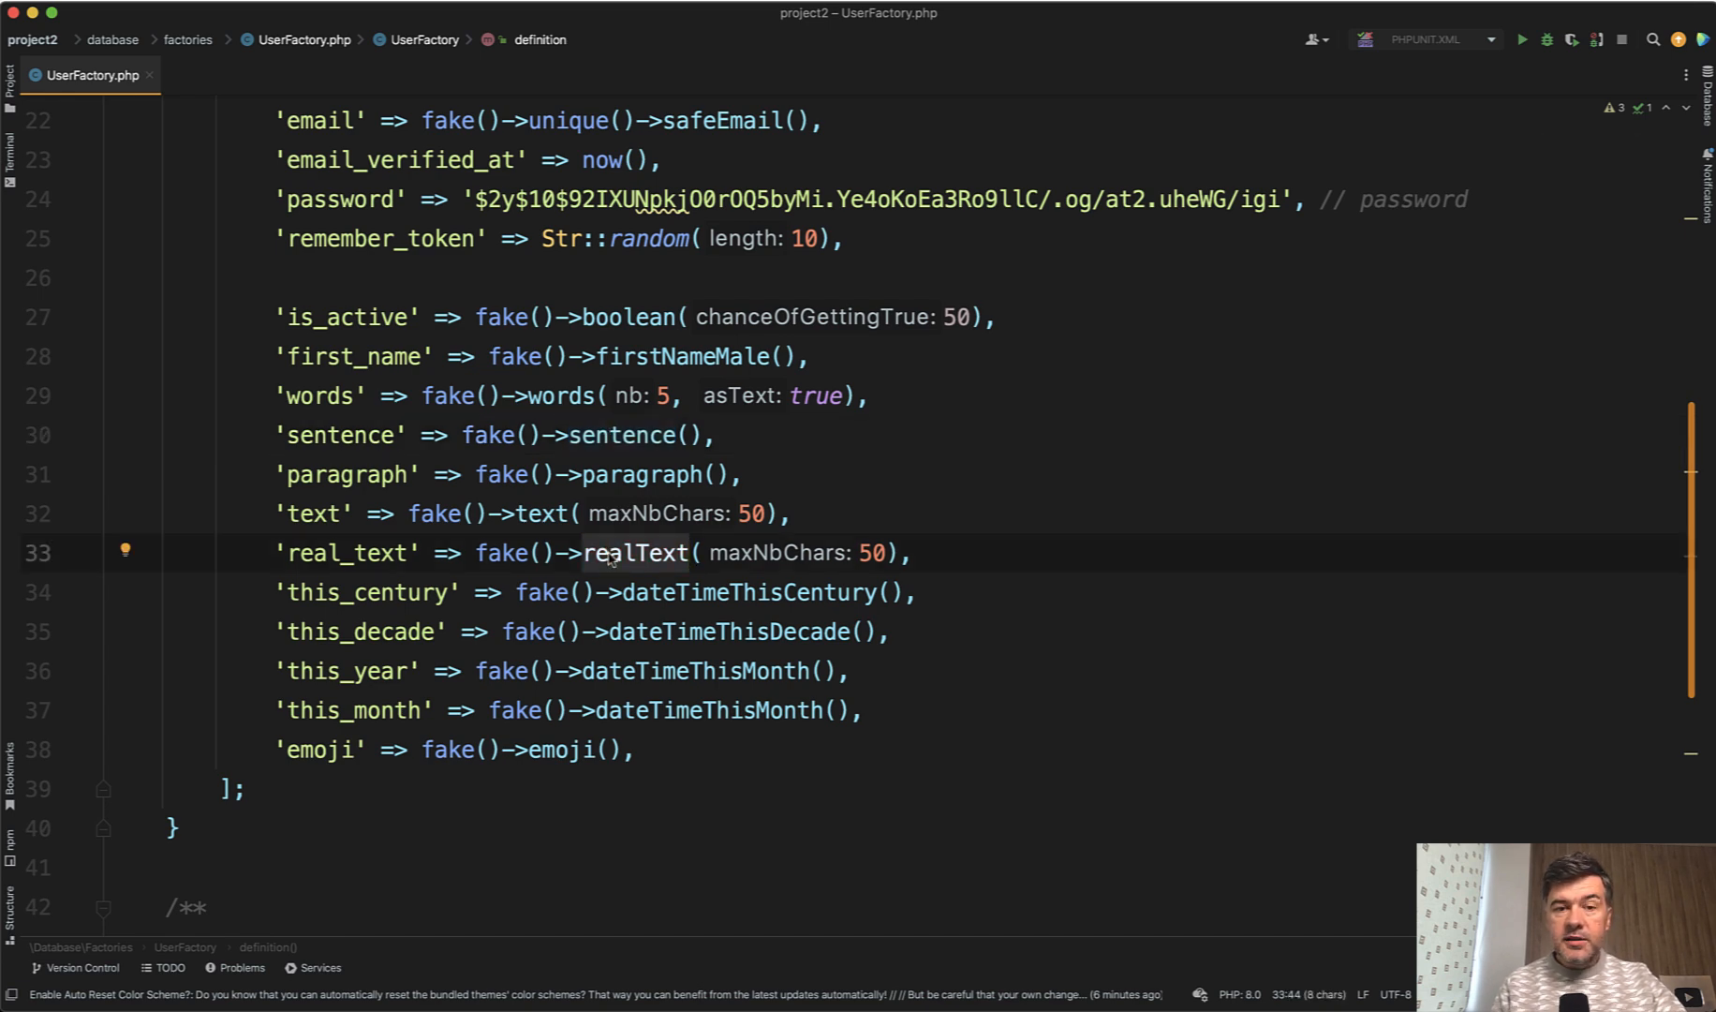
pyautogui.moveTo(733, 592)
pyautogui.write('Year')
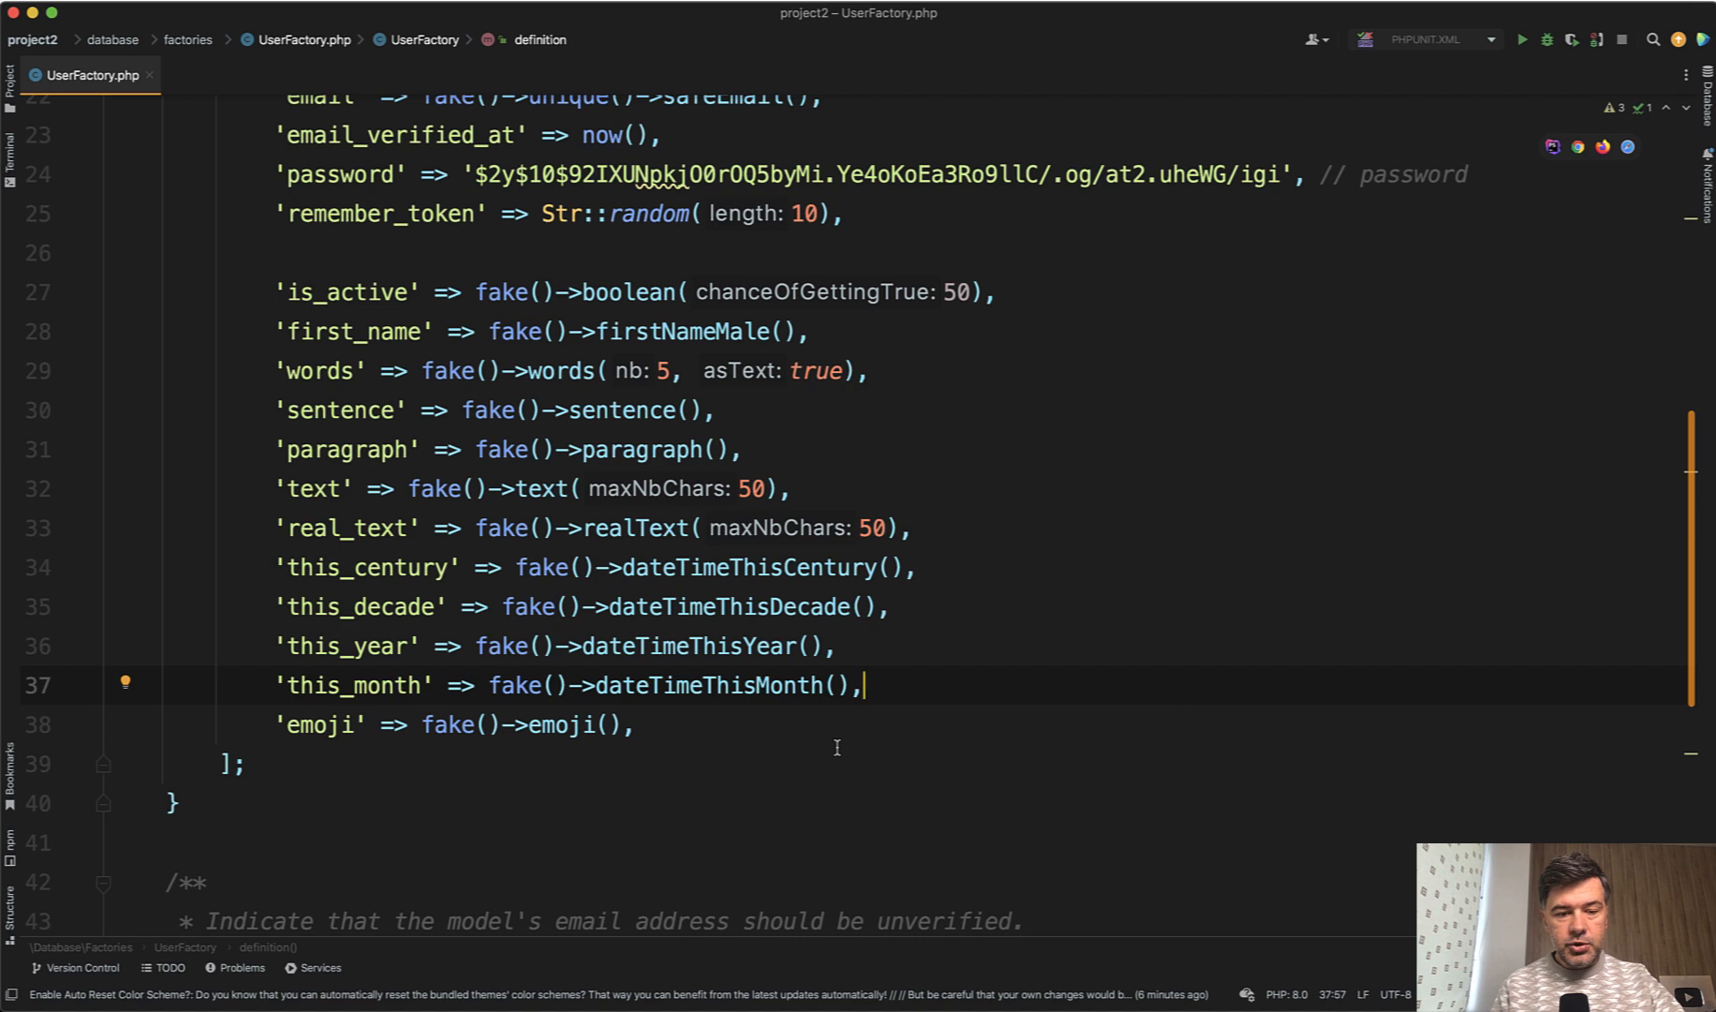
pyautogui.click(373, 723)
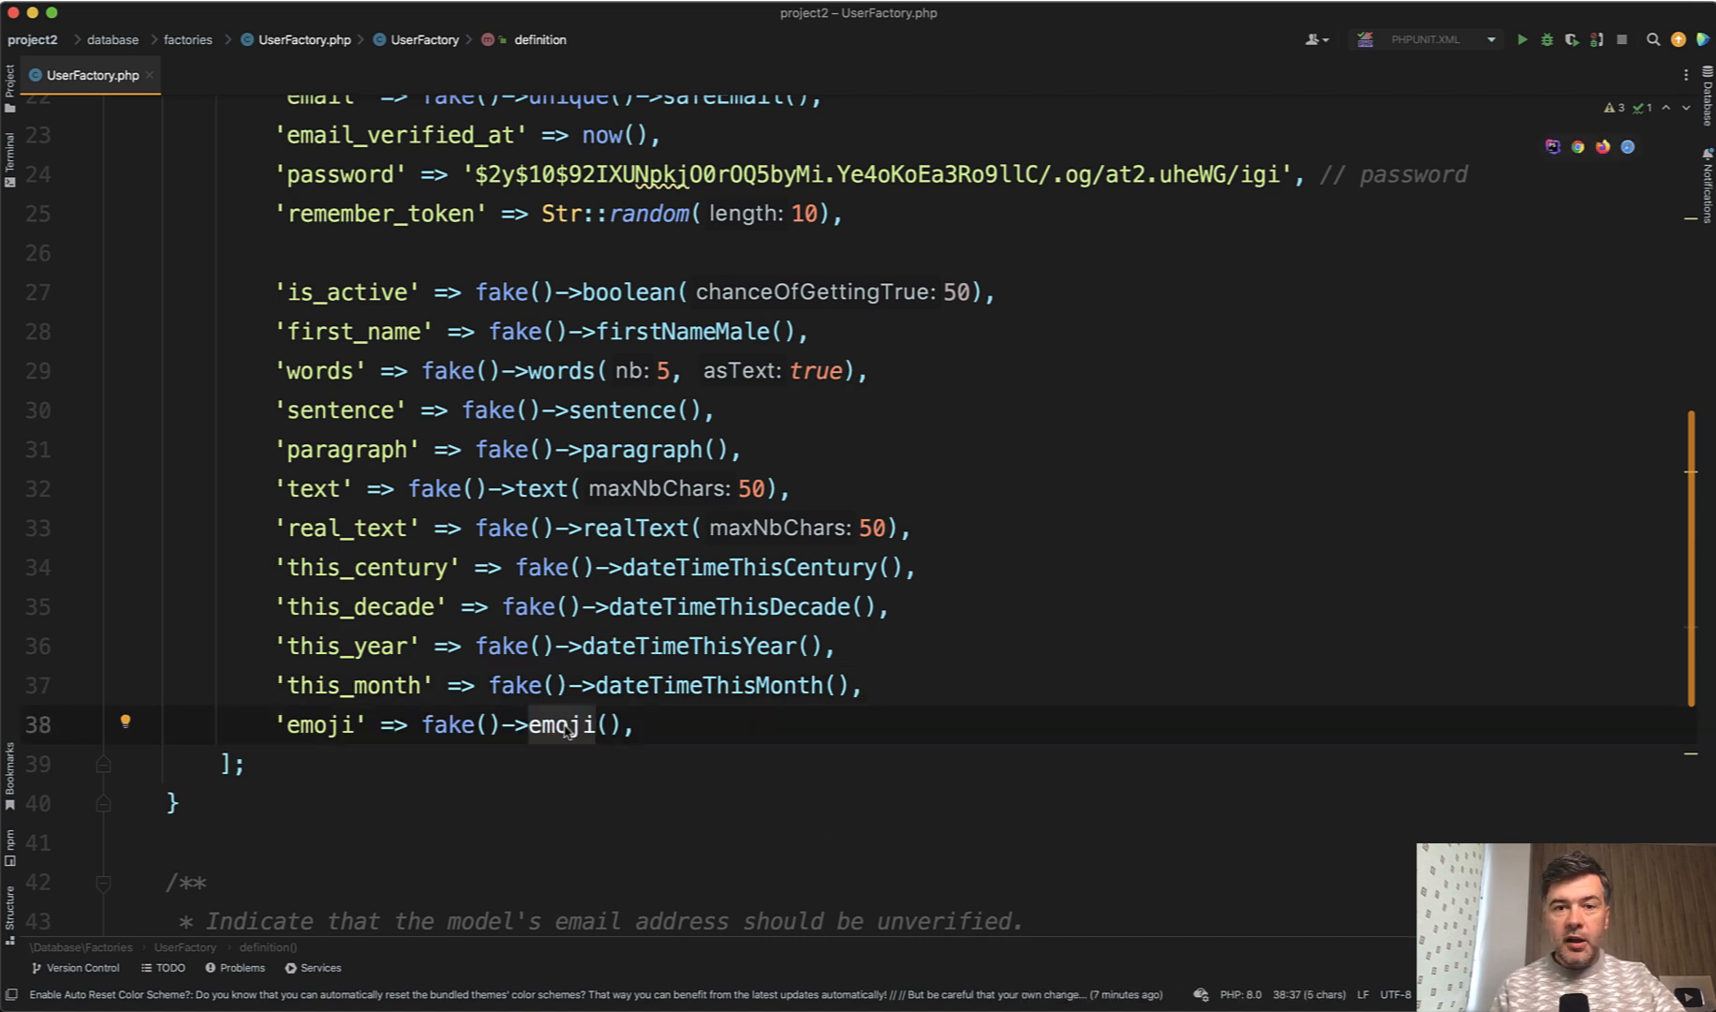
pyautogui.moveTo(680, 783)
pyautogui.write('php artisan tinker')
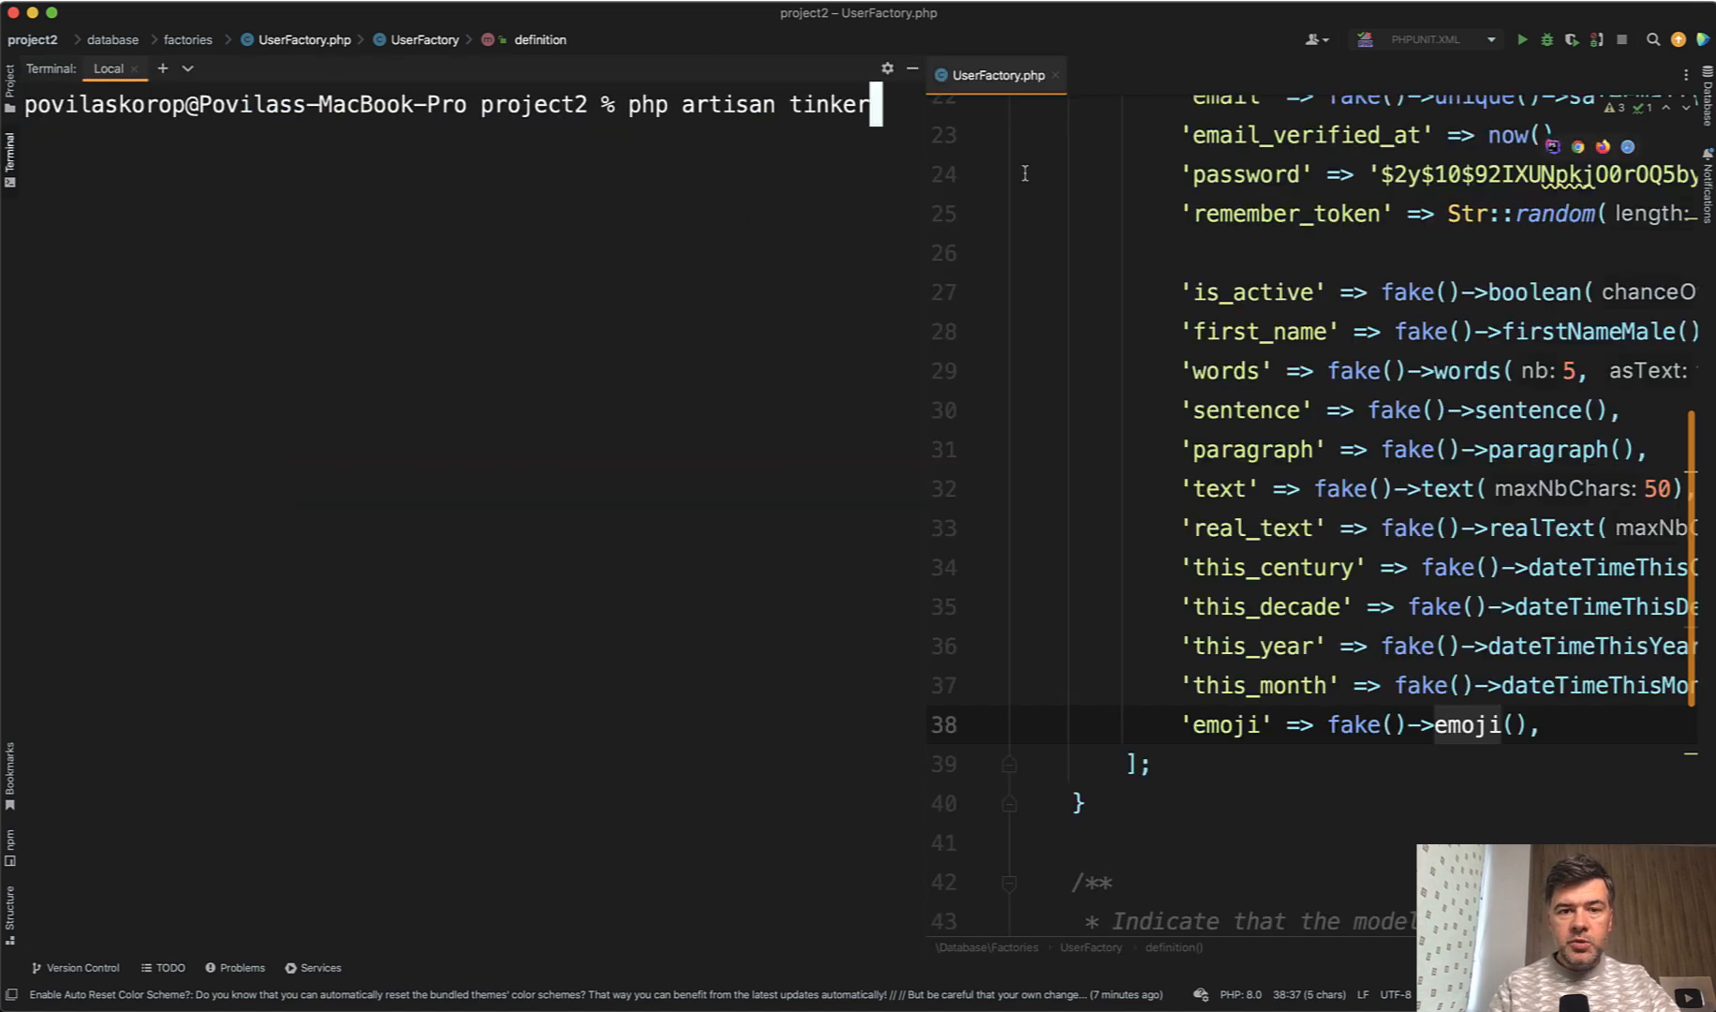
# Run User::factory()->make() in Tinker and scroll through the generated user's faker values.
pyautogui.press('Return')
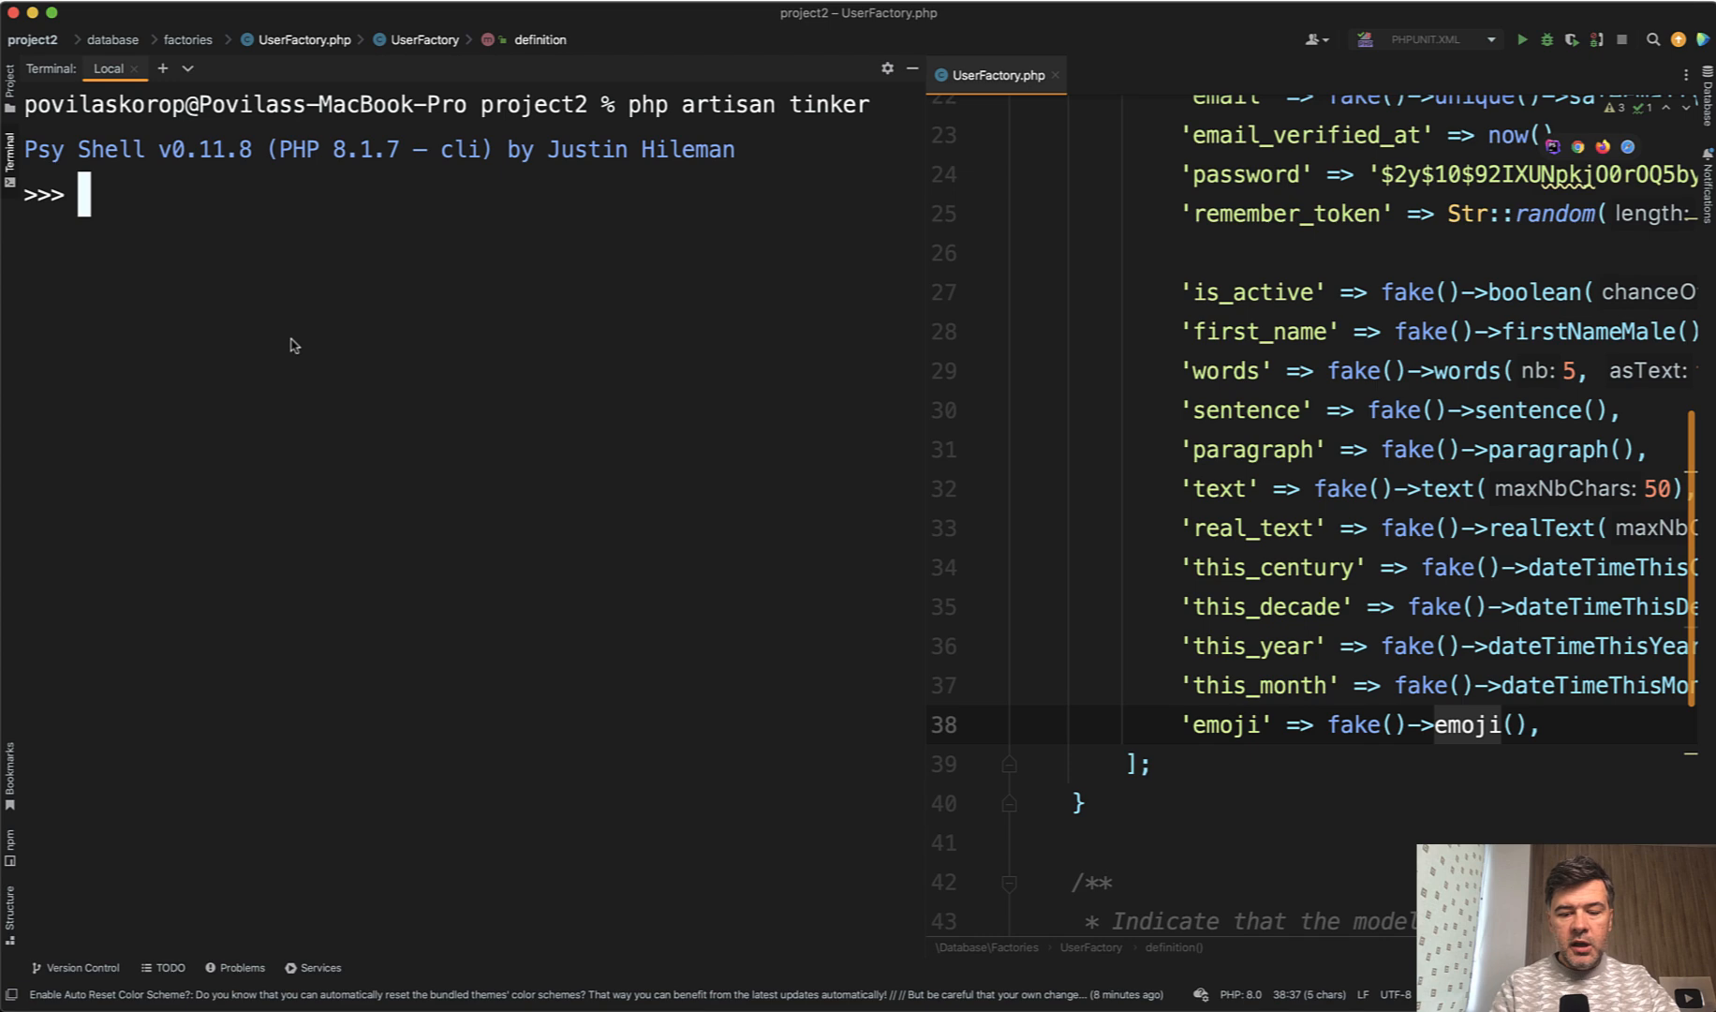
pyautogui.write('User::factory()->make(')
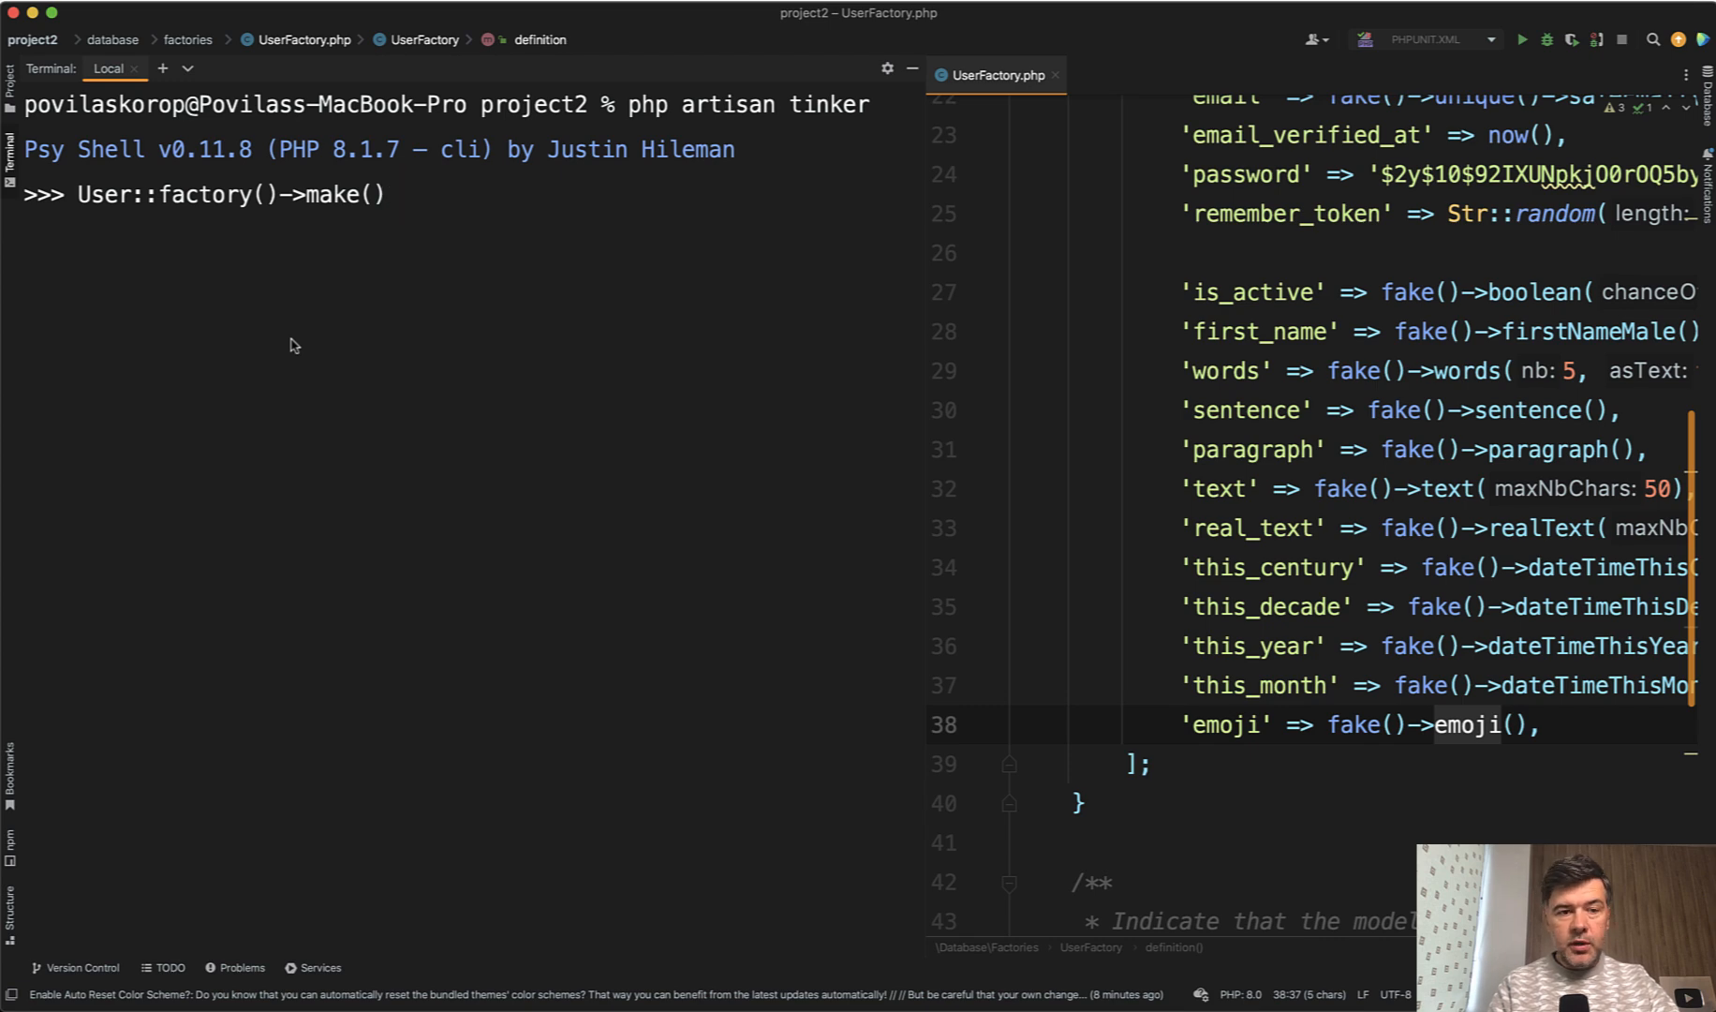
pyautogui.write(';')
pyautogui.press('Return')
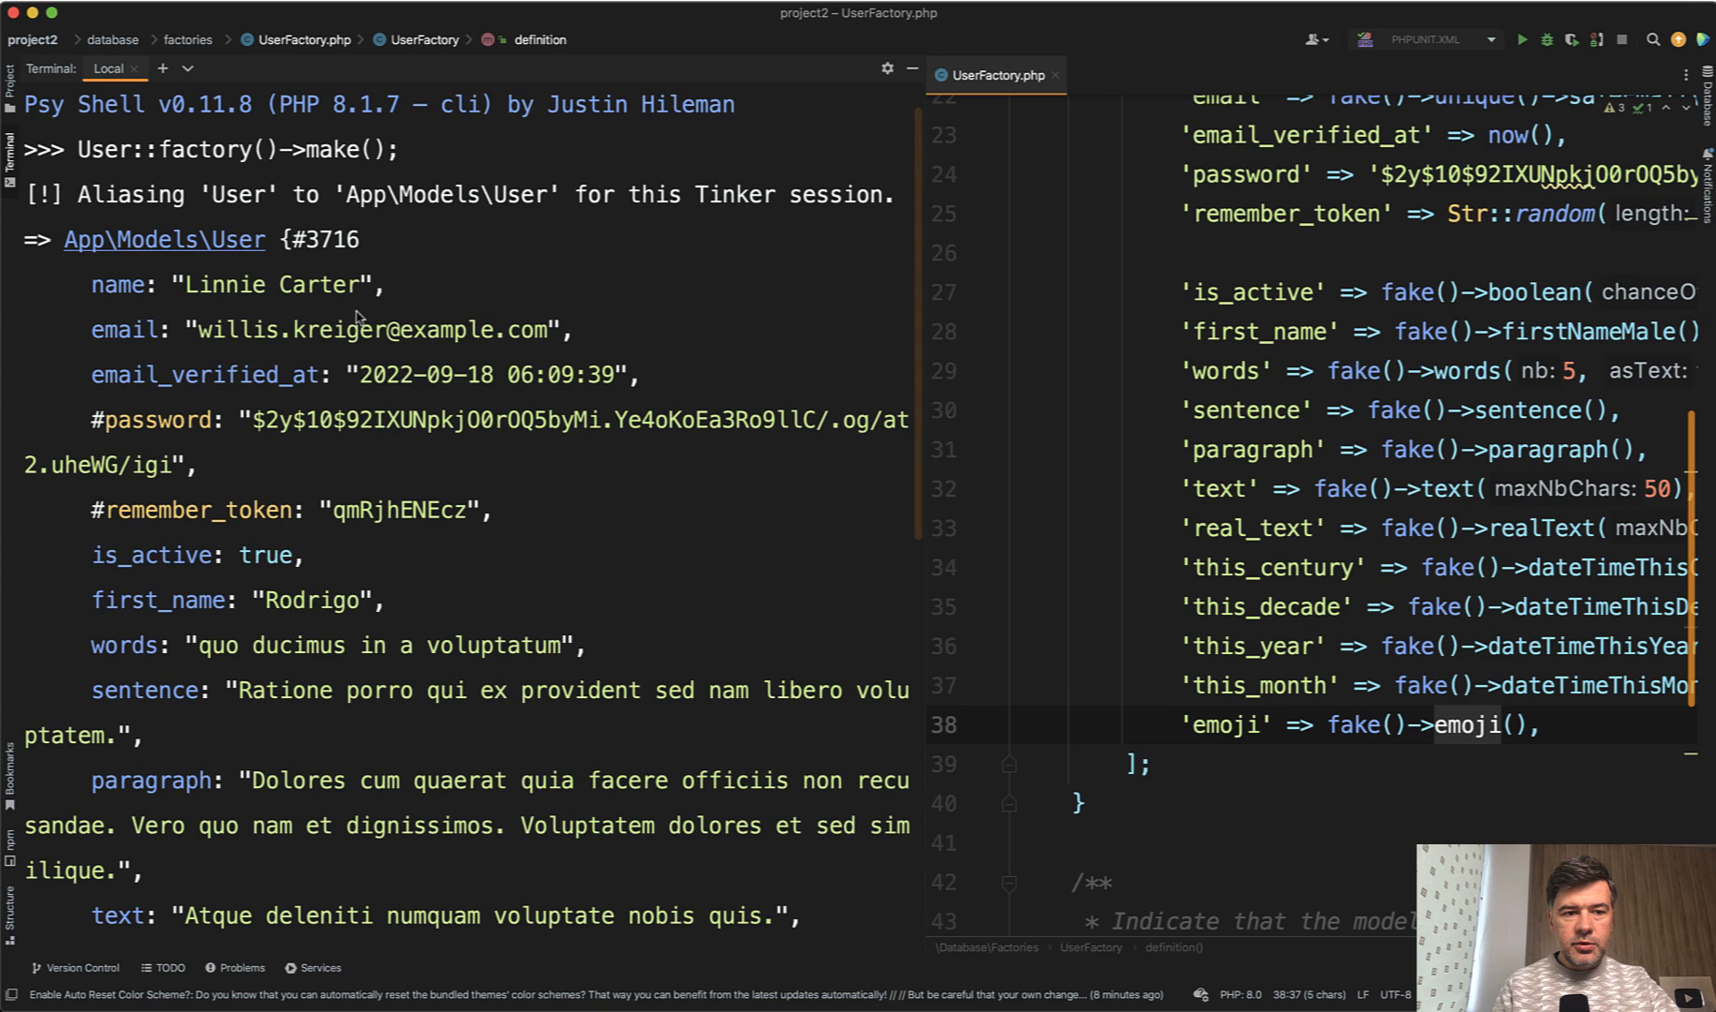
pyautogui.scroll(-3)
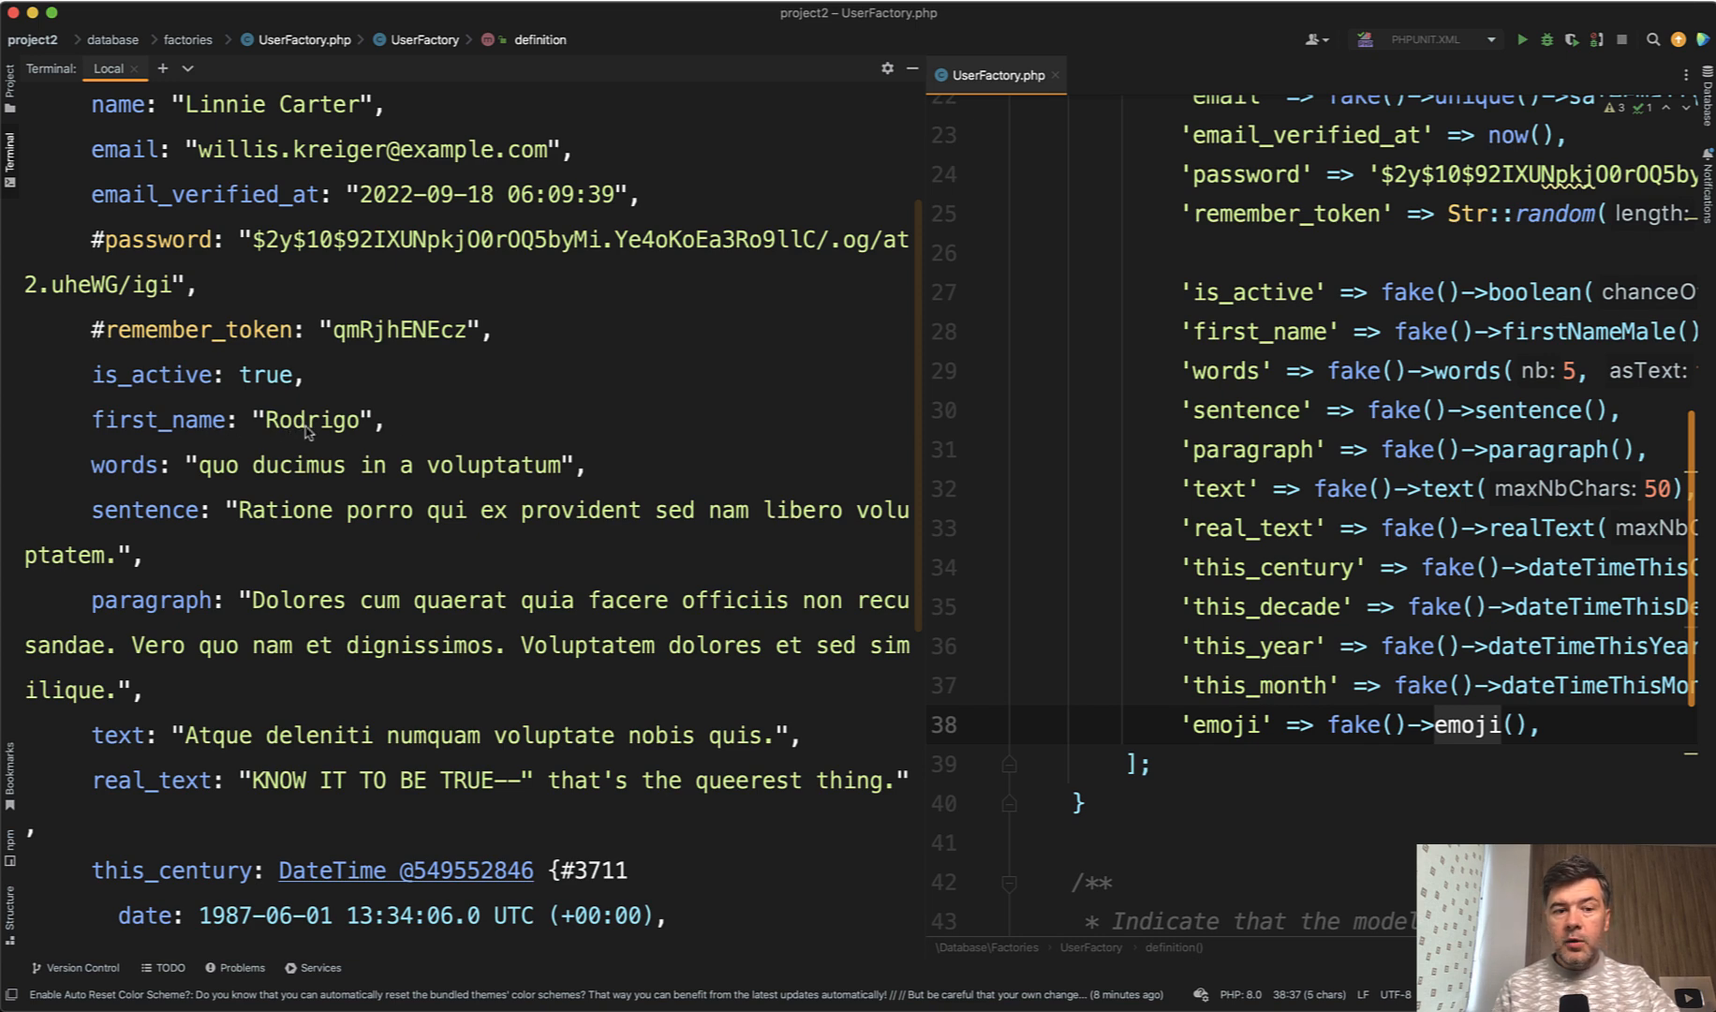
pyautogui.moveTo(311, 551)
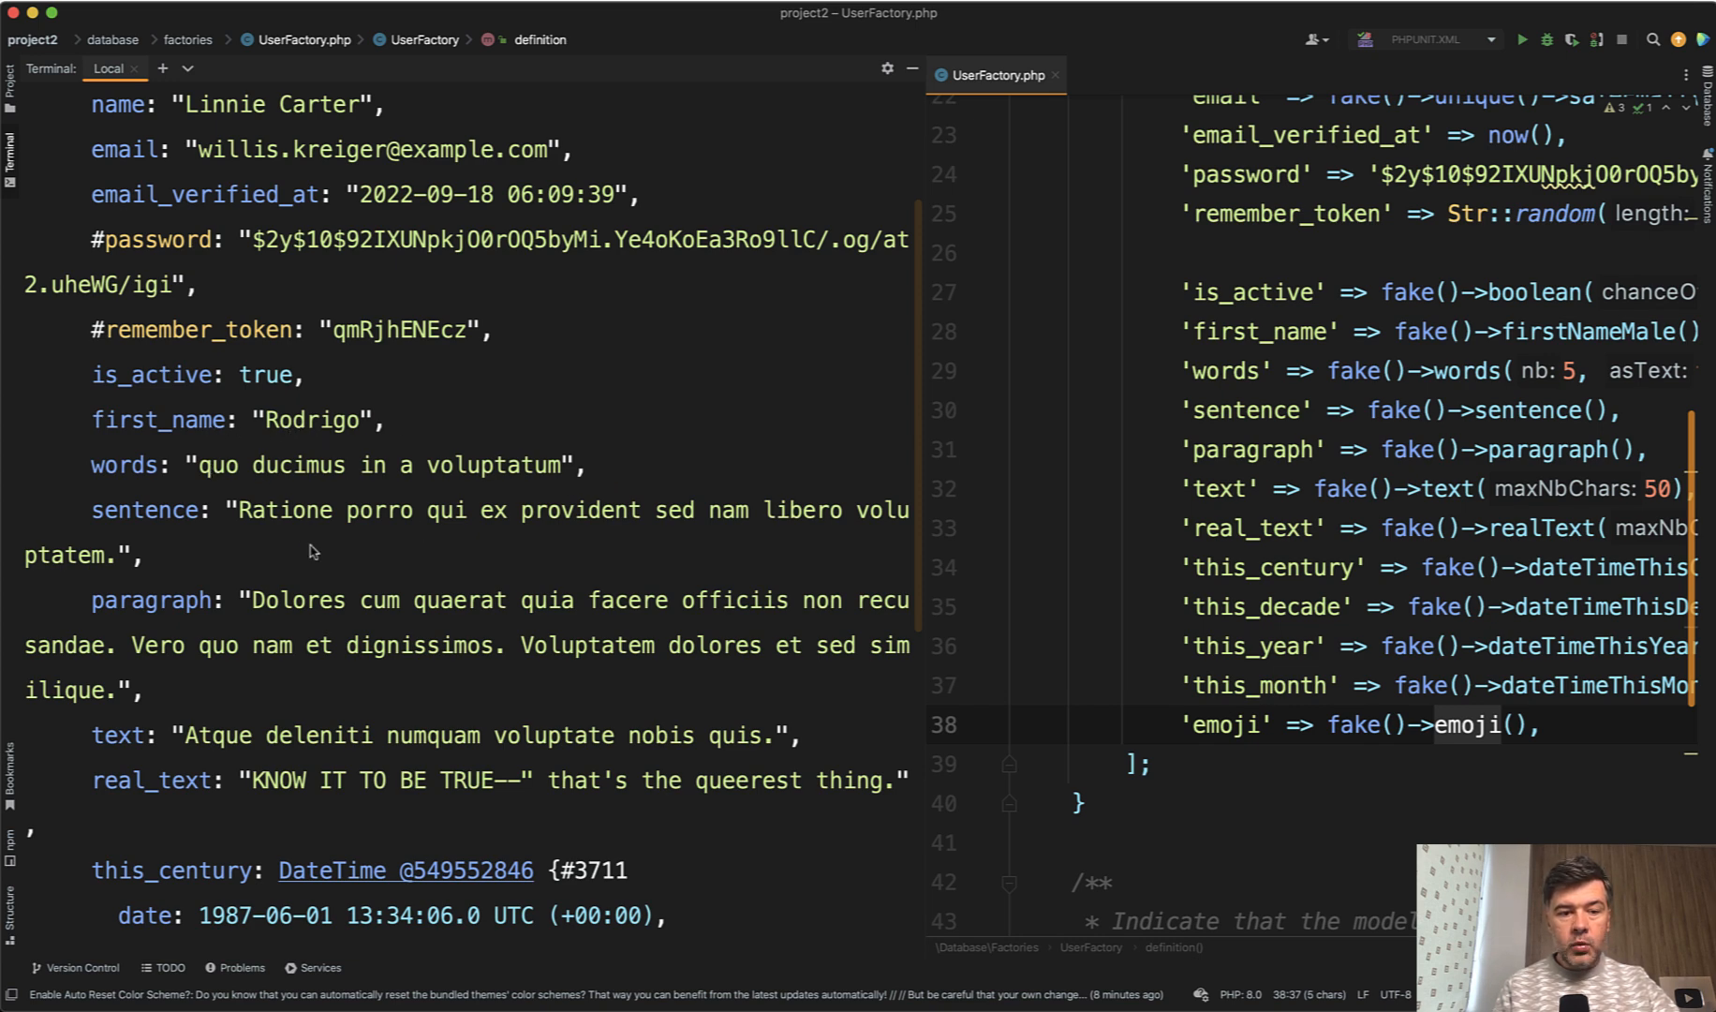
pyautogui.moveTo(191, 735)
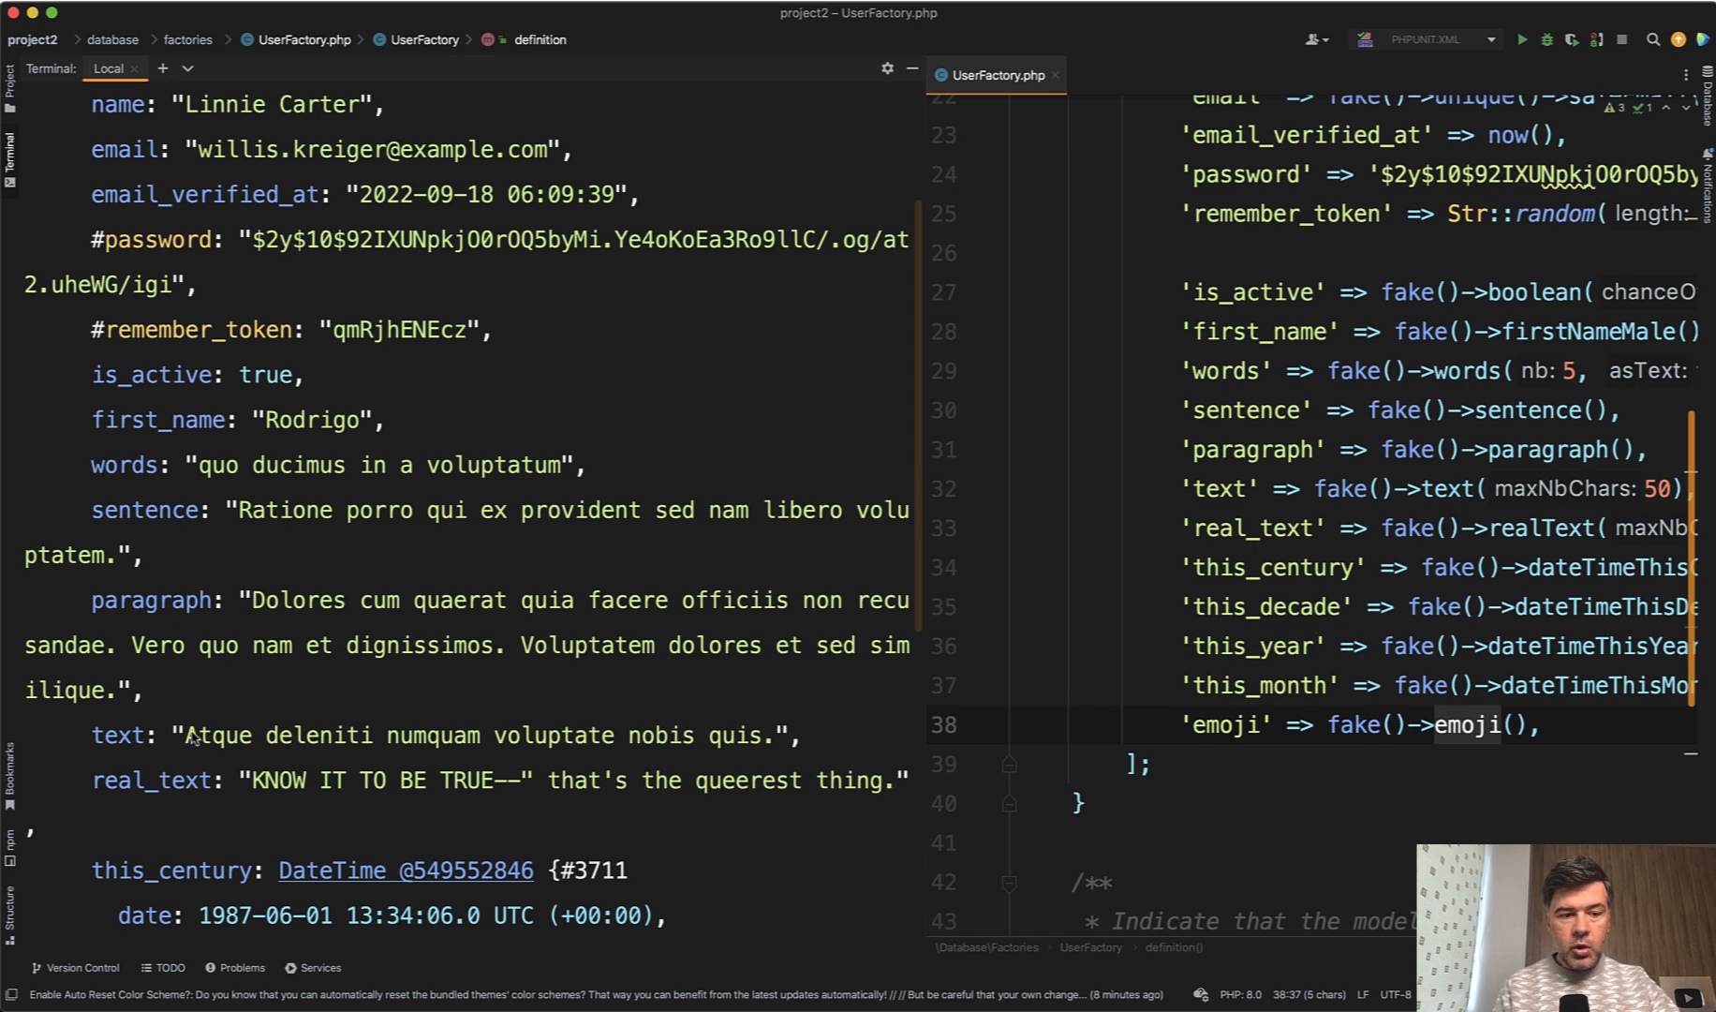
pyautogui.scroll(-3)
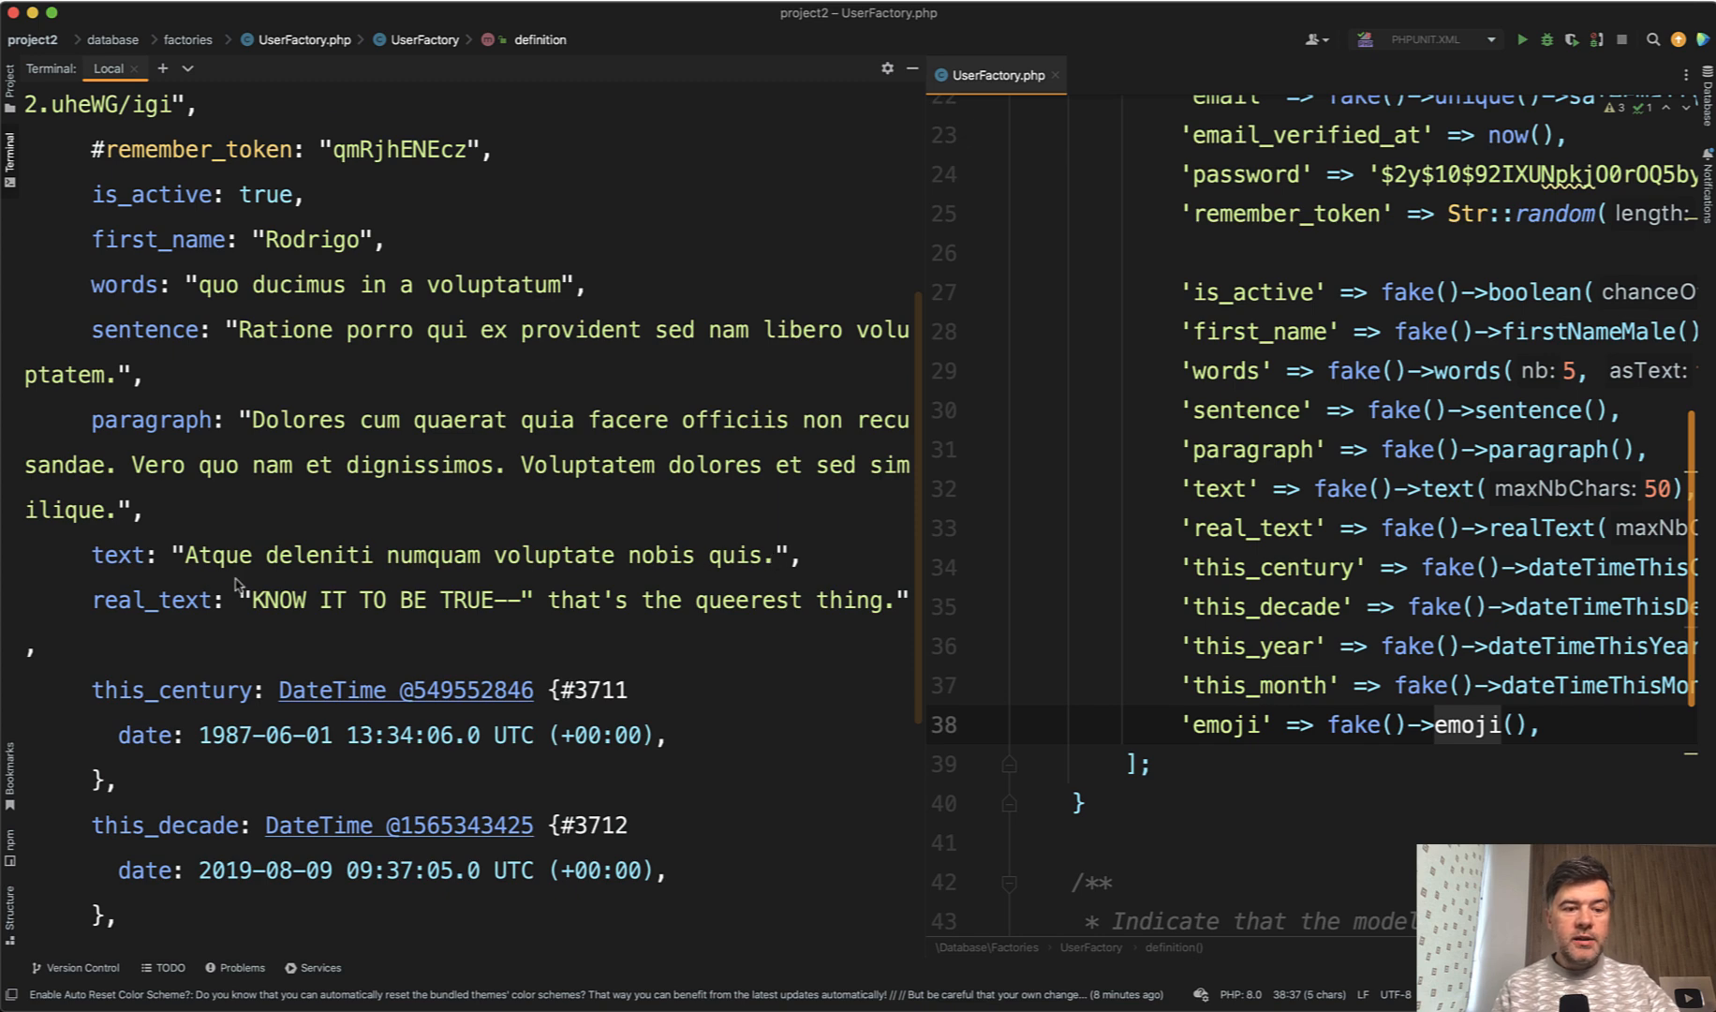
pyautogui.moveTo(291, 602)
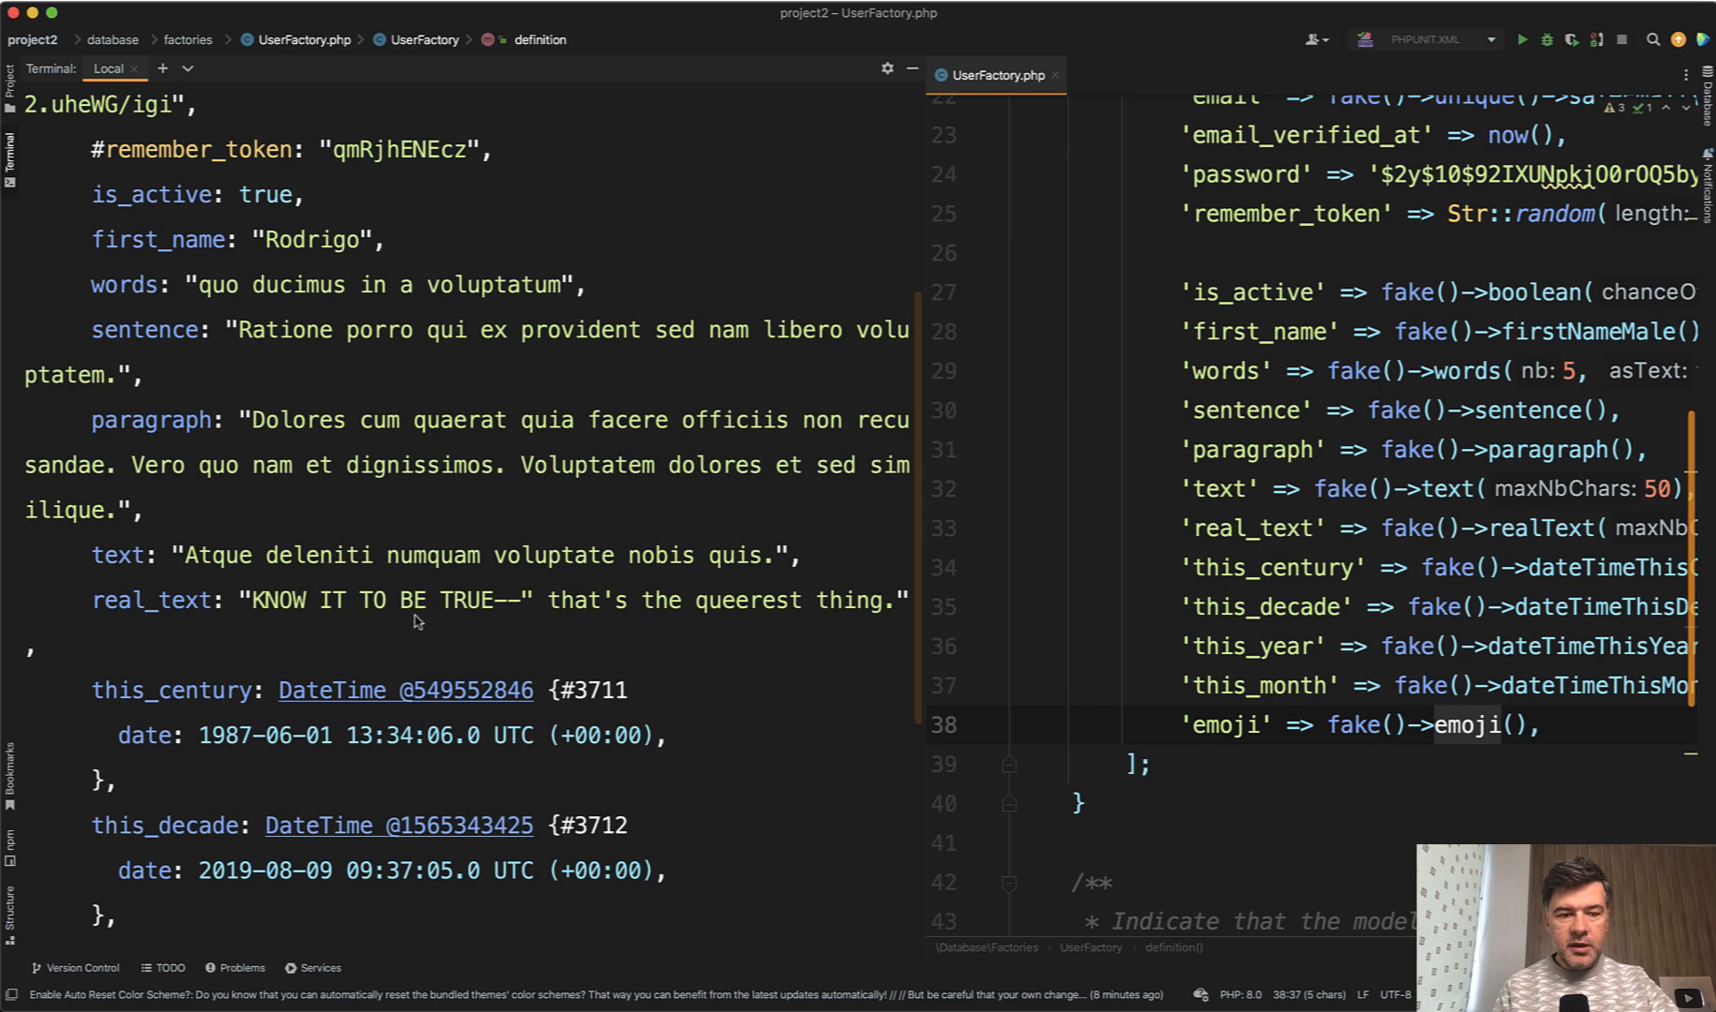
pyautogui.scroll(-3)
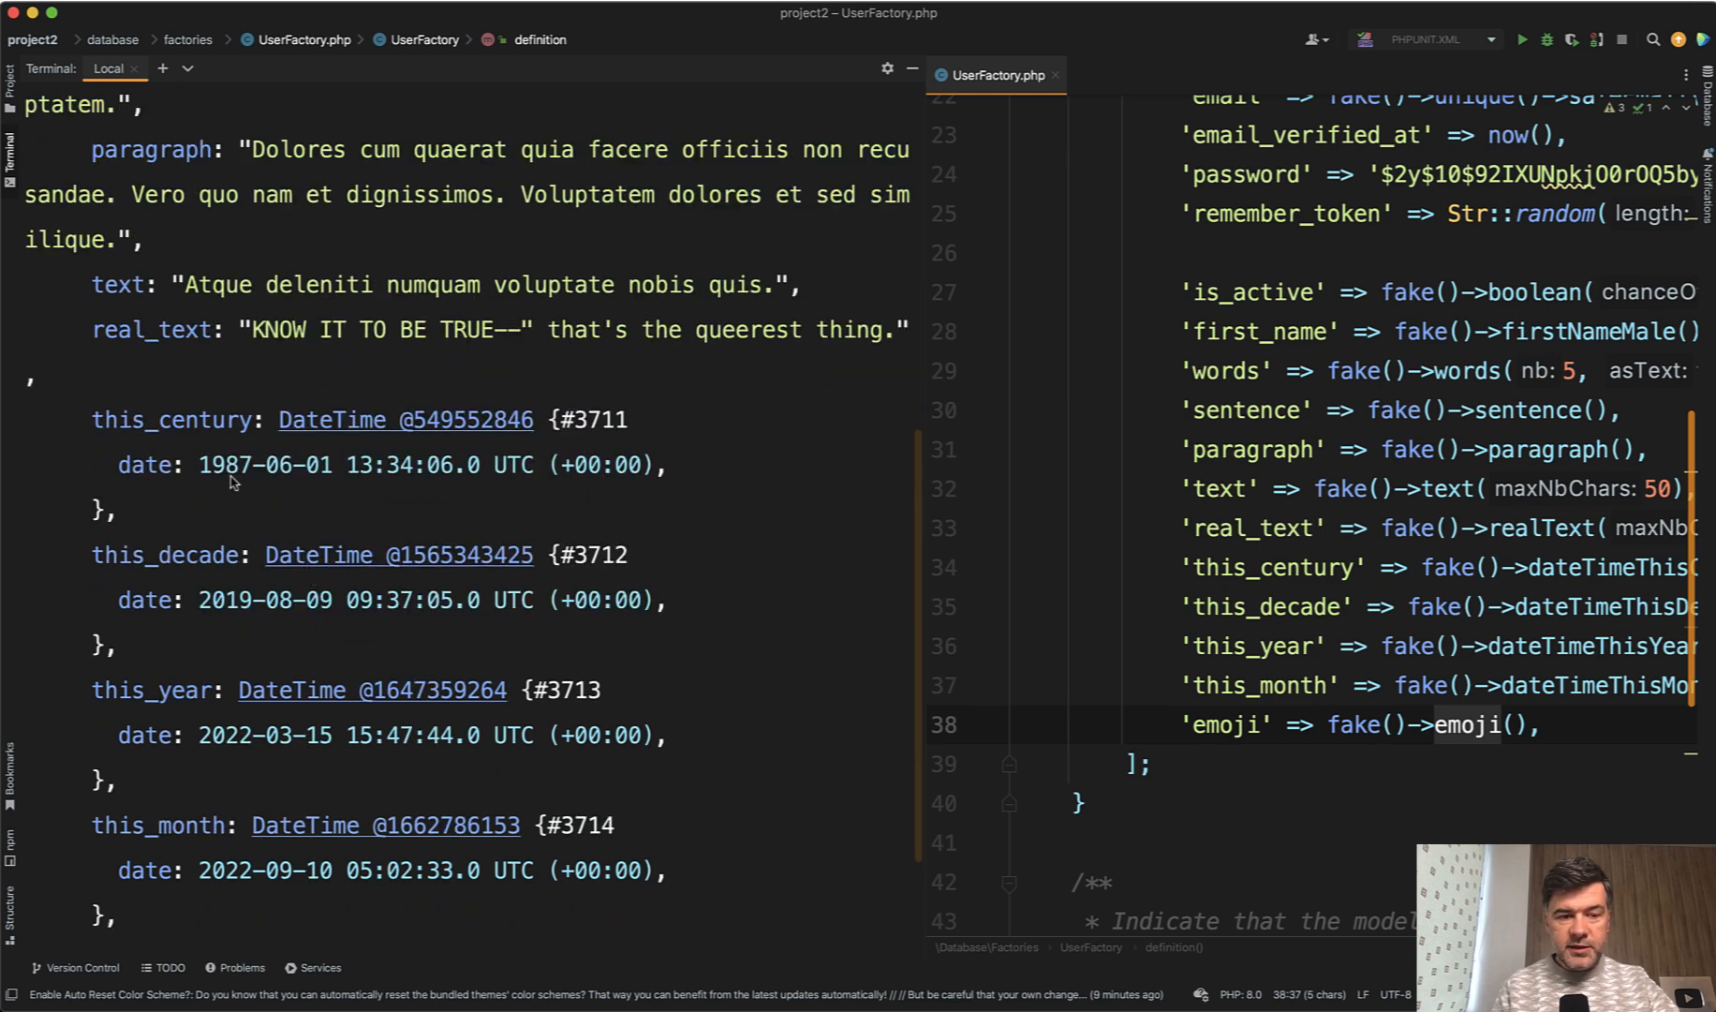
pyautogui.moveTo(243, 508)
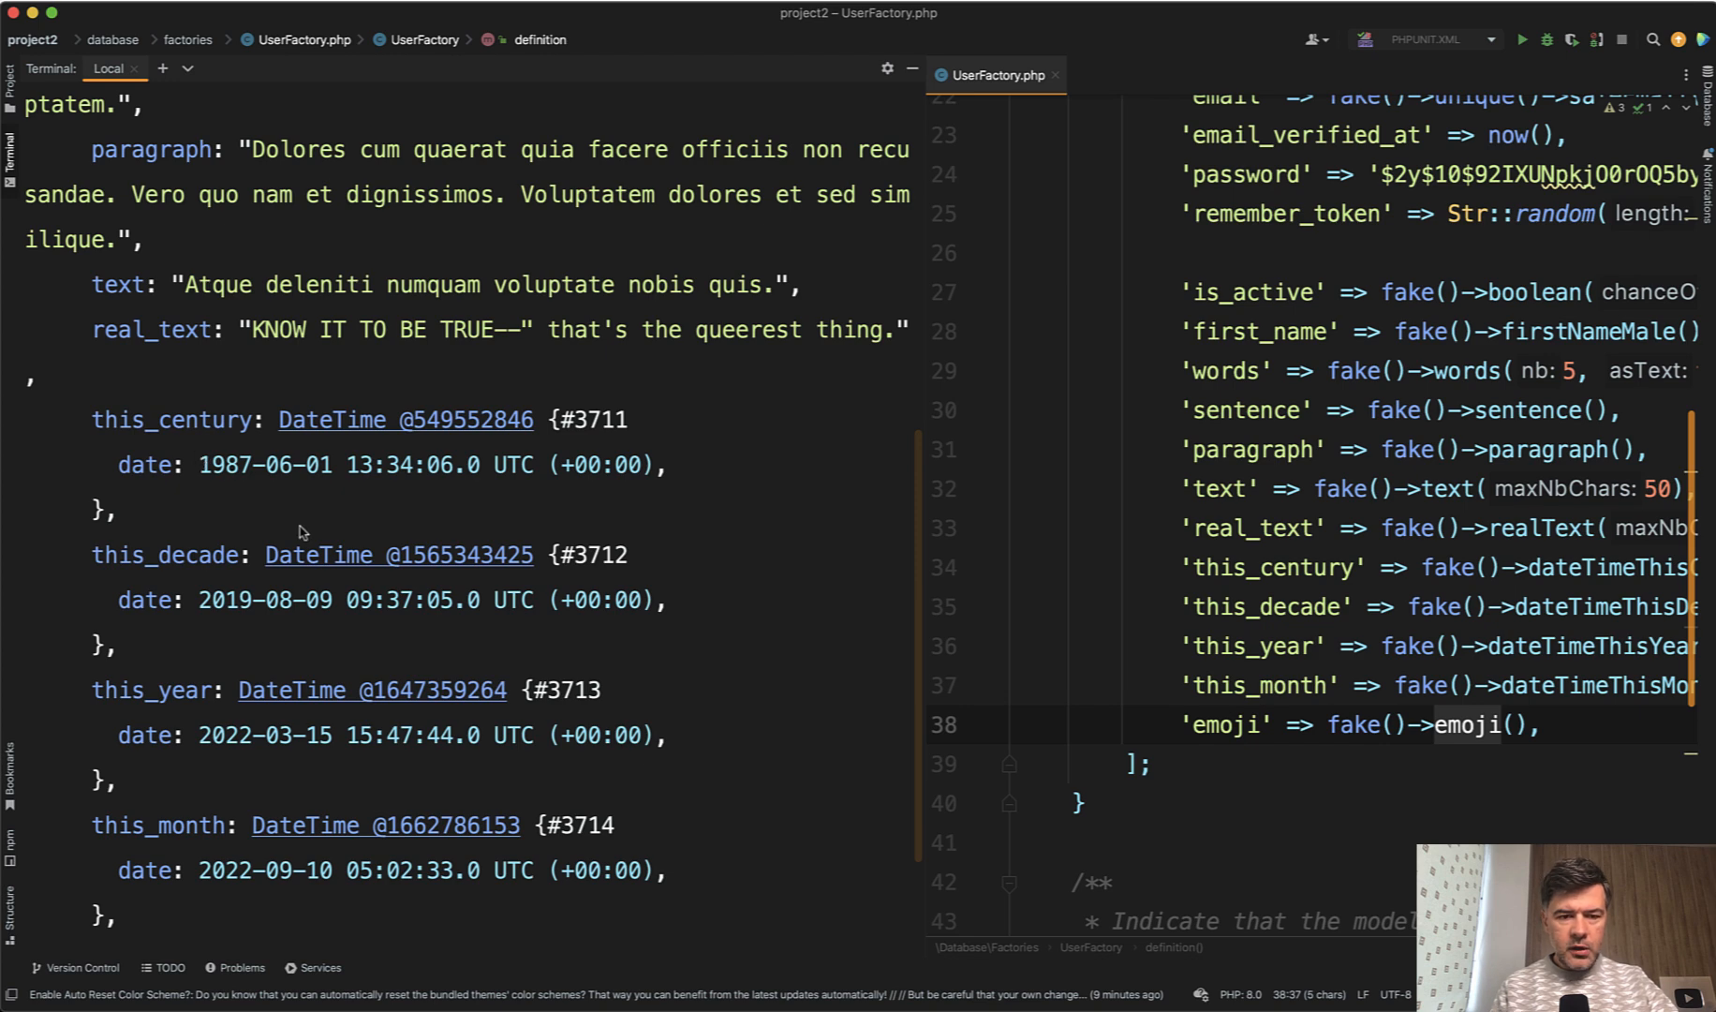
pyautogui.moveTo(217, 568)
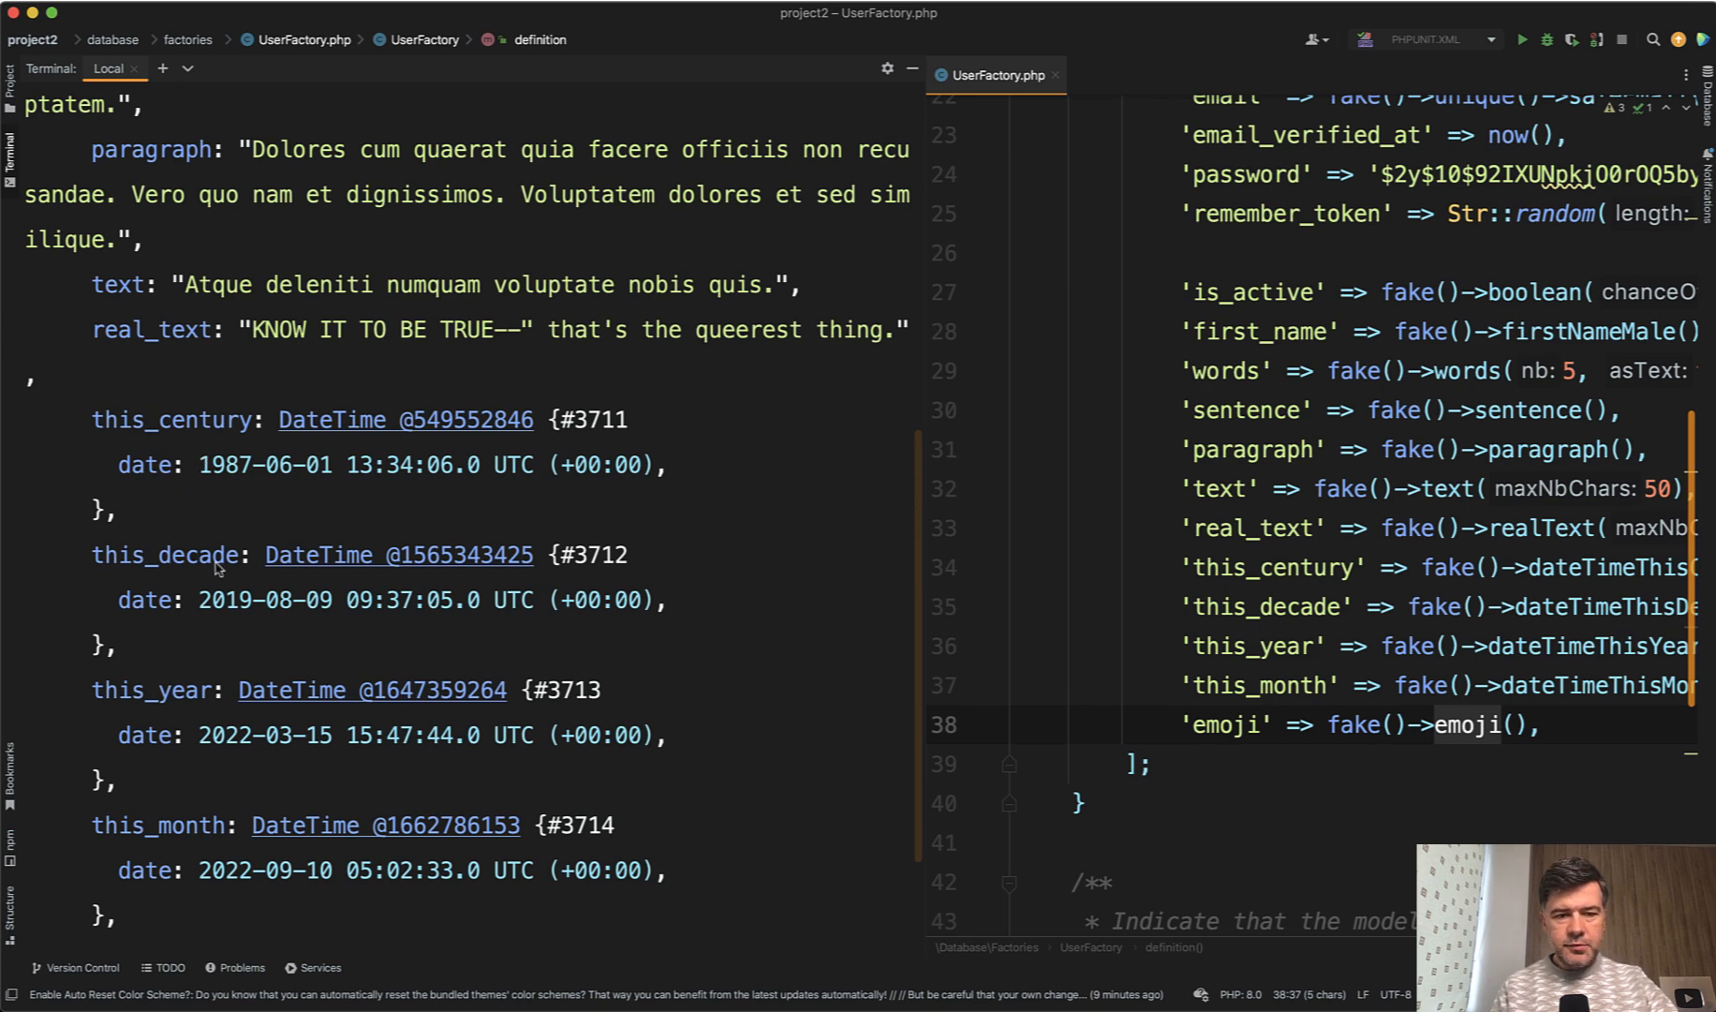
pyautogui.moveTo(227, 644)
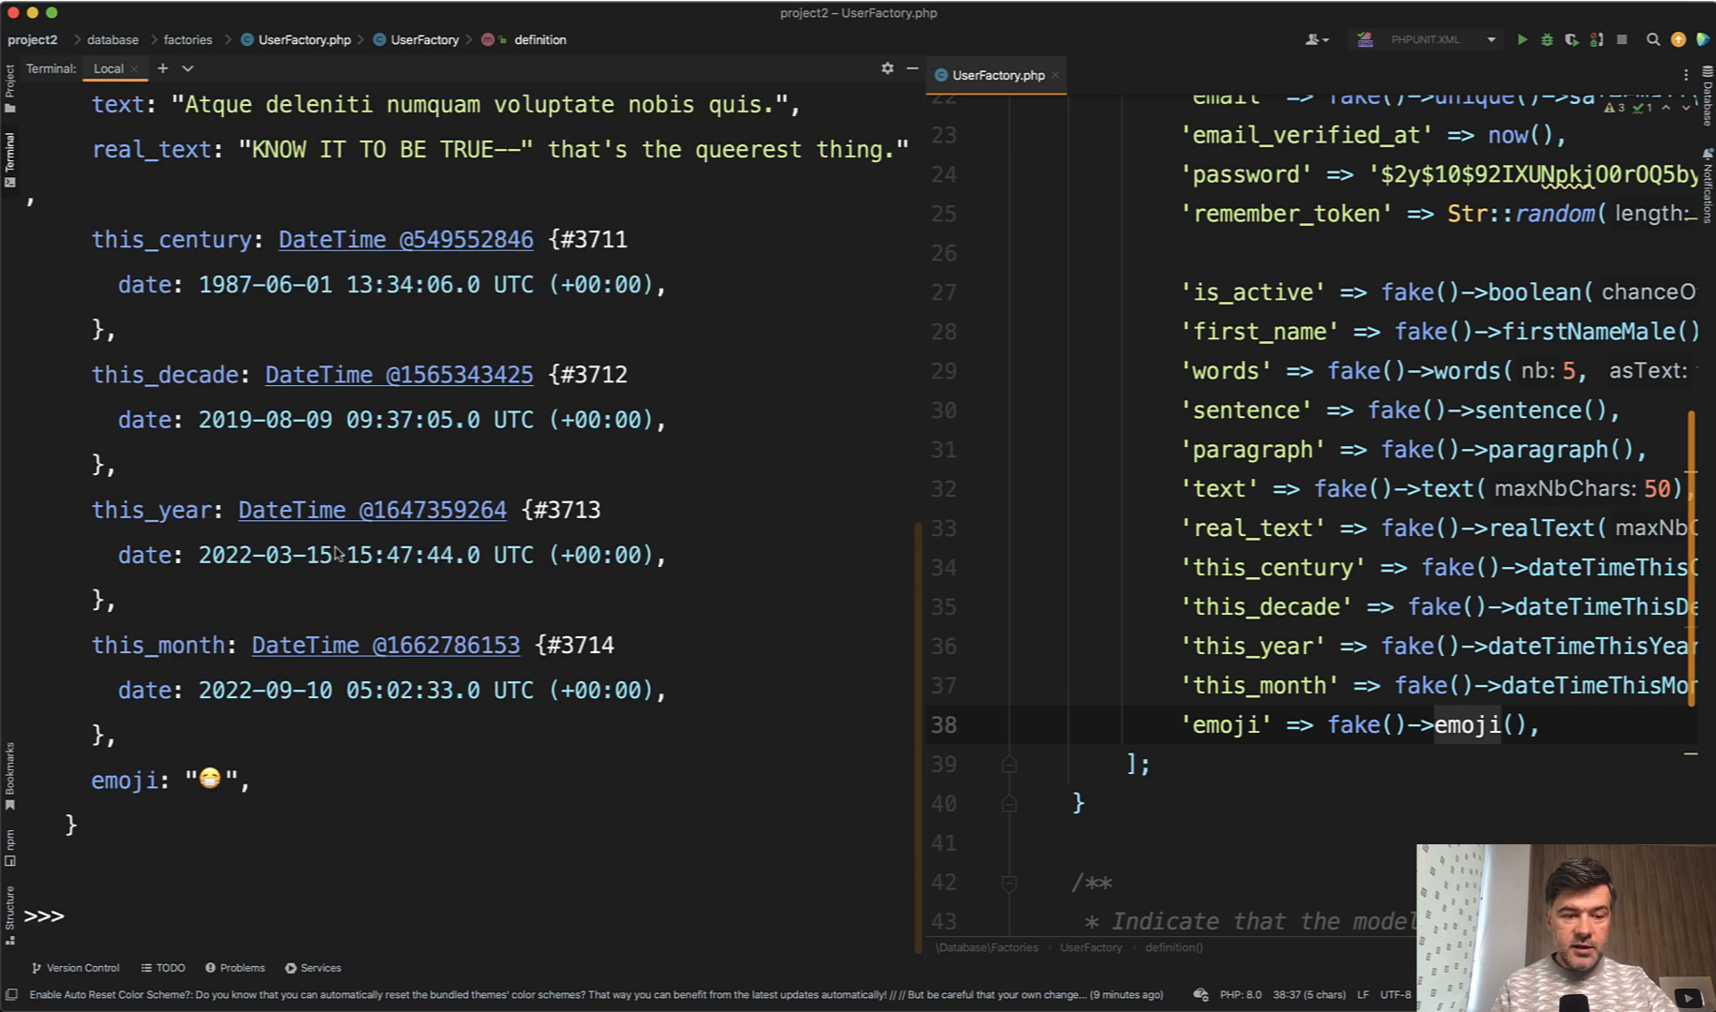
pyautogui.moveTo(351, 741)
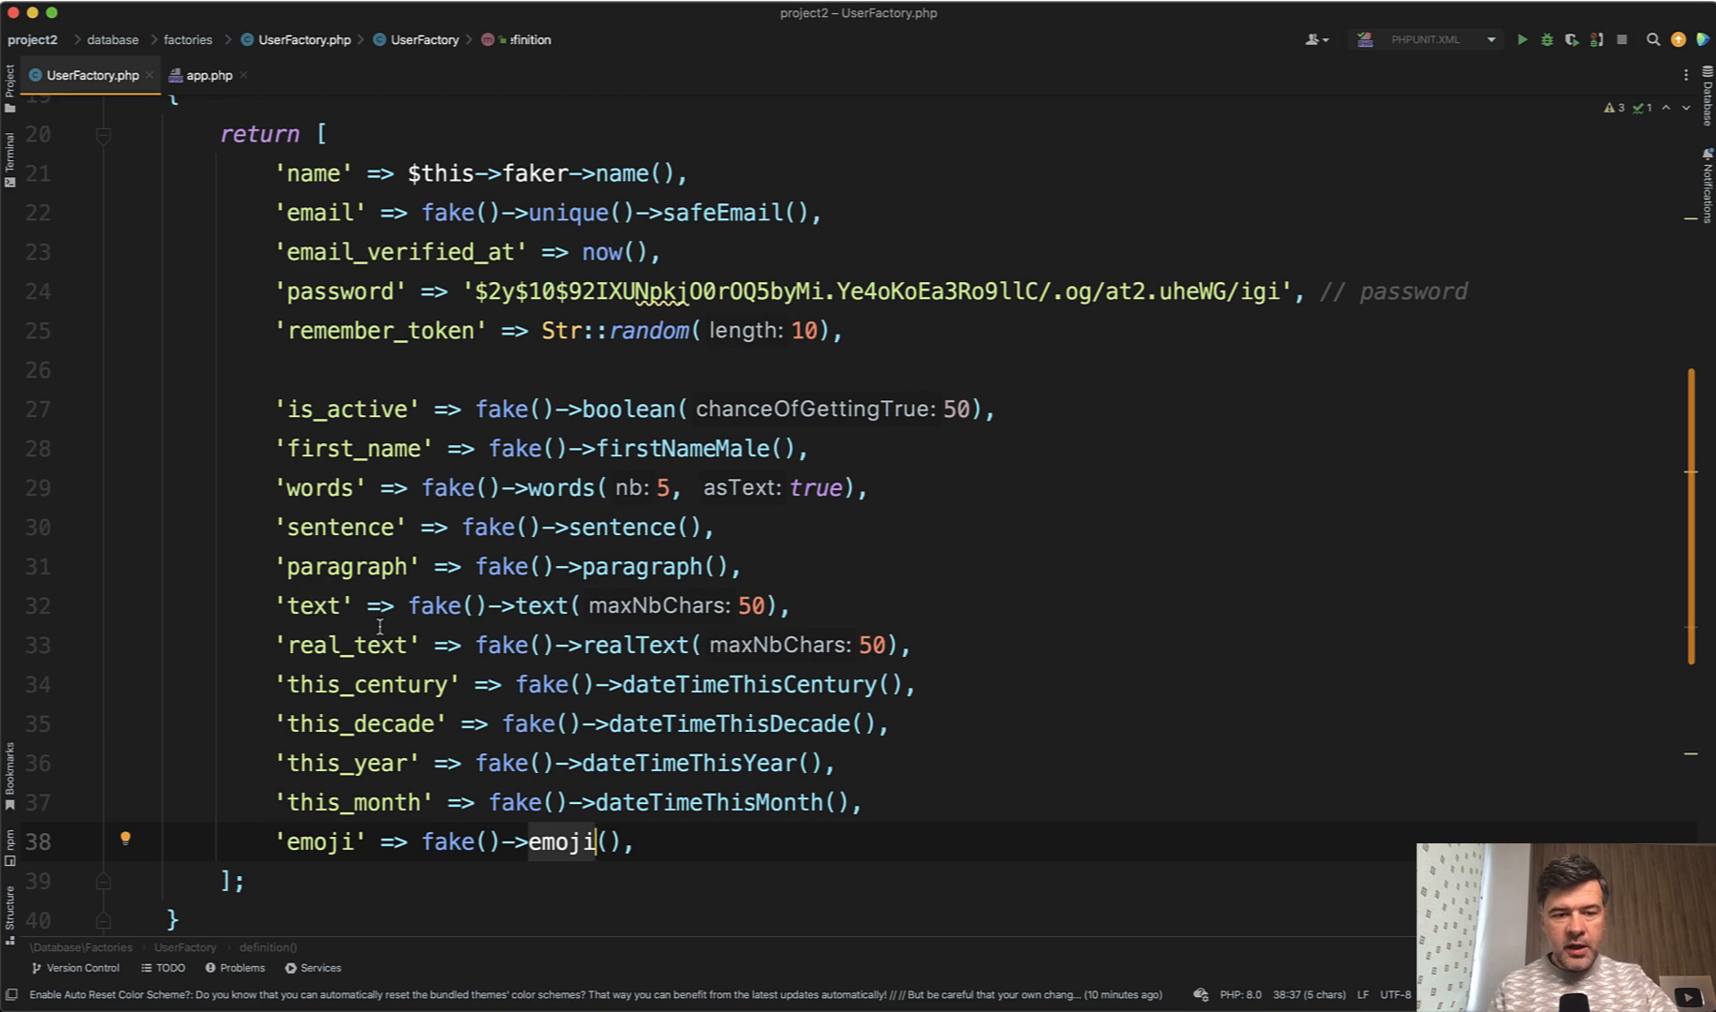
# Set faker_locale to es_ES in config/app.php and regenerate the user in Tinker.
pyautogui.click(634, 645)
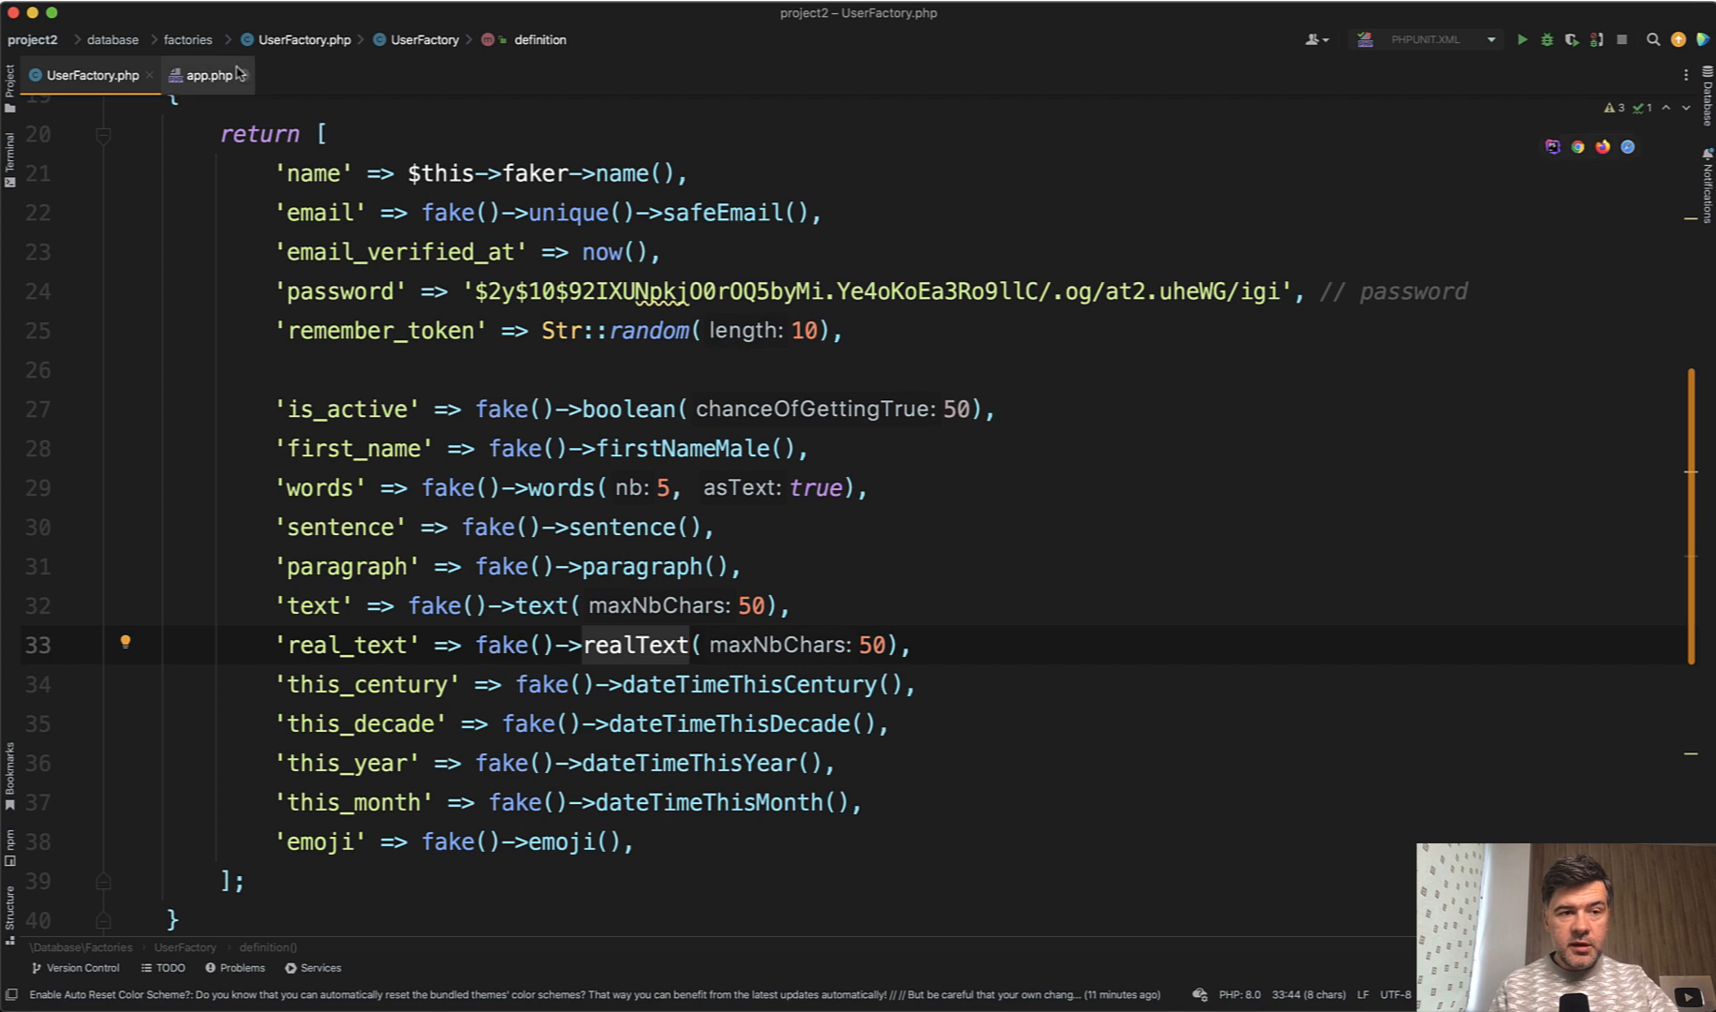
pyautogui.click(206, 75)
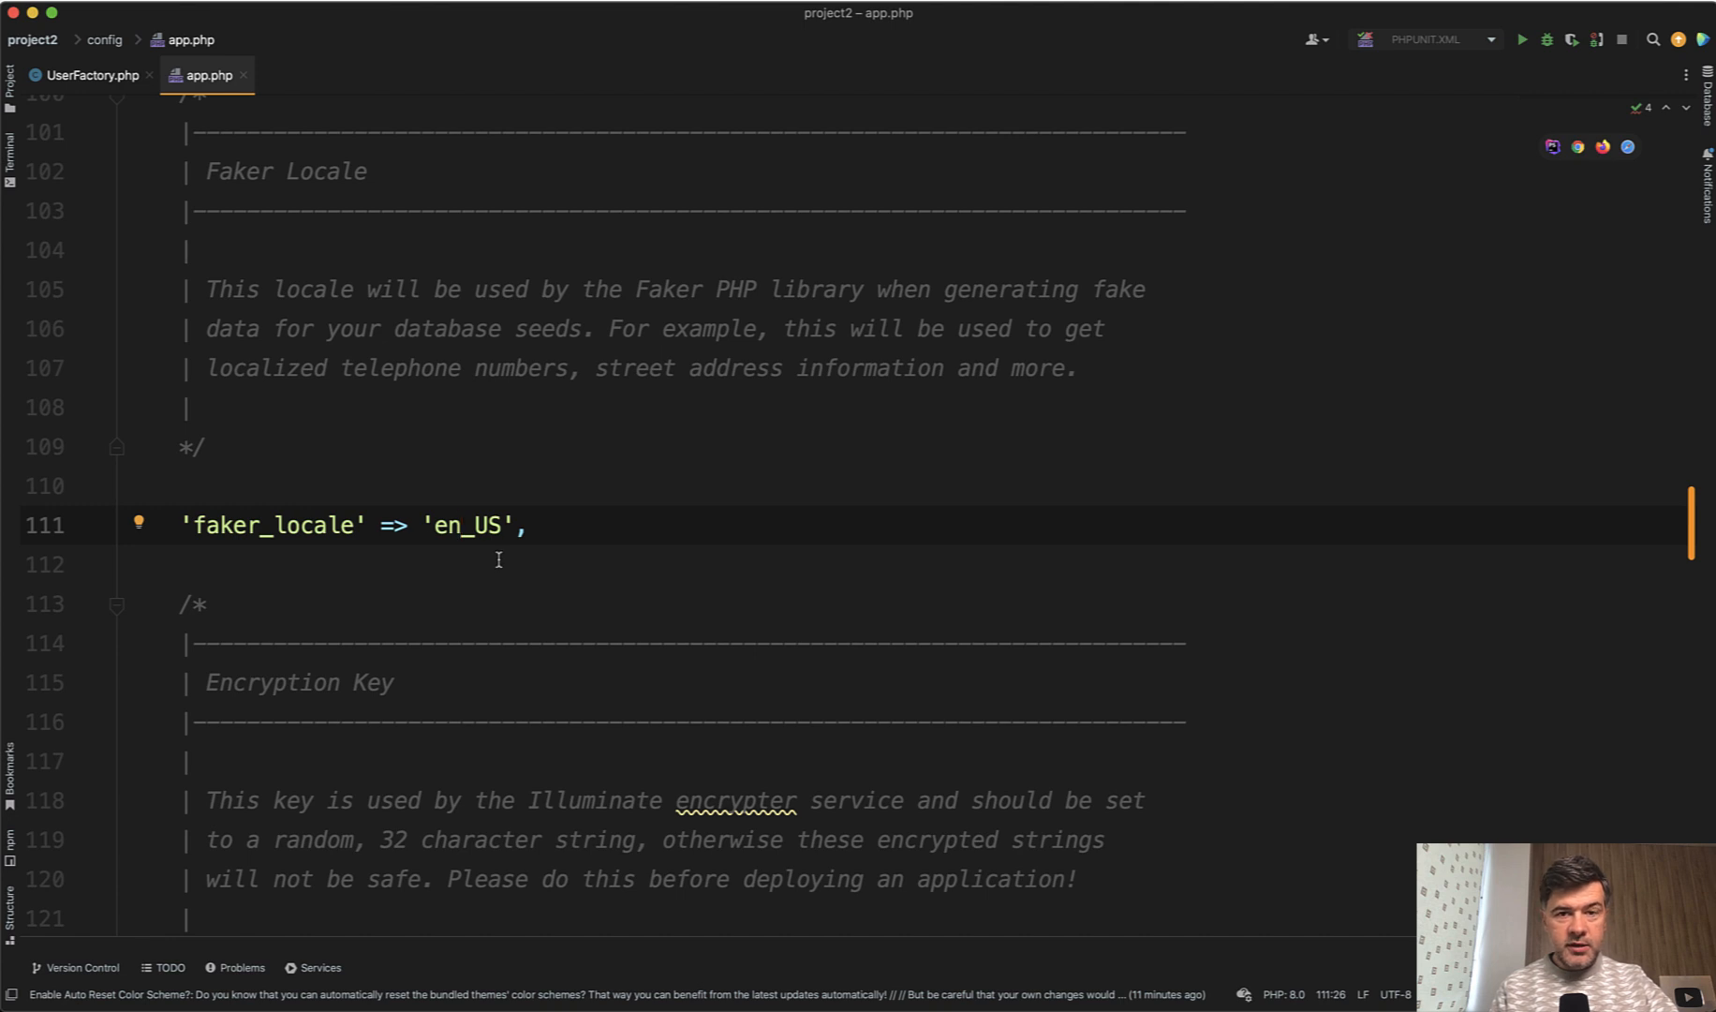
pyautogui.click(459, 527)
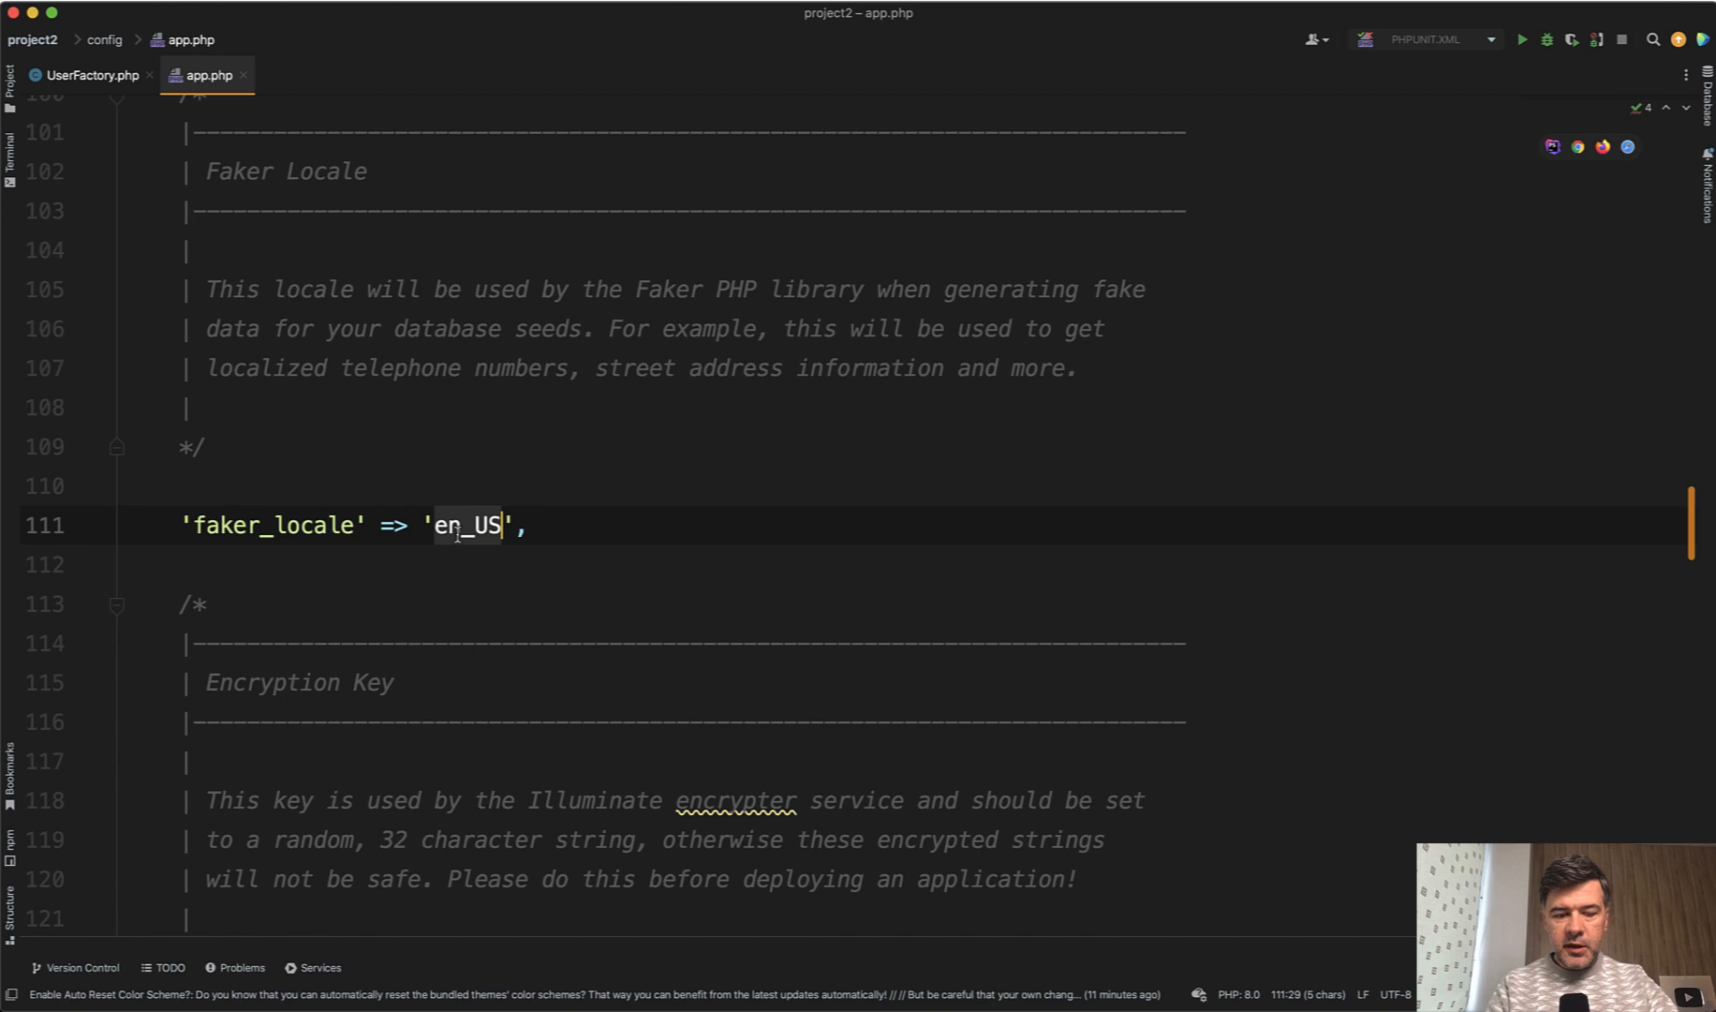
pyautogui.write('es_ES')
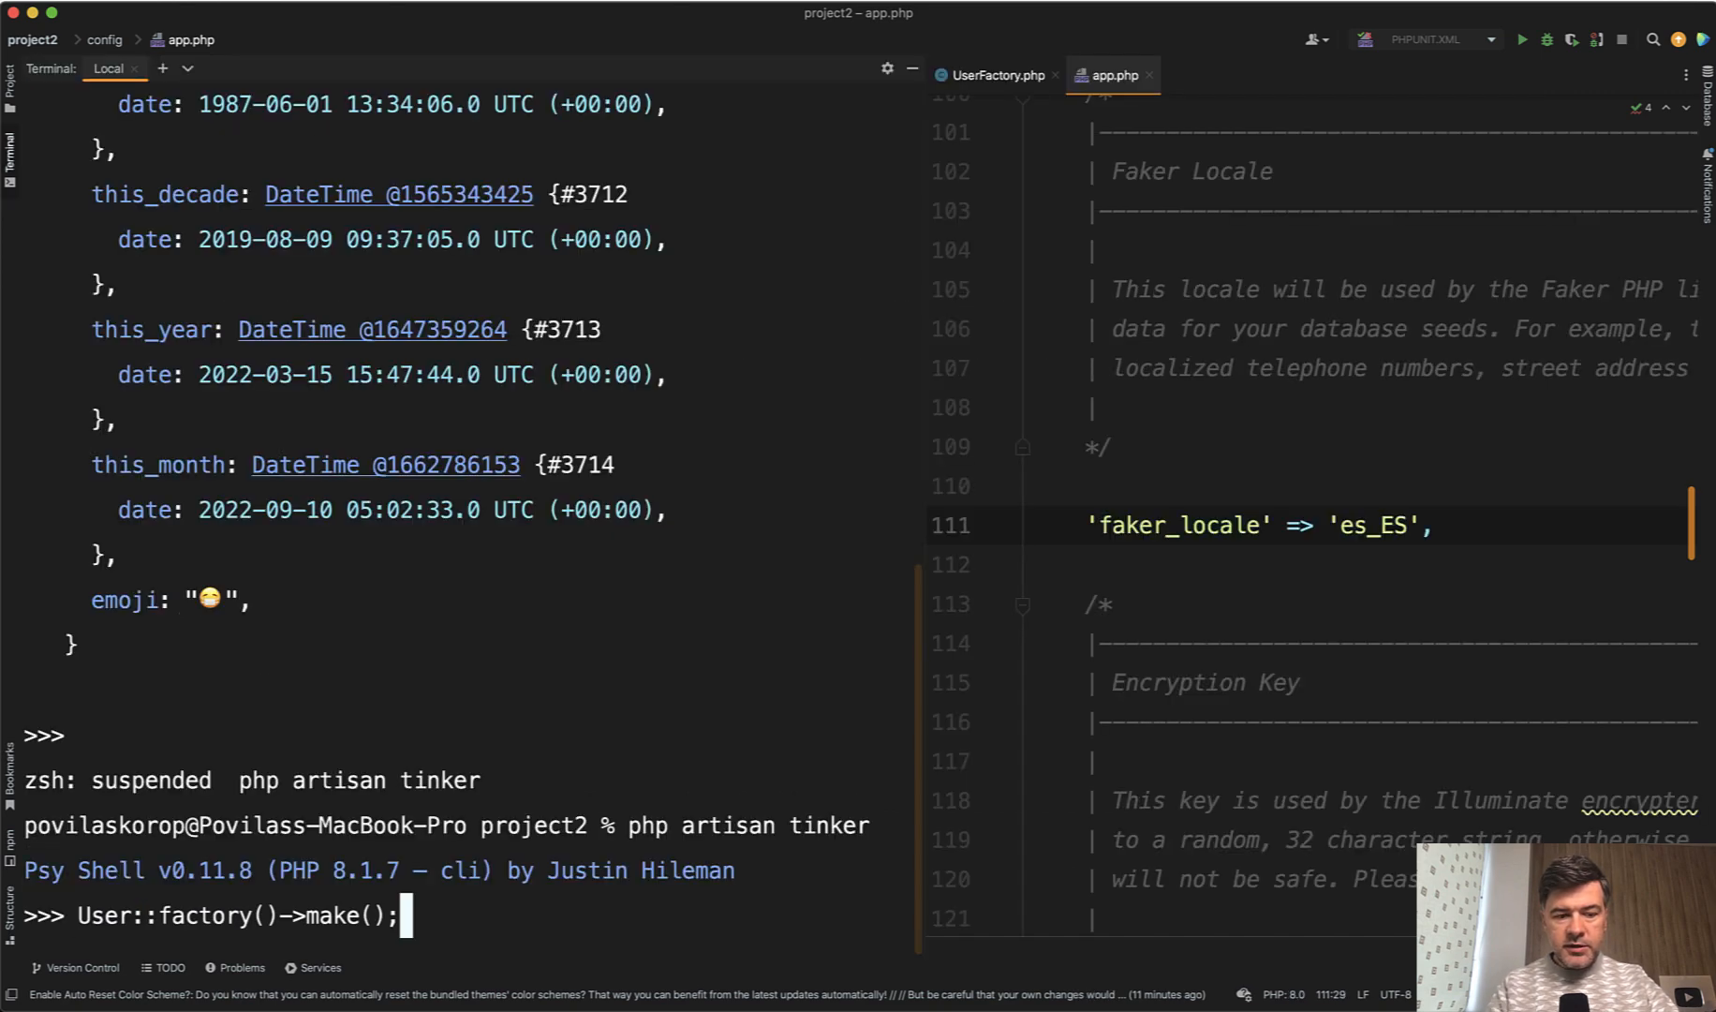
pyautogui.press('Return')
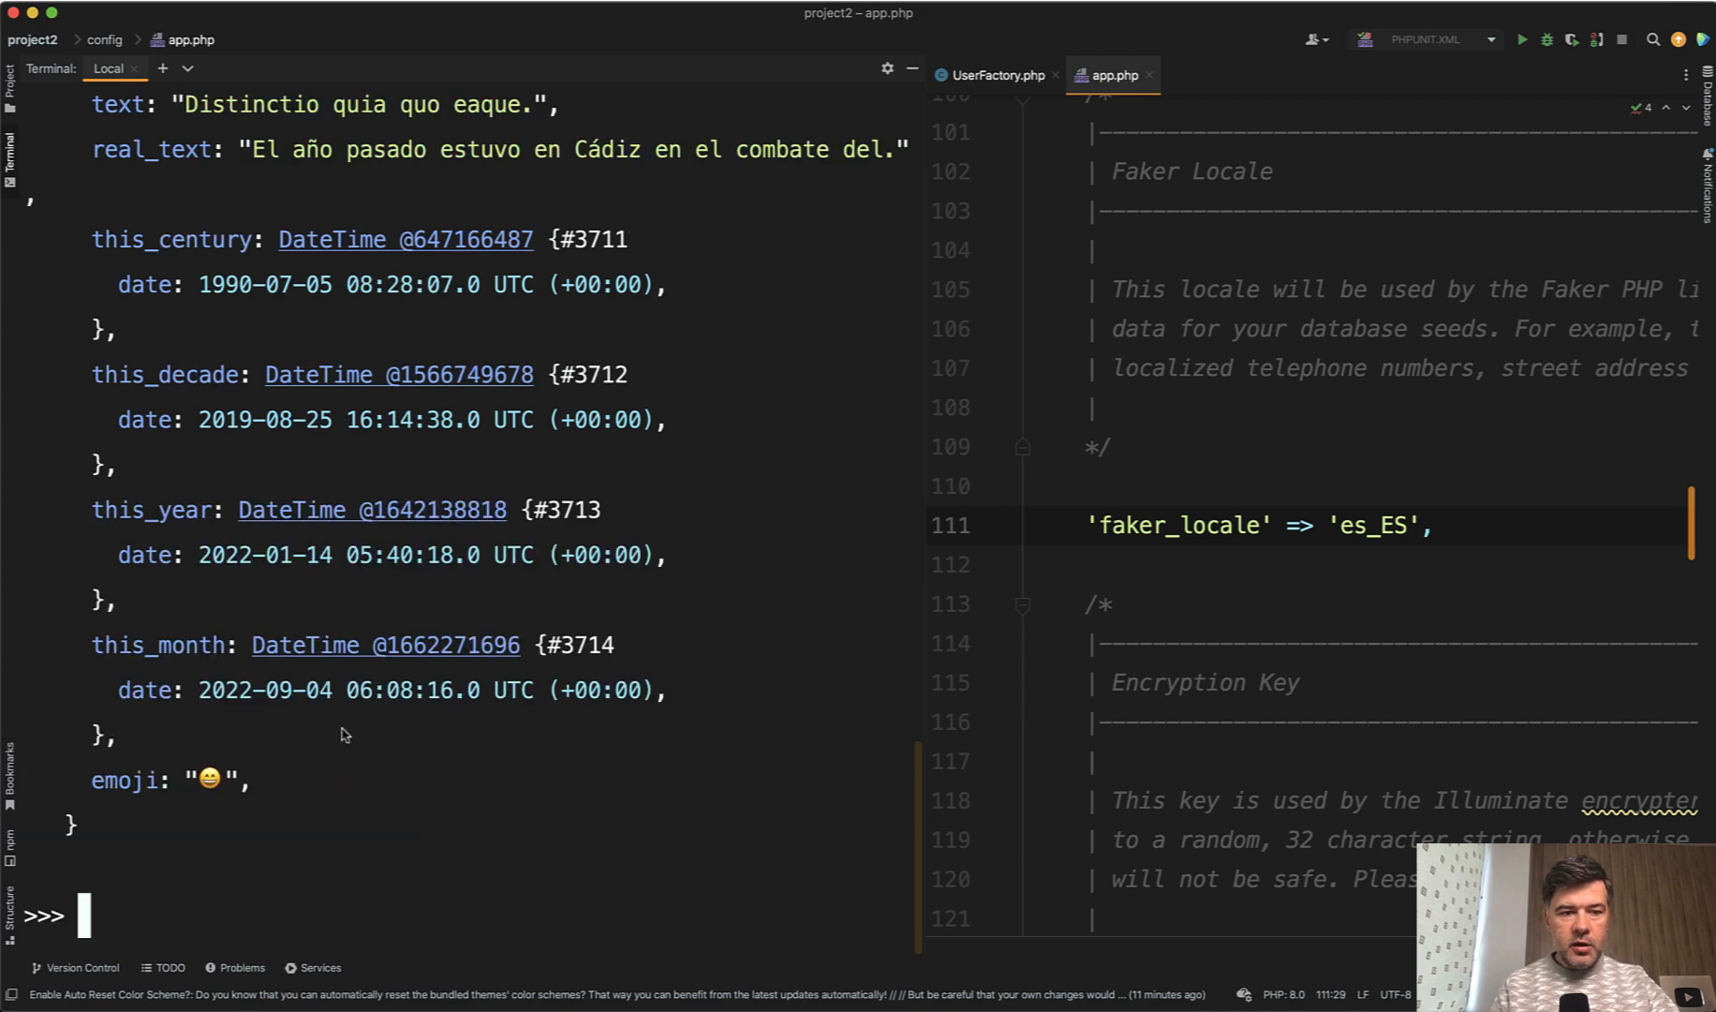
pyautogui.scroll(3)
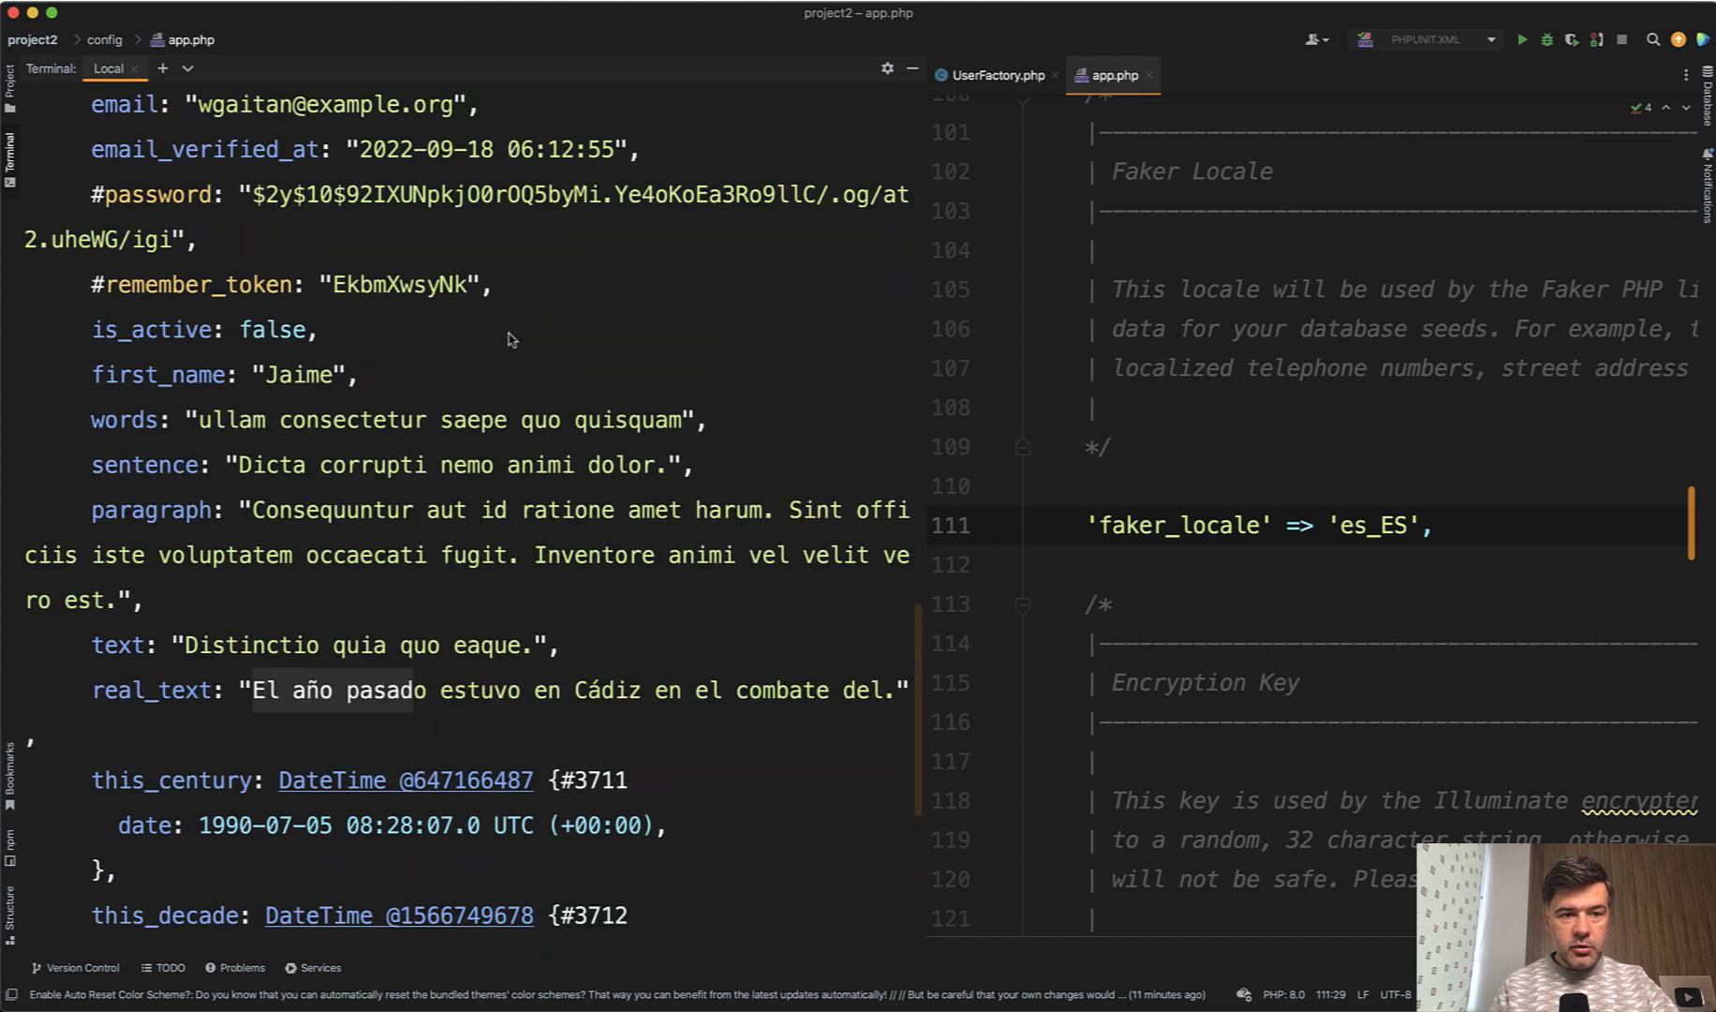
pyautogui.moveTo(263, 406)
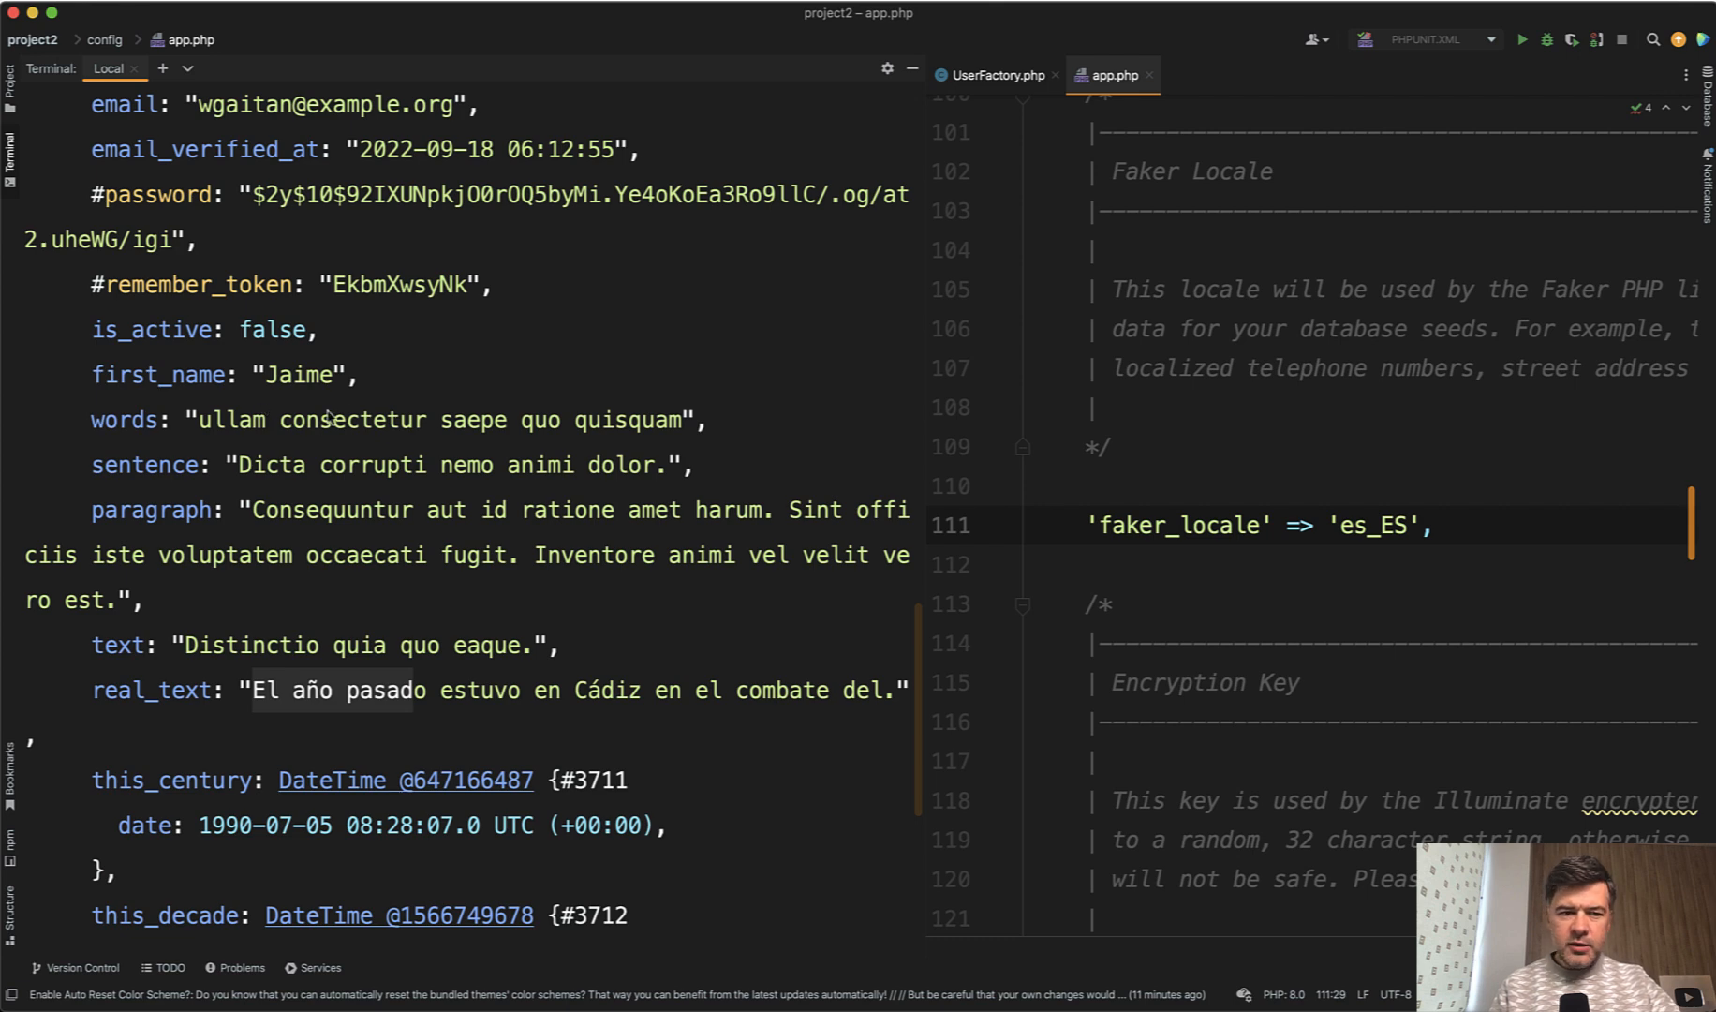
pyautogui.moveTo(356, 404)
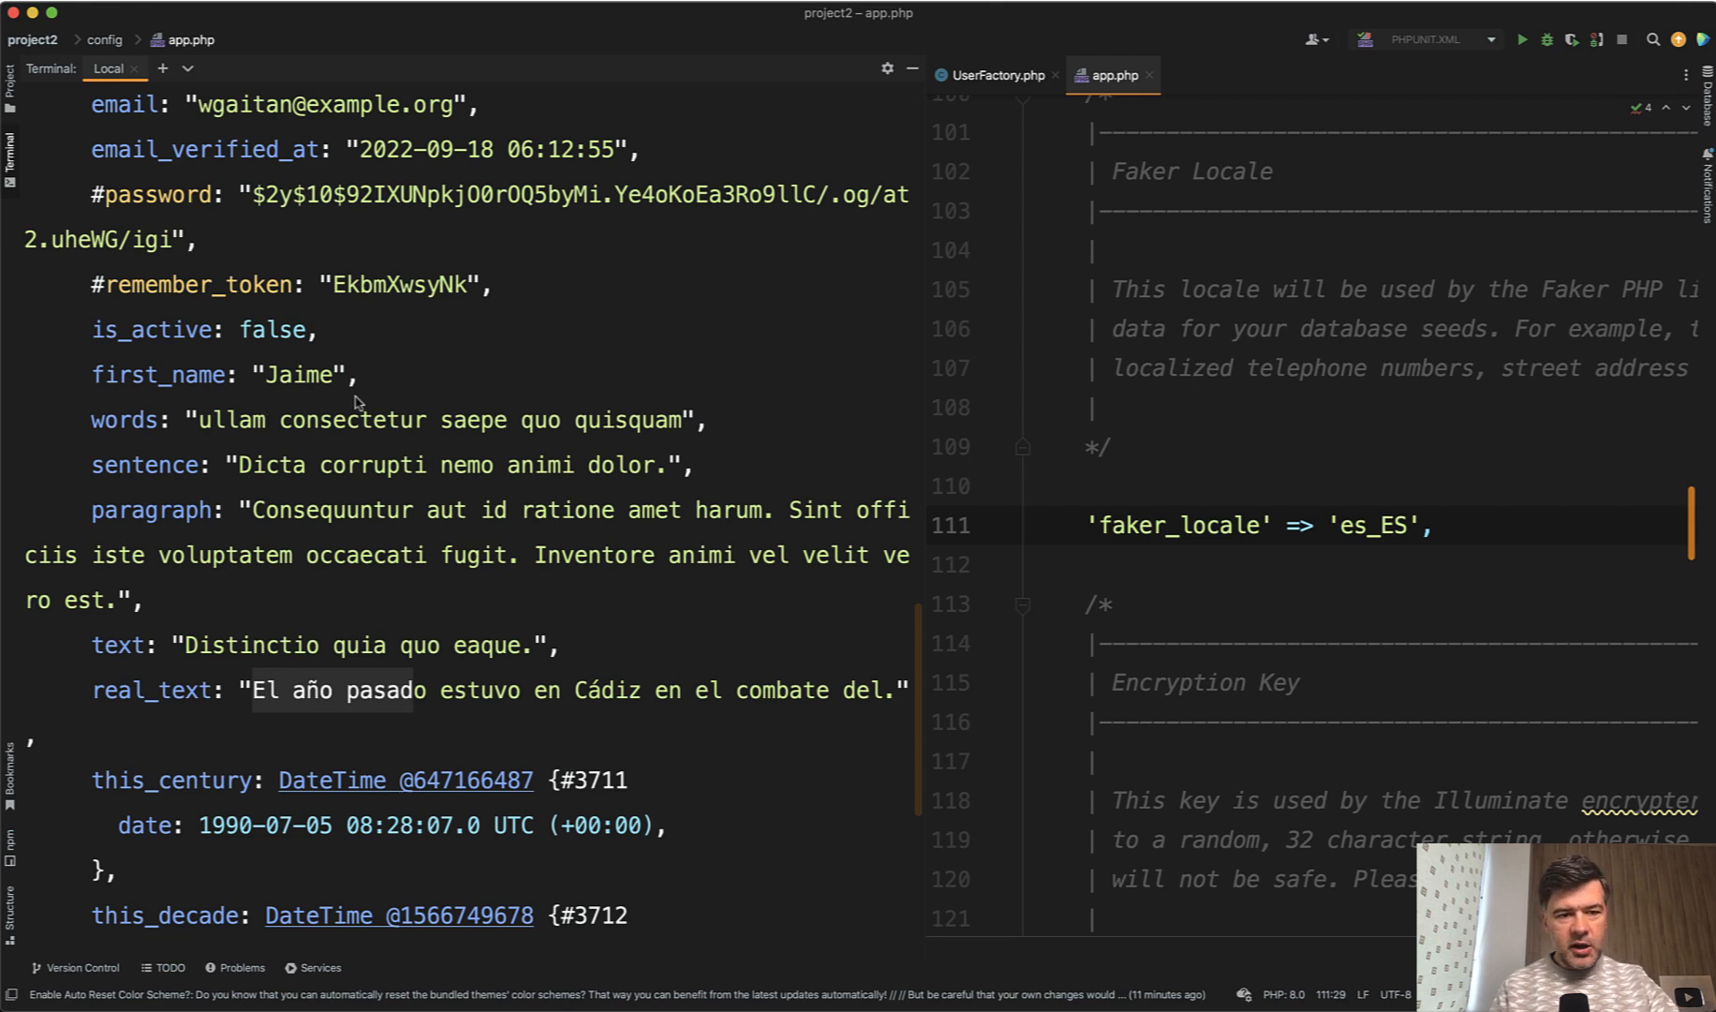
pyautogui.moveTo(293, 433)
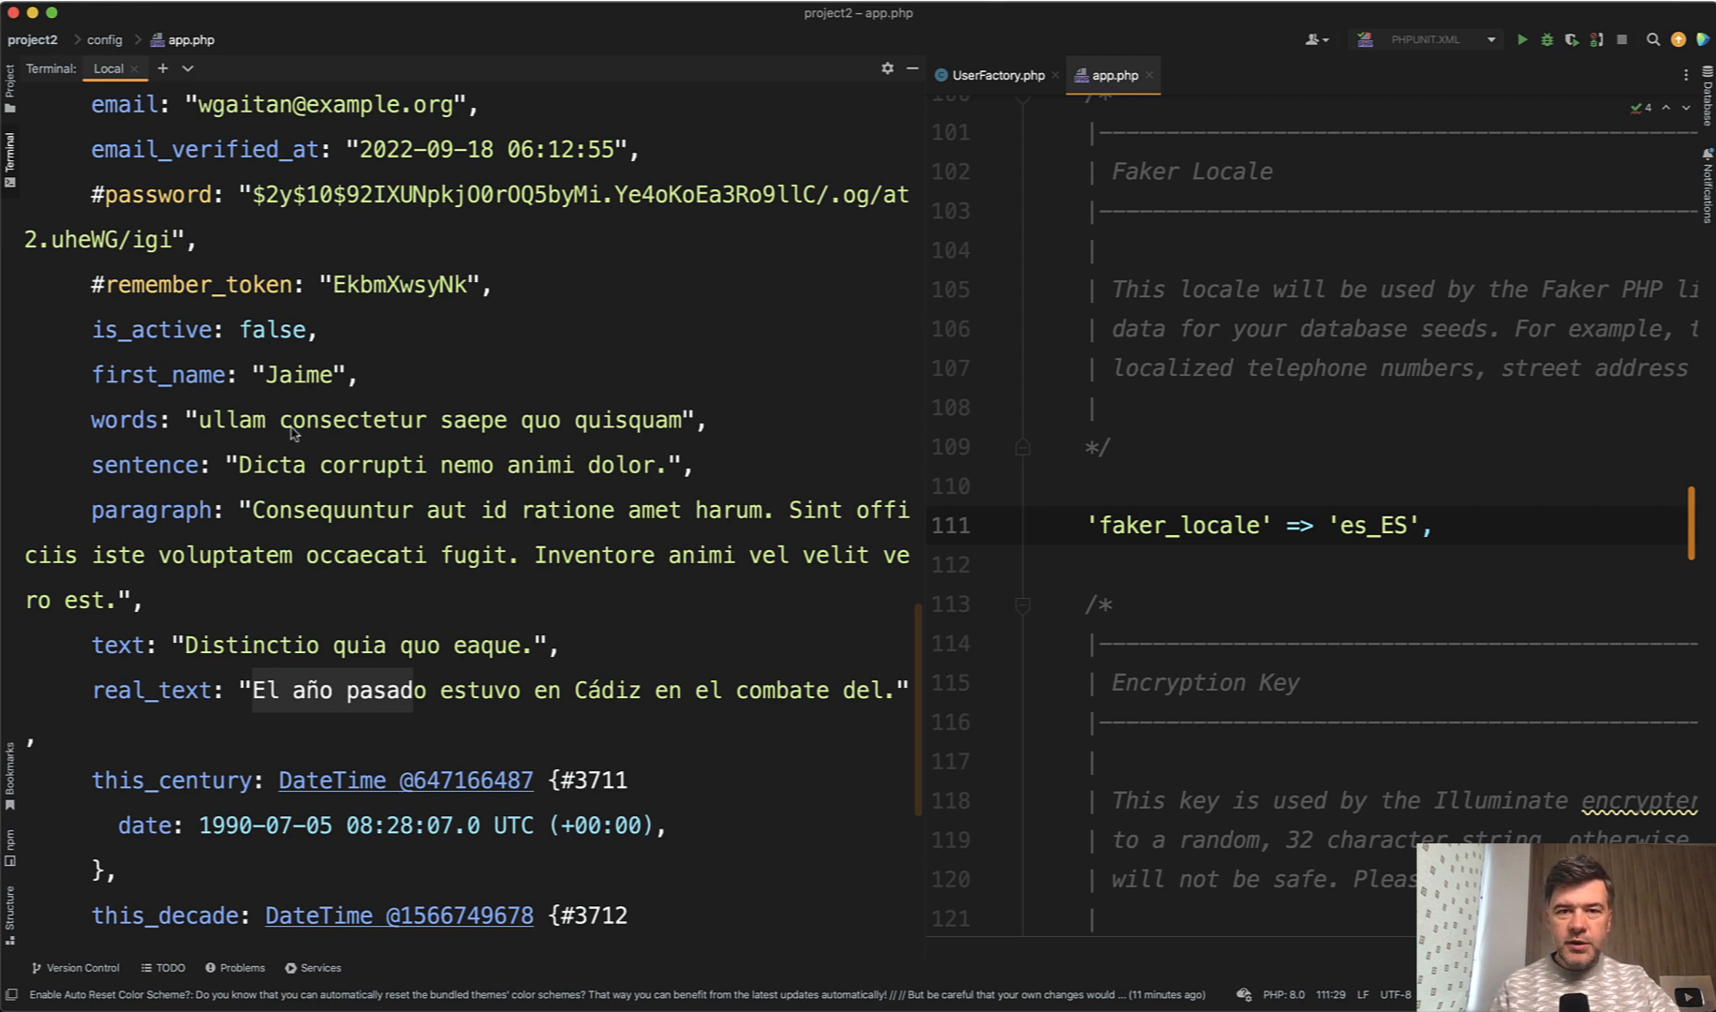
pyautogui.moveTo(341, 457)
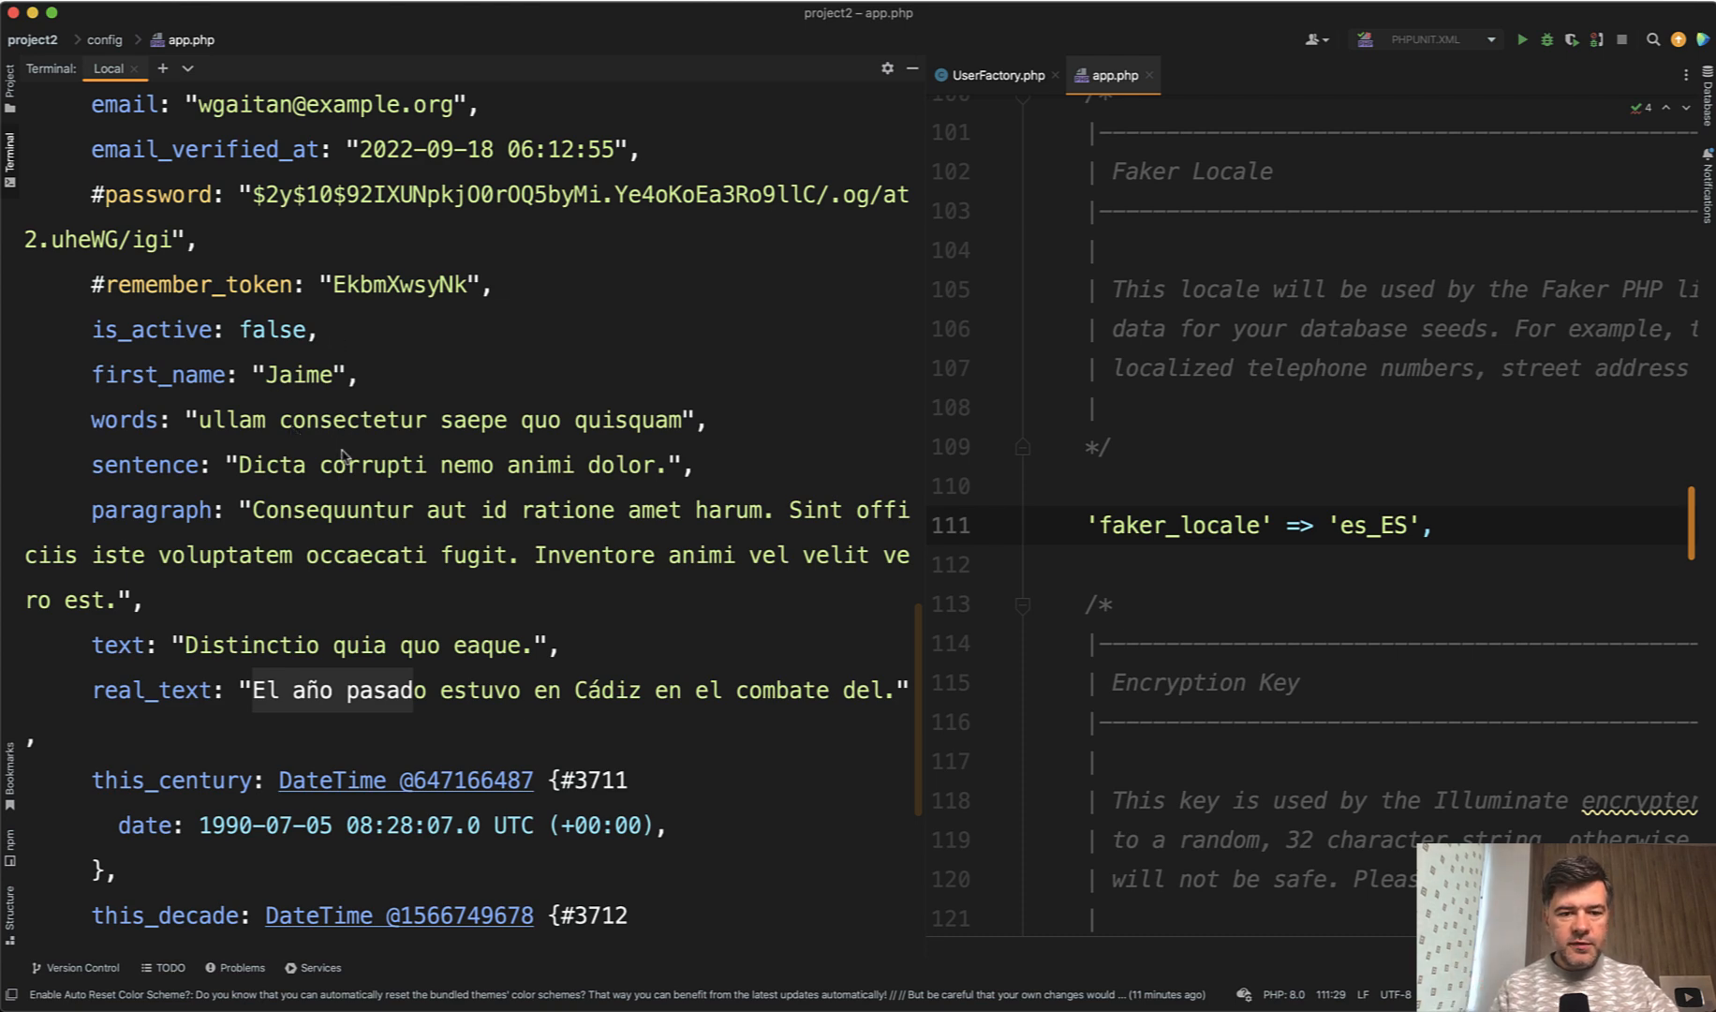
pyautogui.moveTo(391, 553)
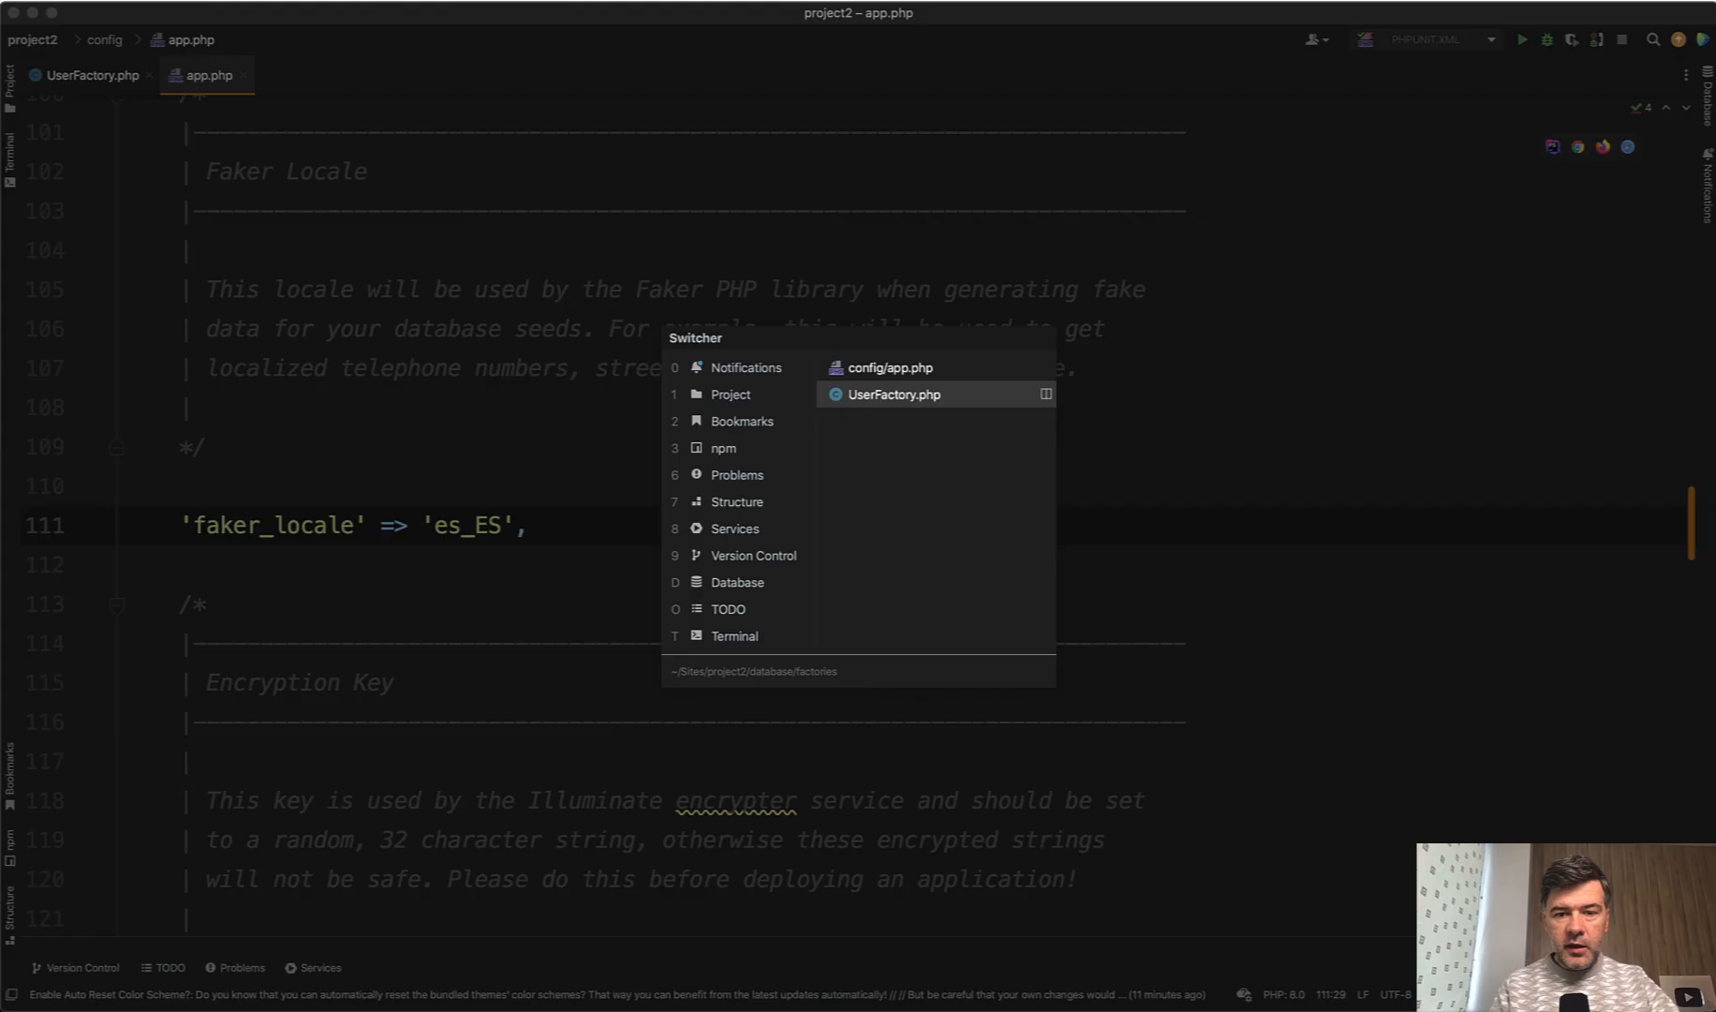
# Pass locale: 'es_ES' to fake() for first_name and real_text, then regenerate the user.
pyautogui.click(894, 393)
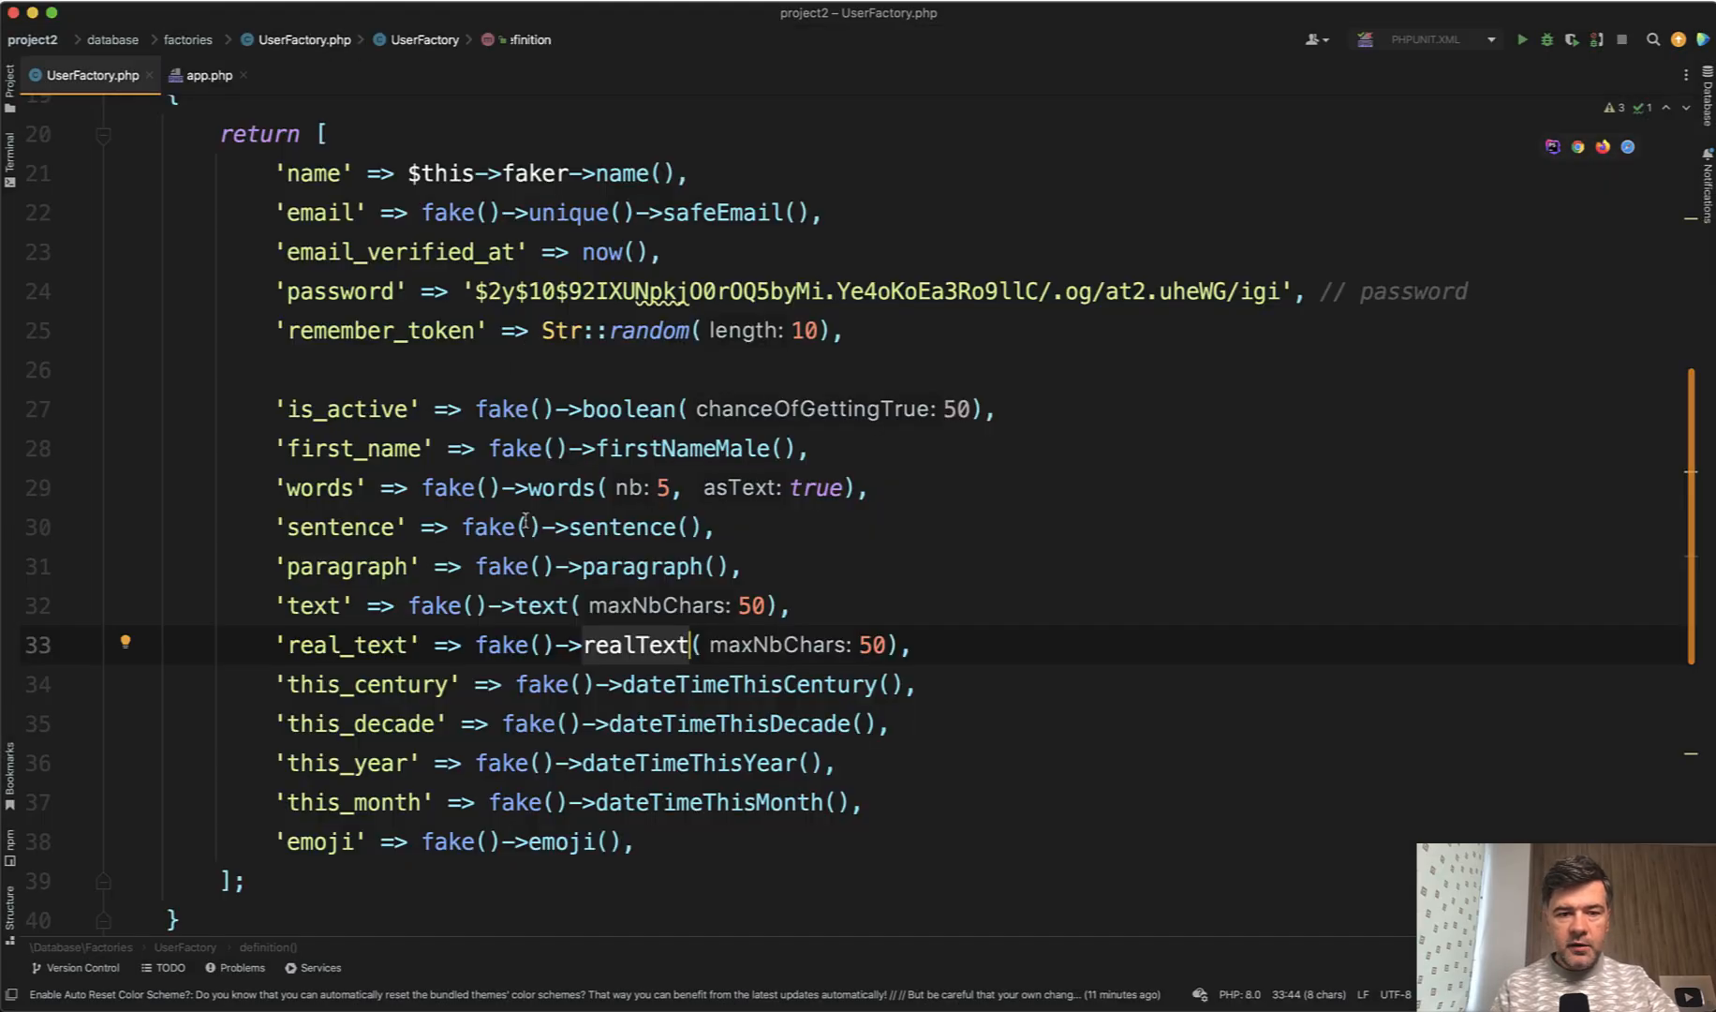
pyautogui.write("locale: ''")
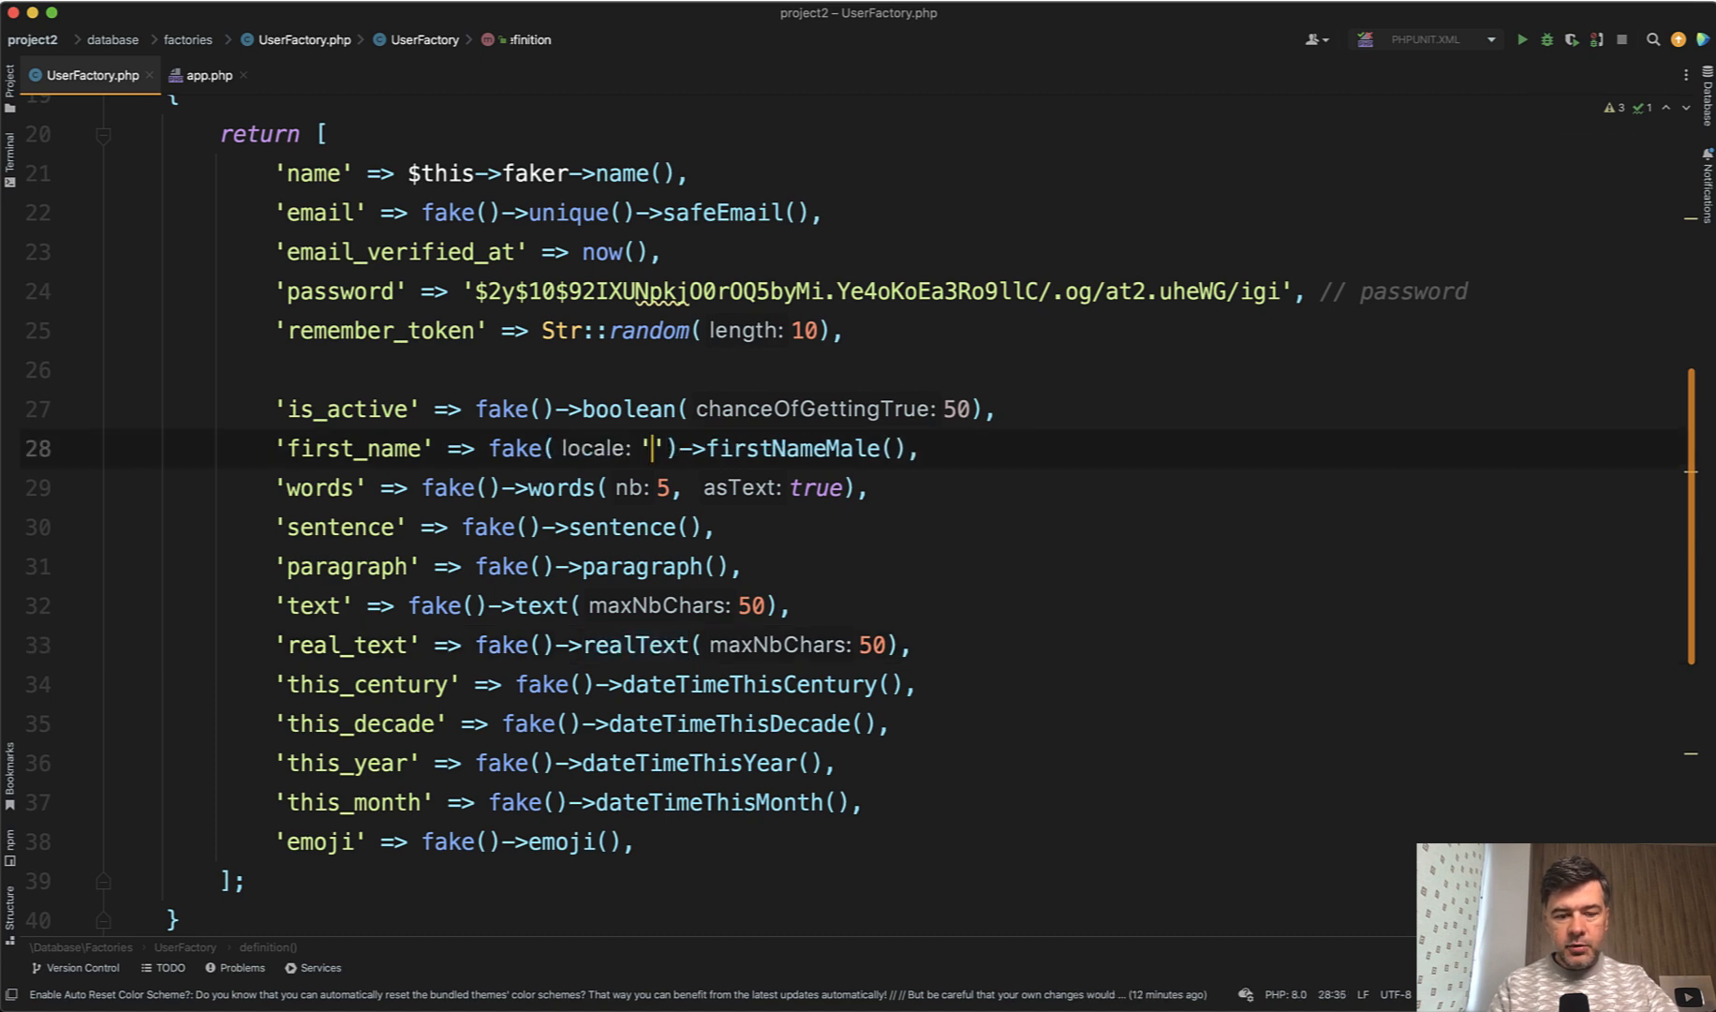
pyautogui.write('es_ES')
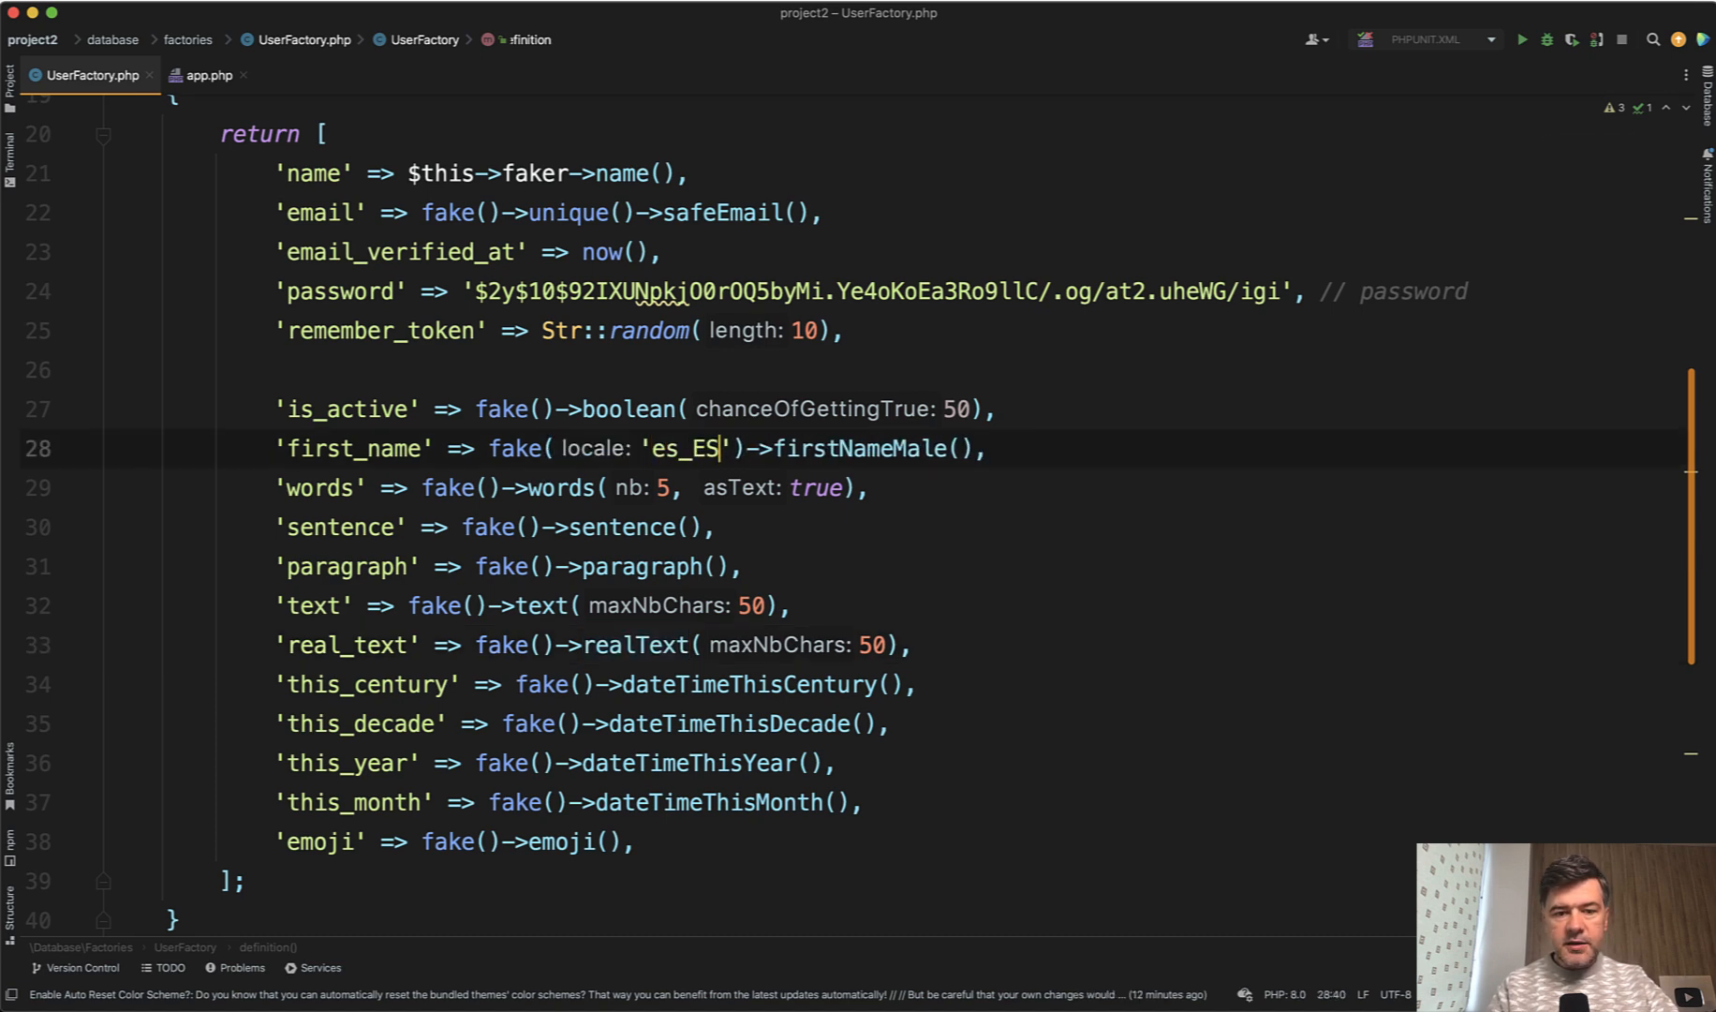
pyautogui.click(206, 74)
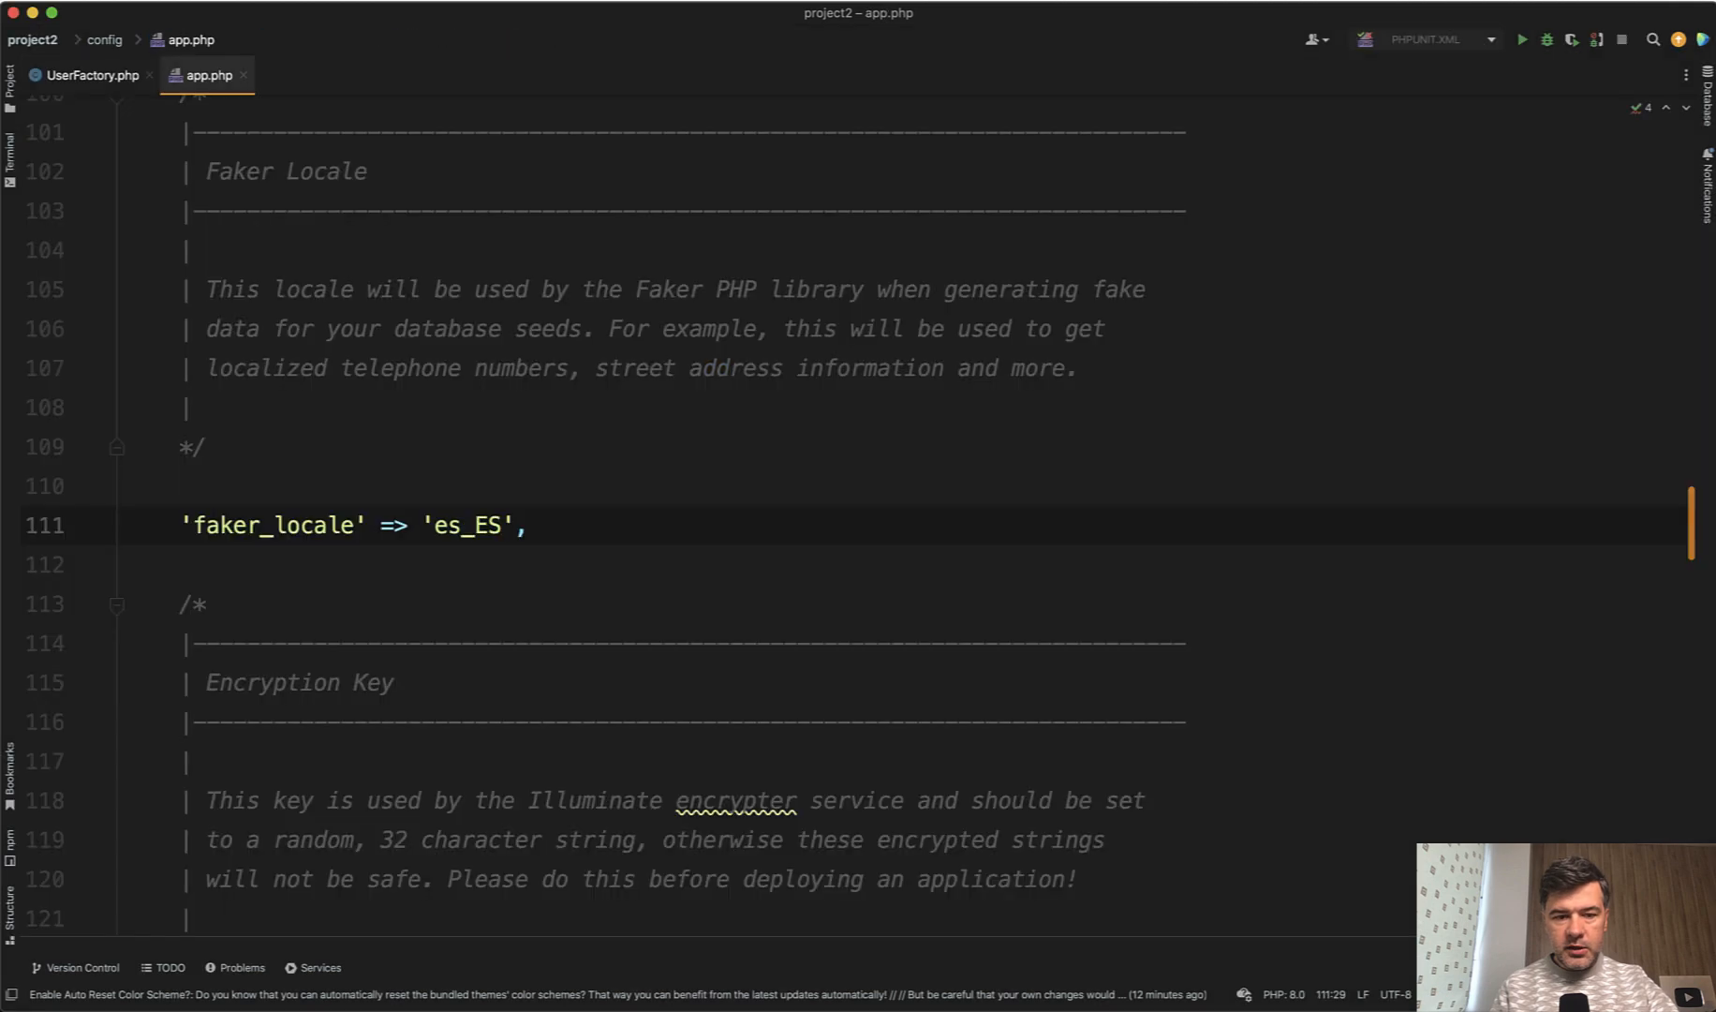
pyautogui.click(90, 75)
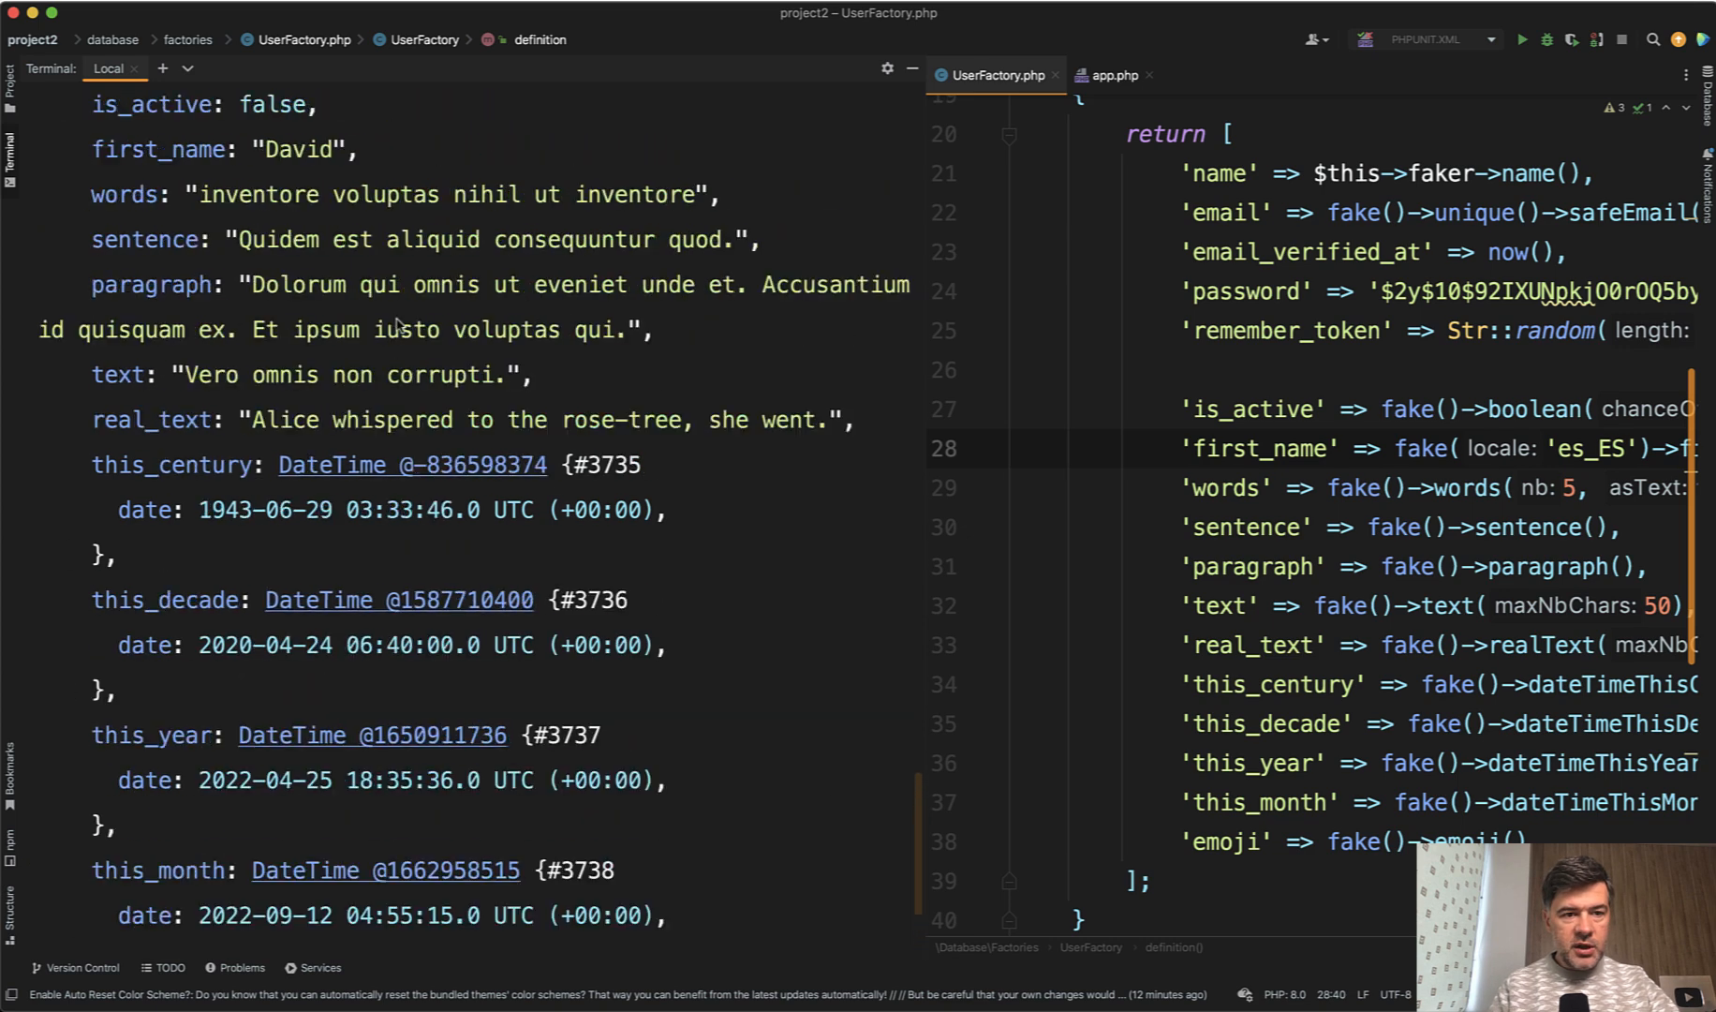
pyautogui.scroll(3)
pyautogui.write("'es_ES'")
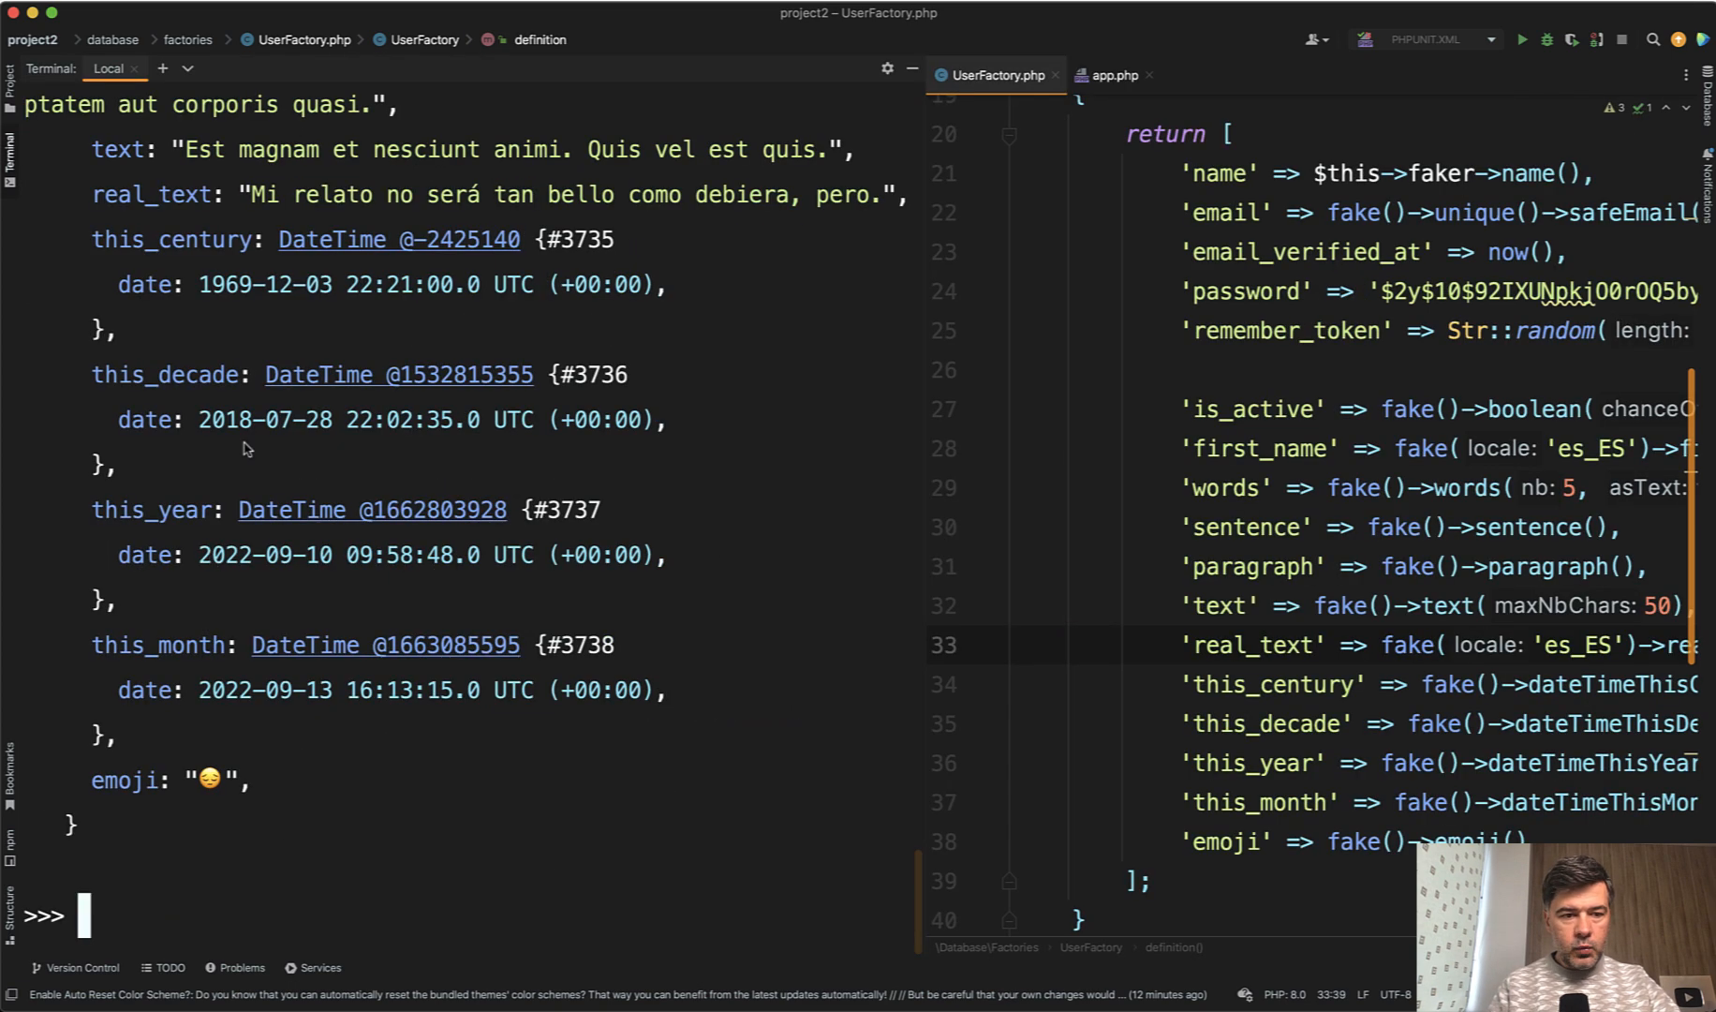
pyautogui.scroll(3)
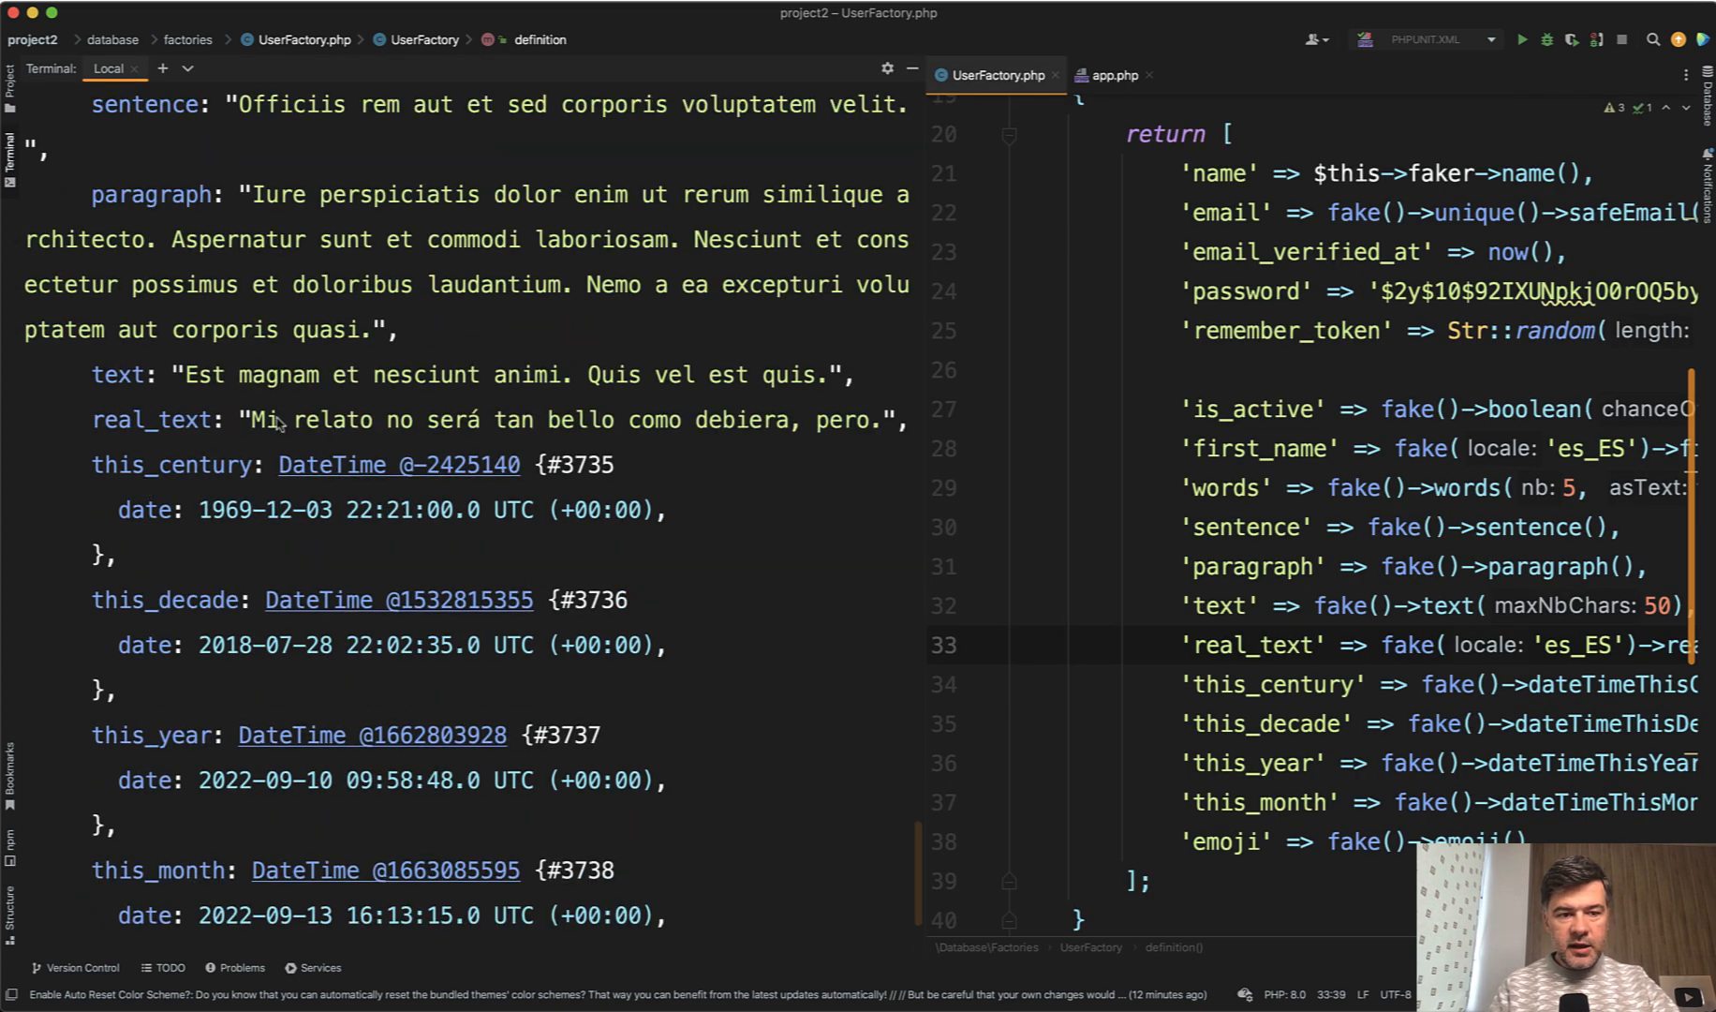
pyautogui.moveTo(689, 433)
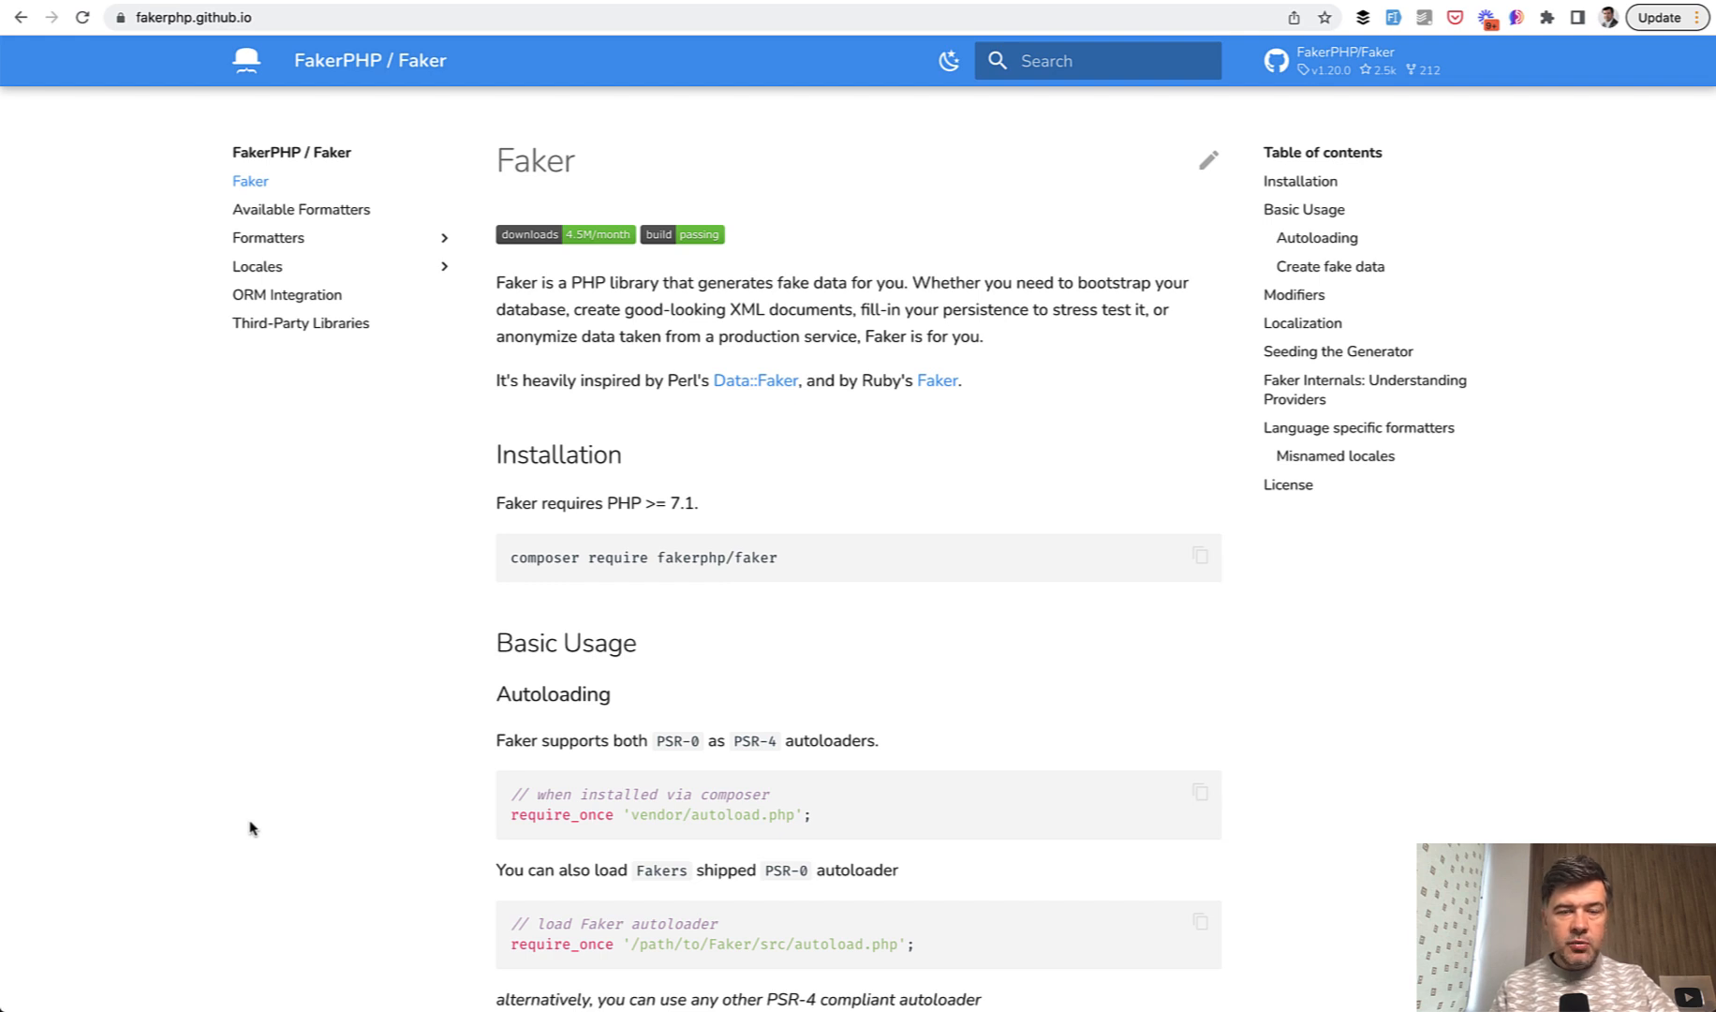
pyautogui.moveTo(309, 530)
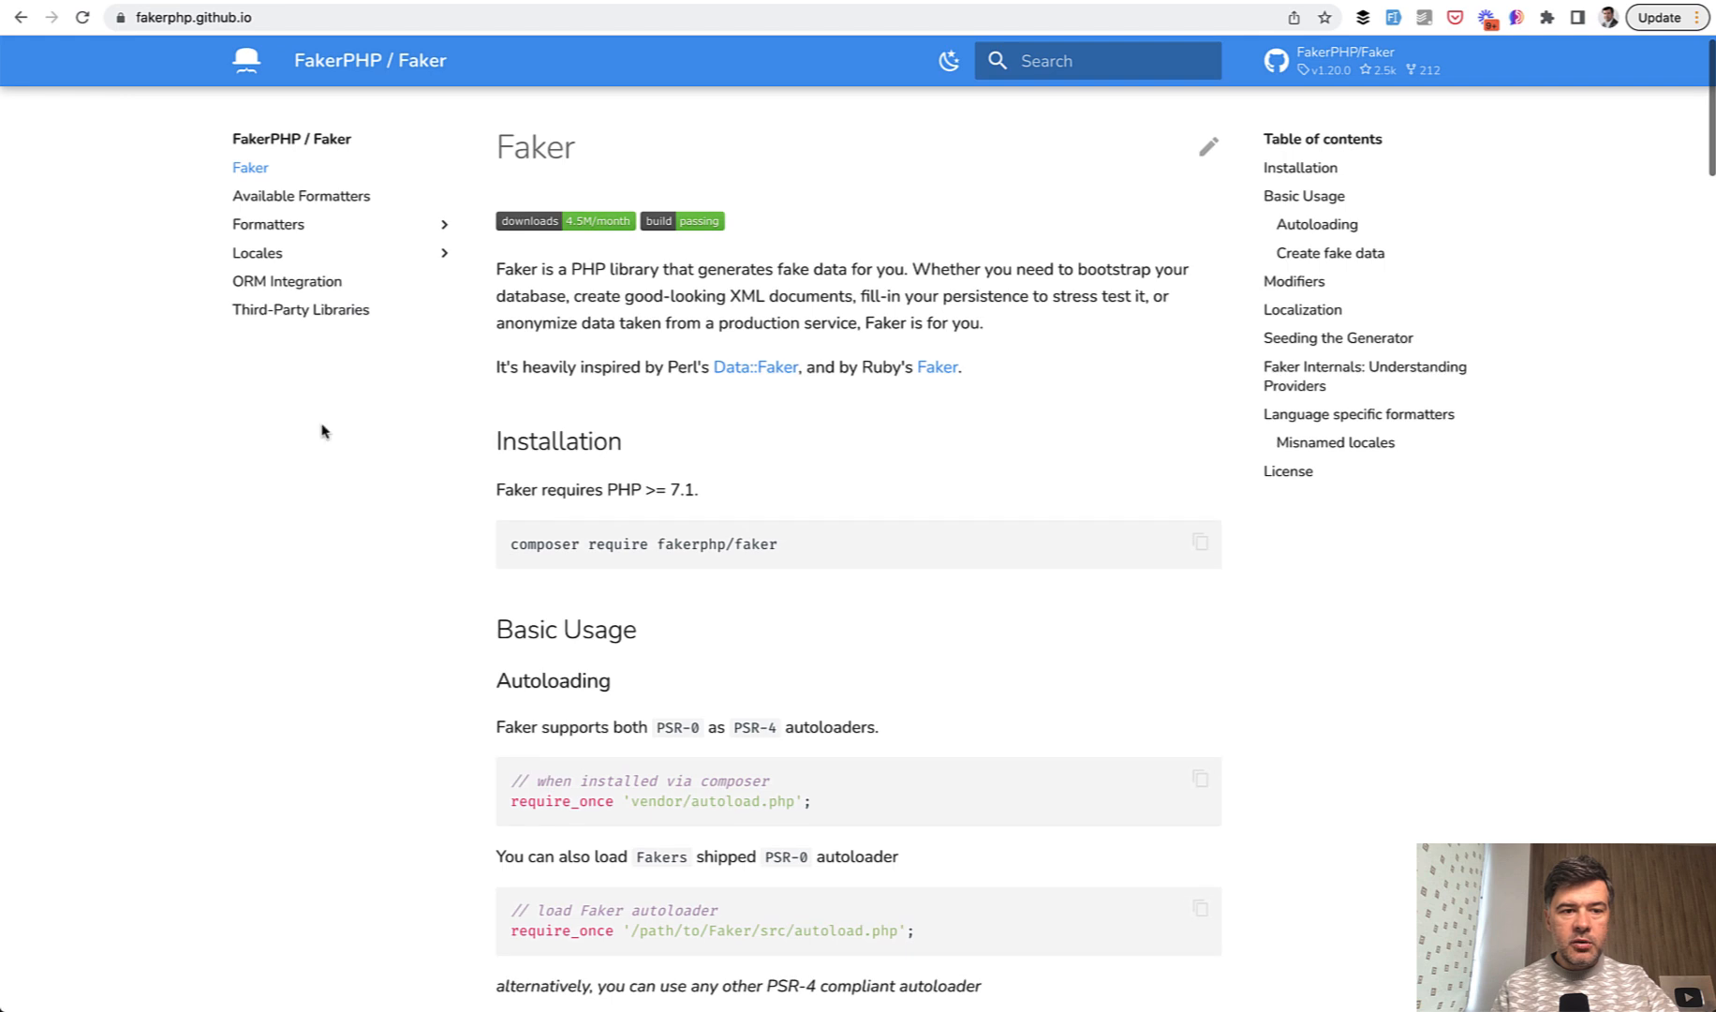
# Expand the Formatters section of the FakerPHP documentation sidebar.
pyautogui.click(268, 223)
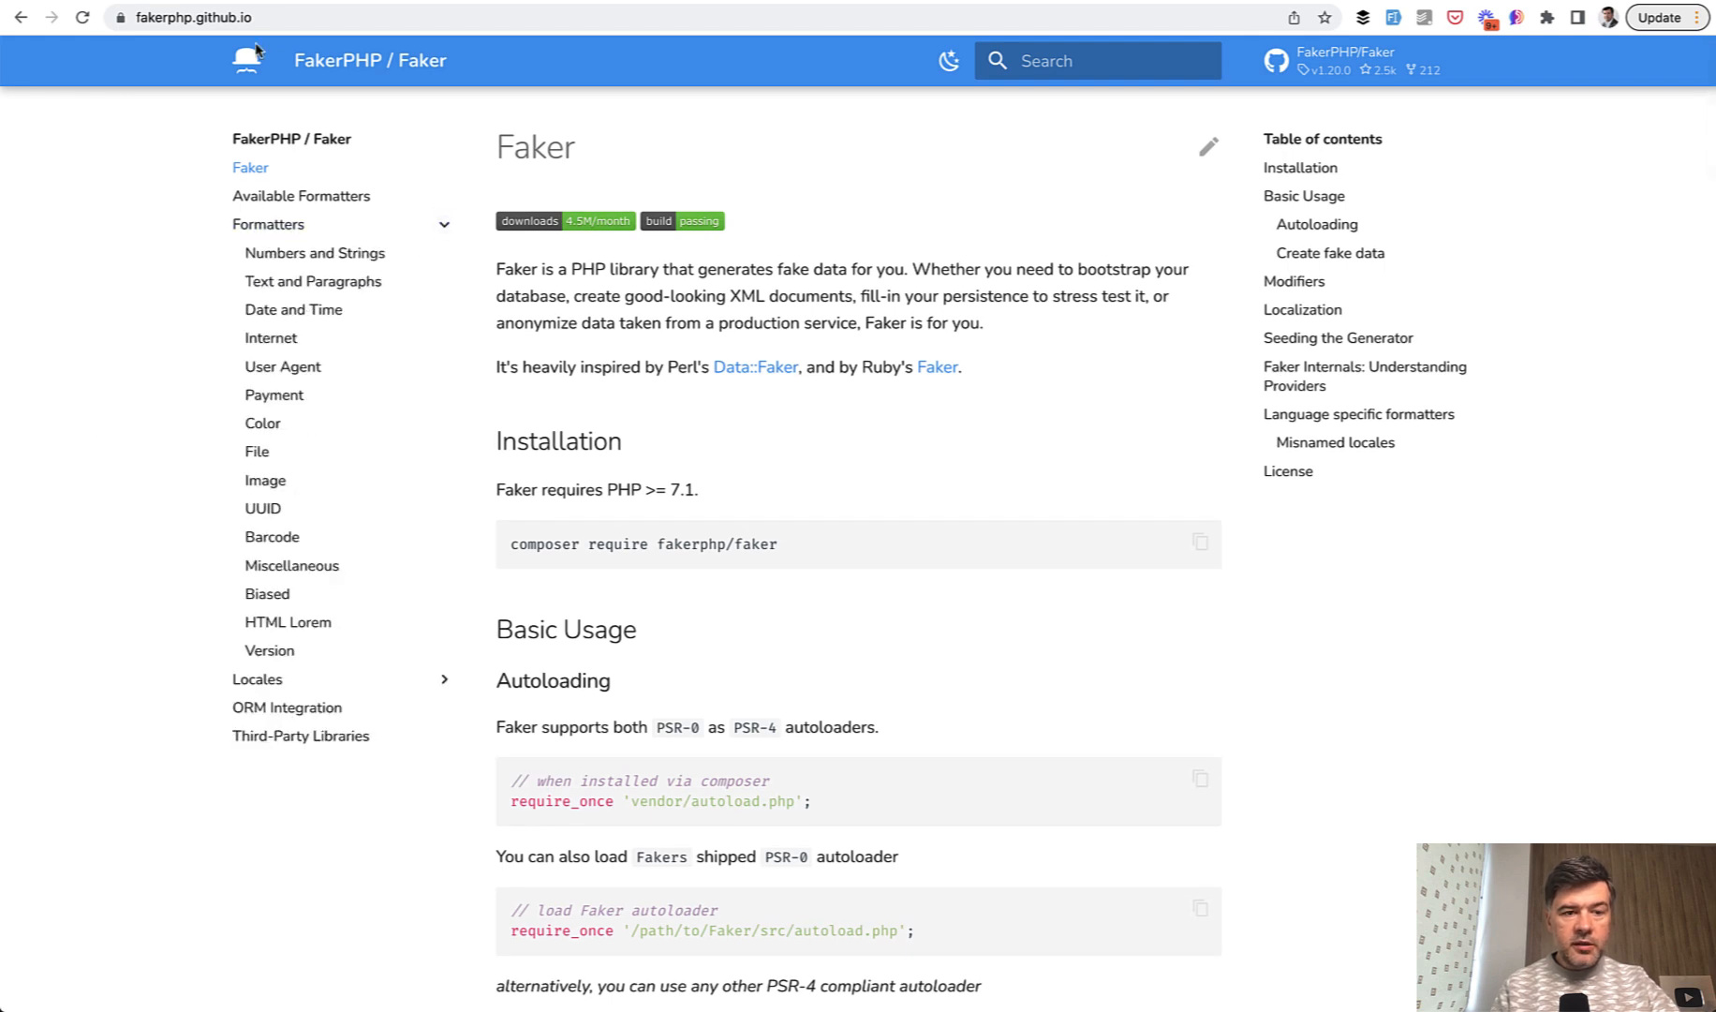
pyautogui.moveTo(182, 632)
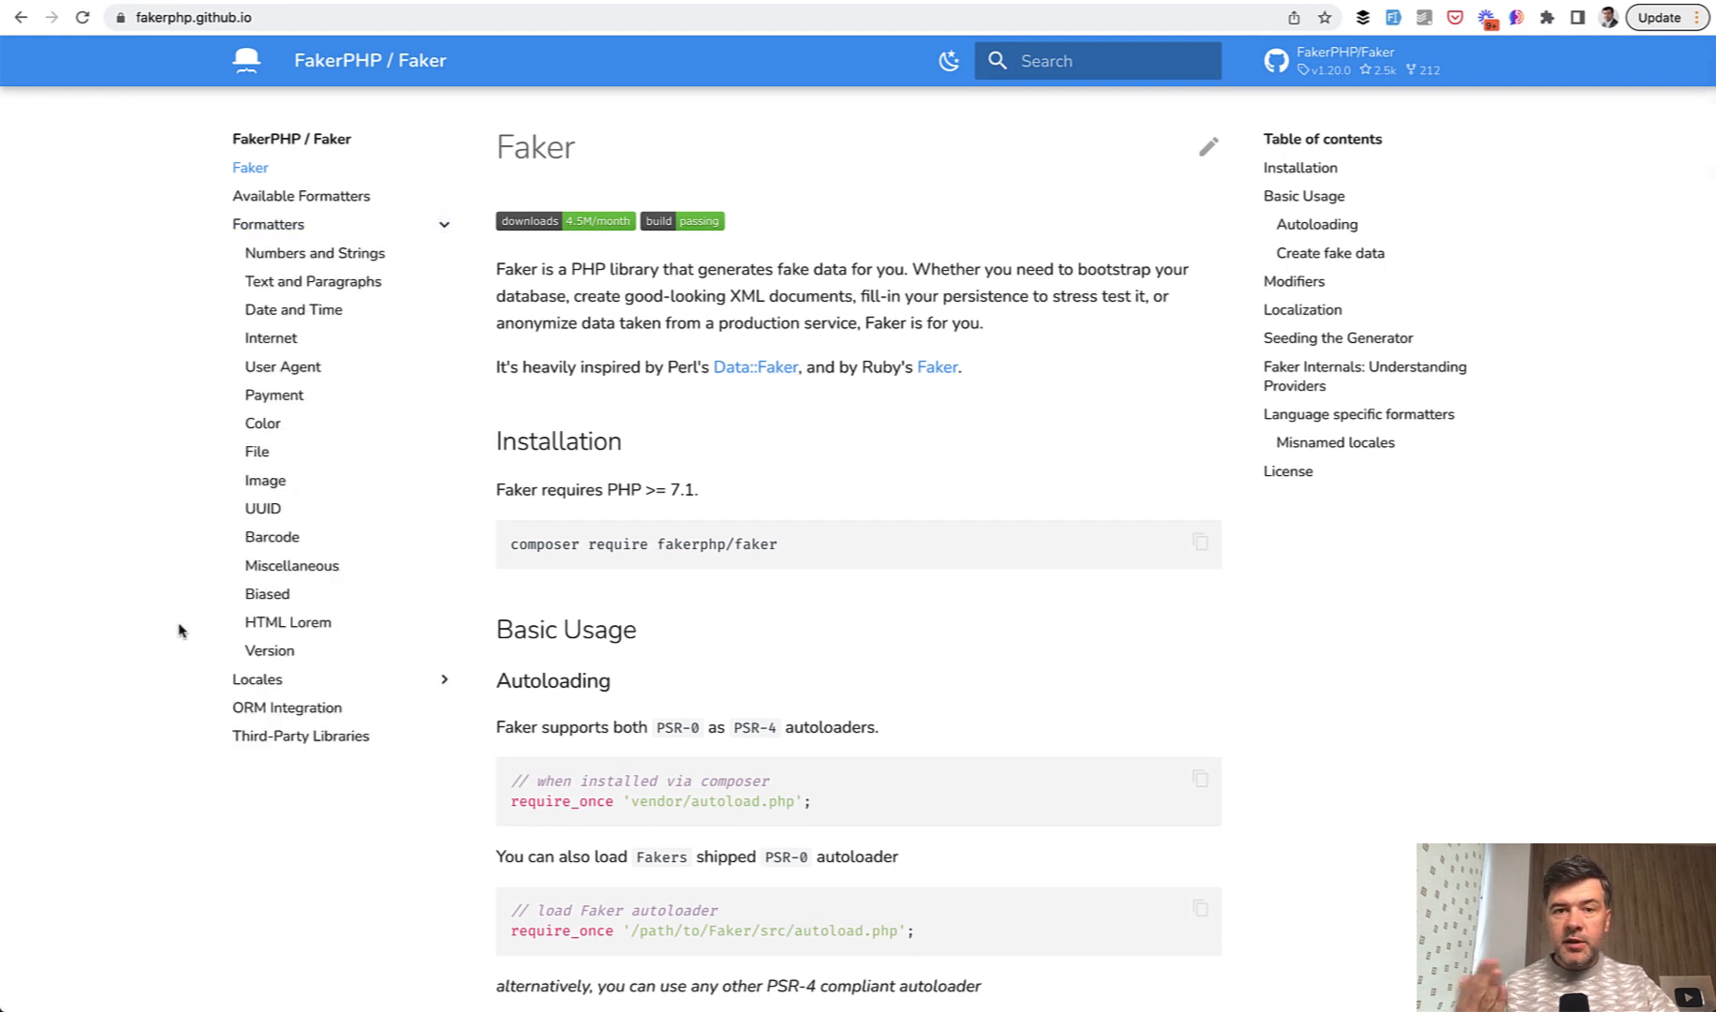